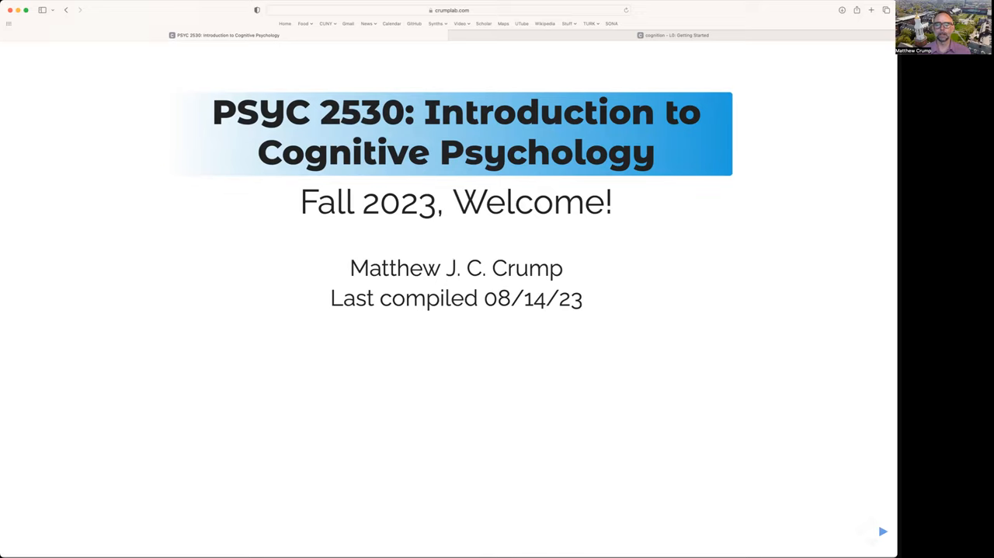
pyautogui.moveTo(589, 43)
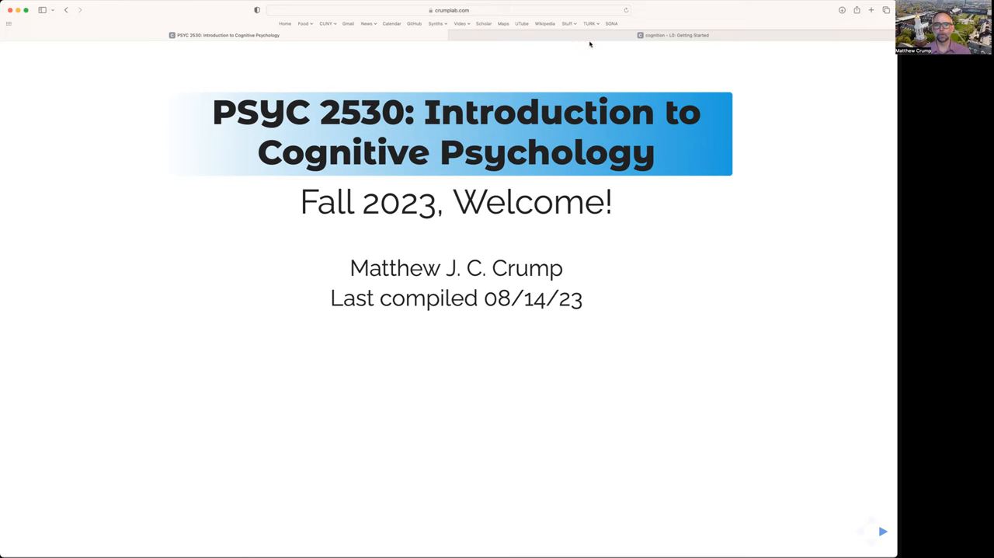
# Switch to the 'cognition - L0: Getting Started' tab and go to the PSYC 2530 site's Home page.
pyautogui.click(676, 35)
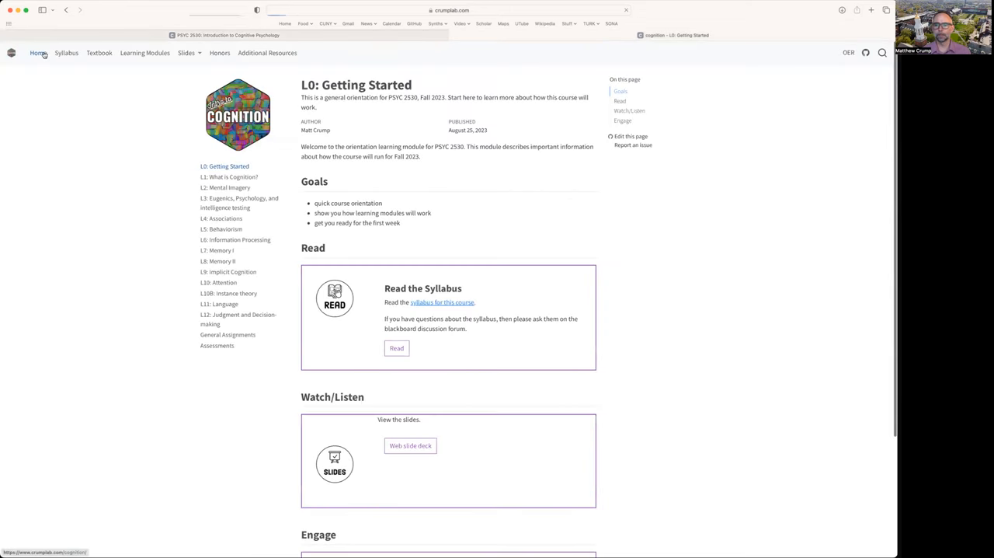
pyautogui.click(38, 53)
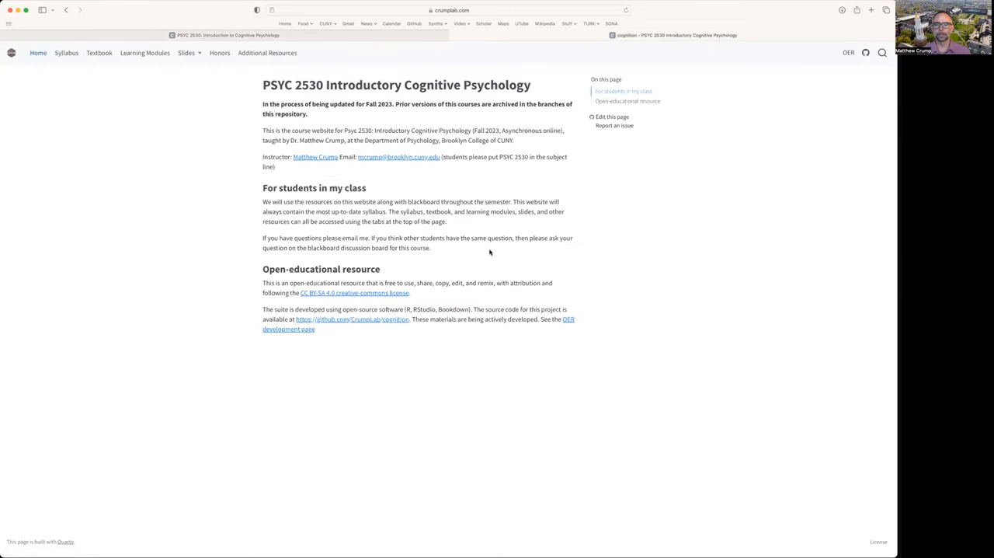
pyautogui.moveTo(145, 53)
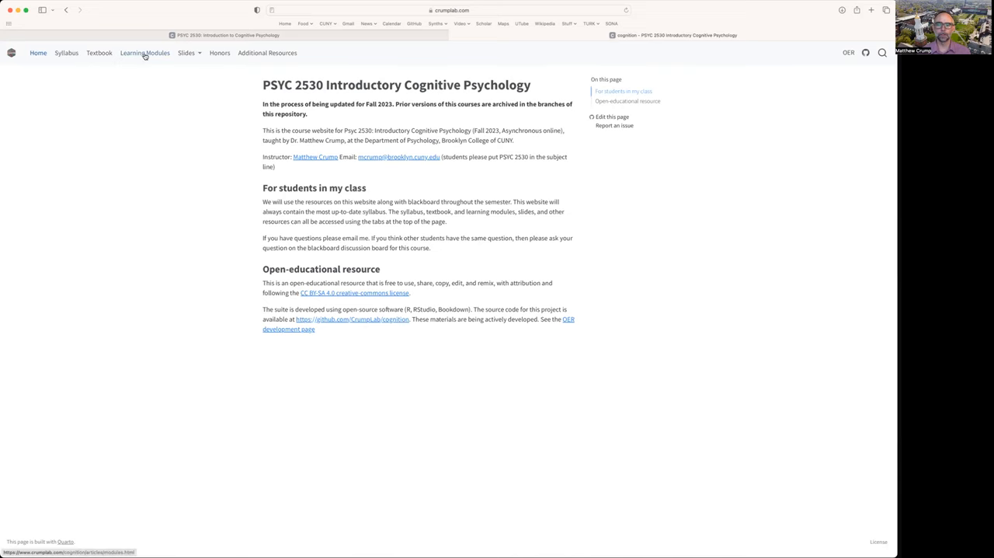
# Open 'L0: Getting Started' from Learning Modules and review its Read, Watch/Listen and Engage sections.
pyautogui.click(144, 53)
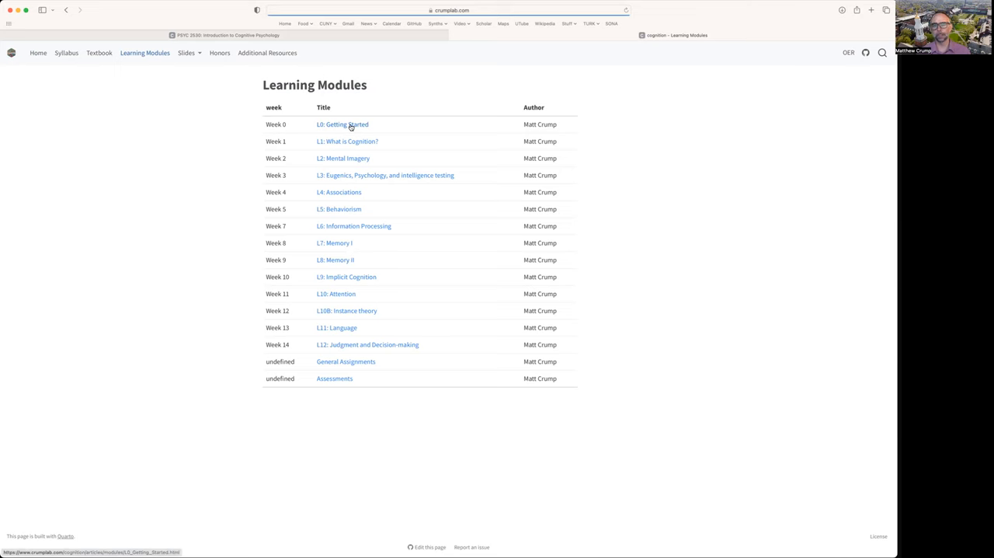
pyautogui.click(342, 125)
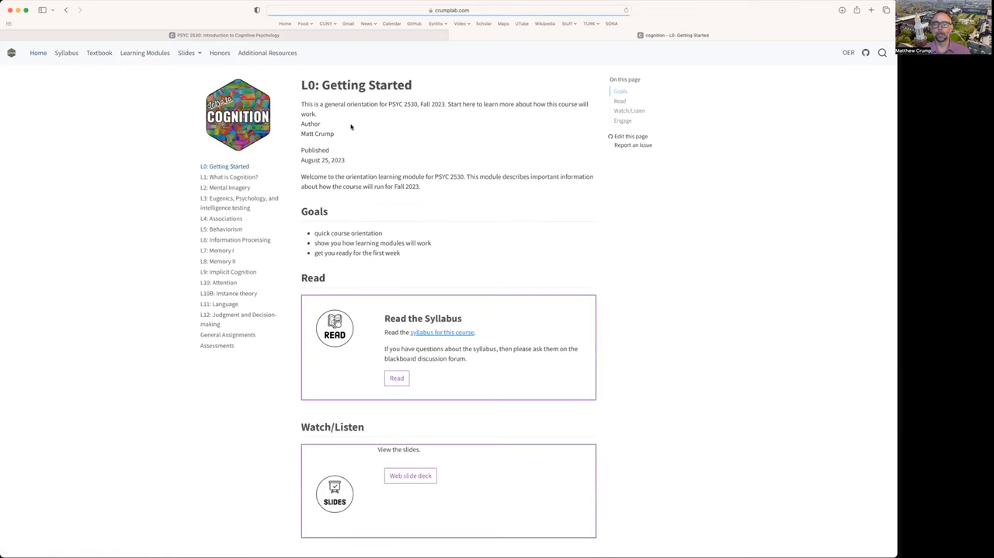
pyautogui.moveTo(549, 234)
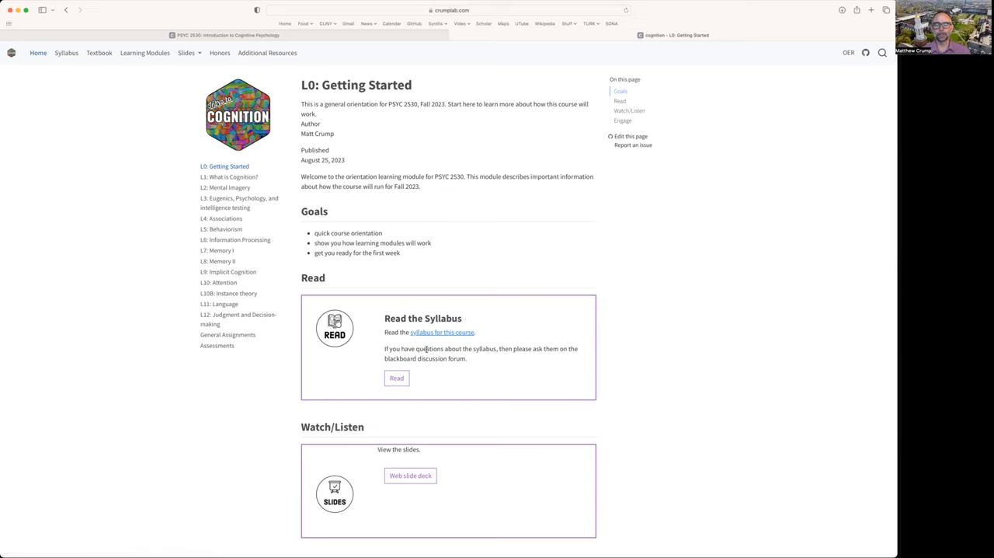
pyautogui.scroll(-3)
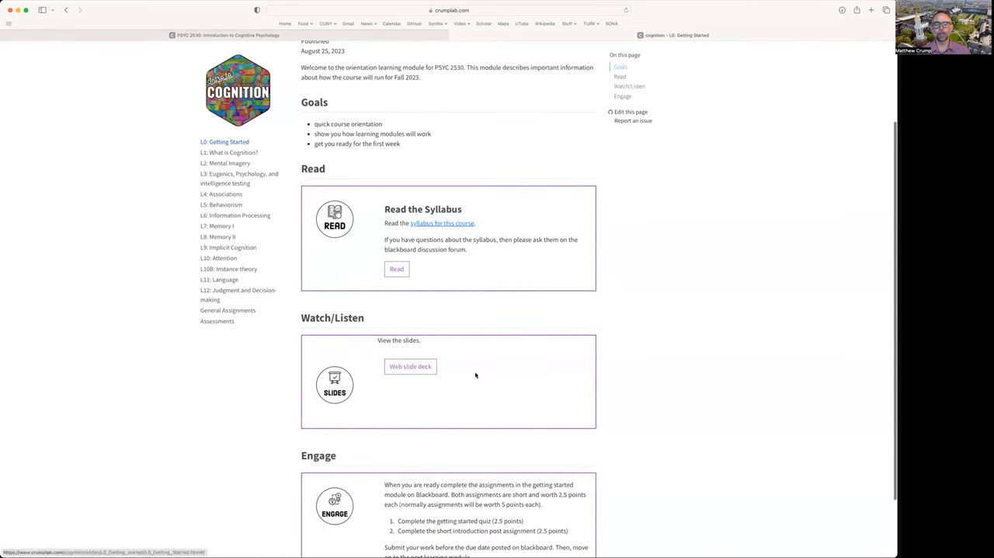
pyautogui.moveTo(418, 425)
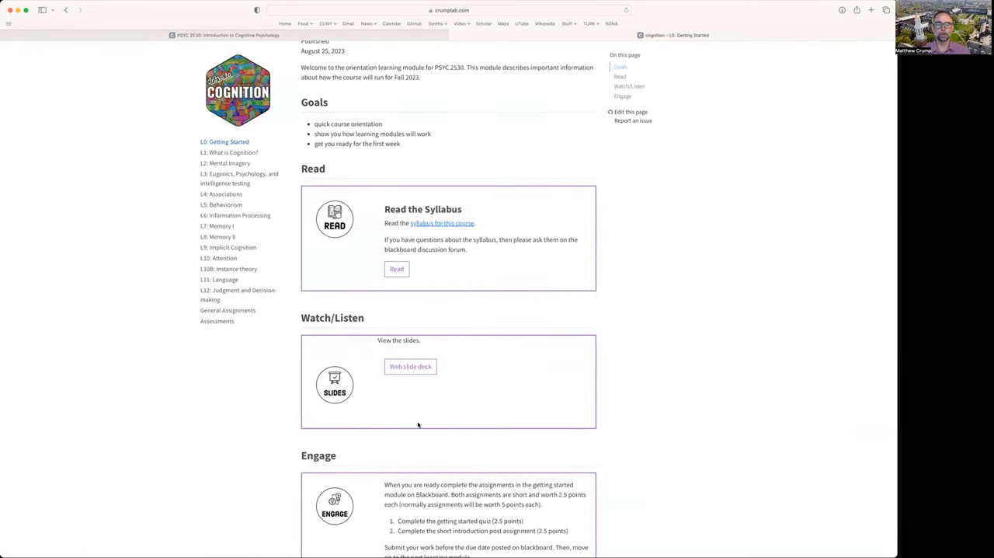
pyautogui.moveTo(391, 382)
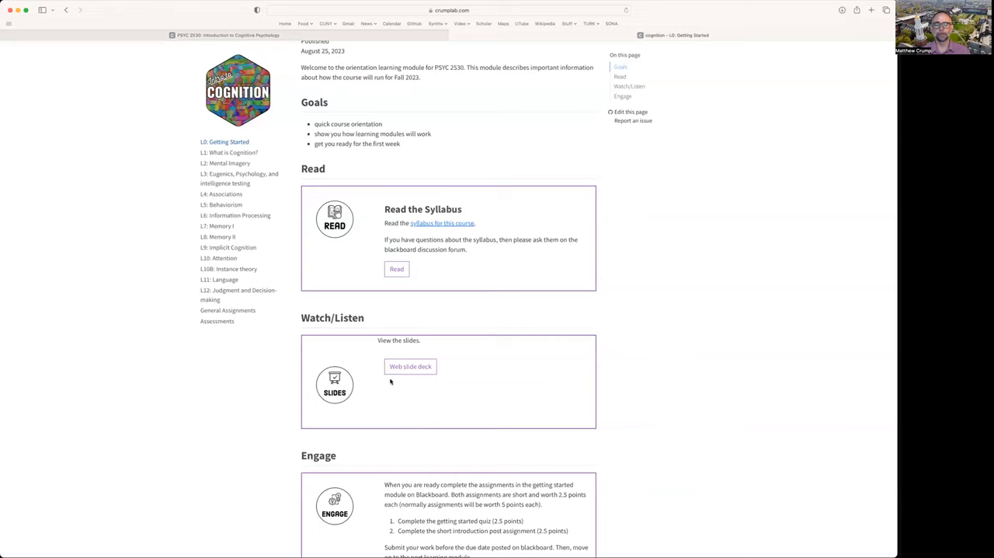
pyautogui.moveTo(405, 375)
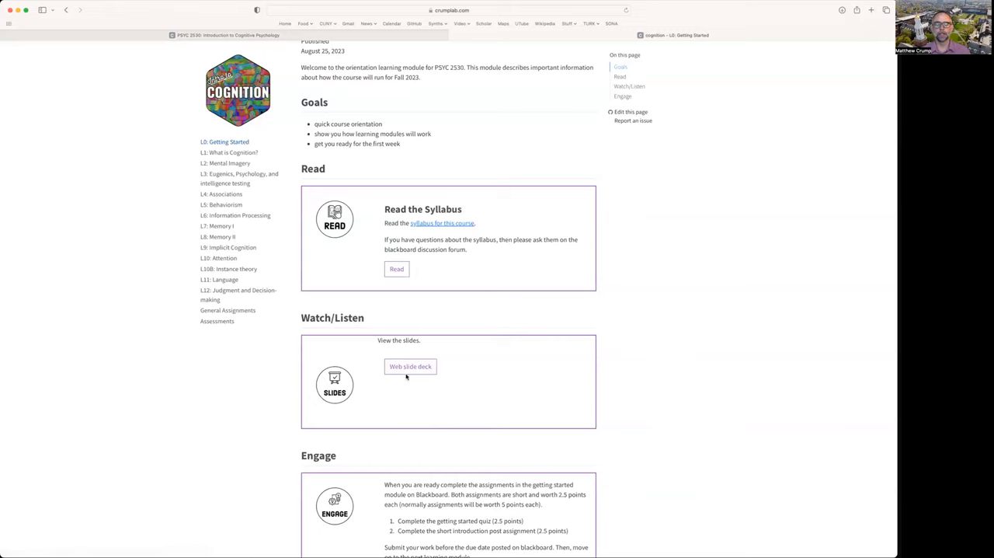
pyautogui.moveTo(454, 386)
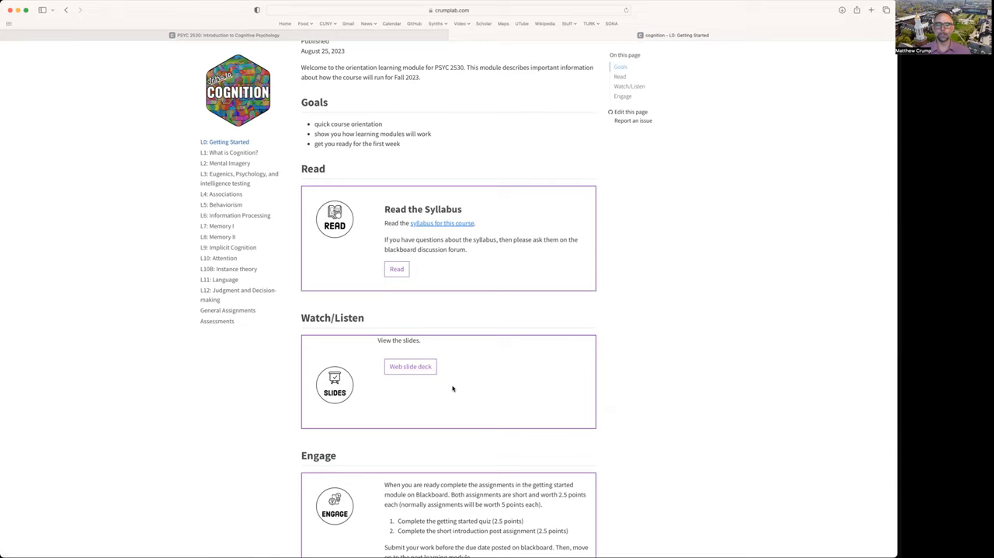
pyautogui.scroll(-3)
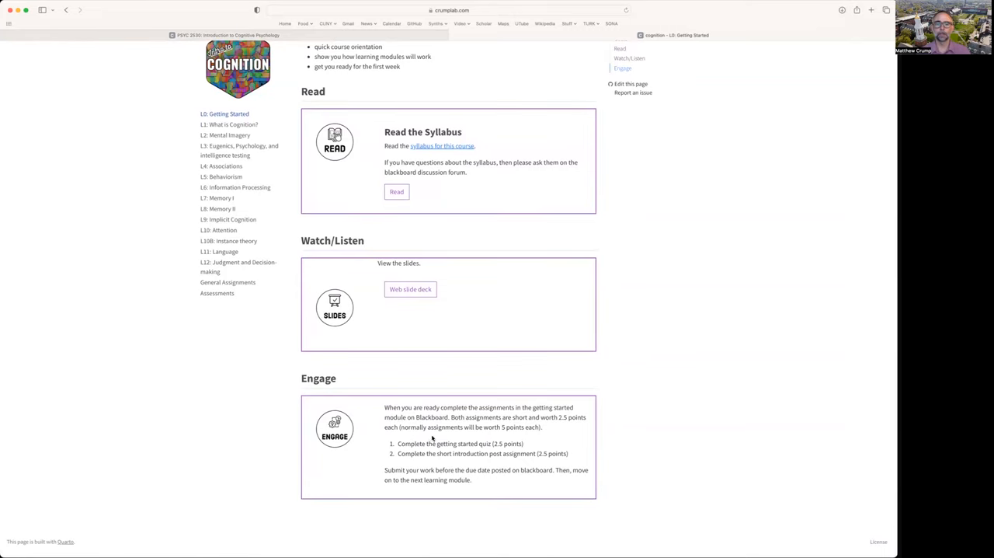
pyautogui.scroll(3)
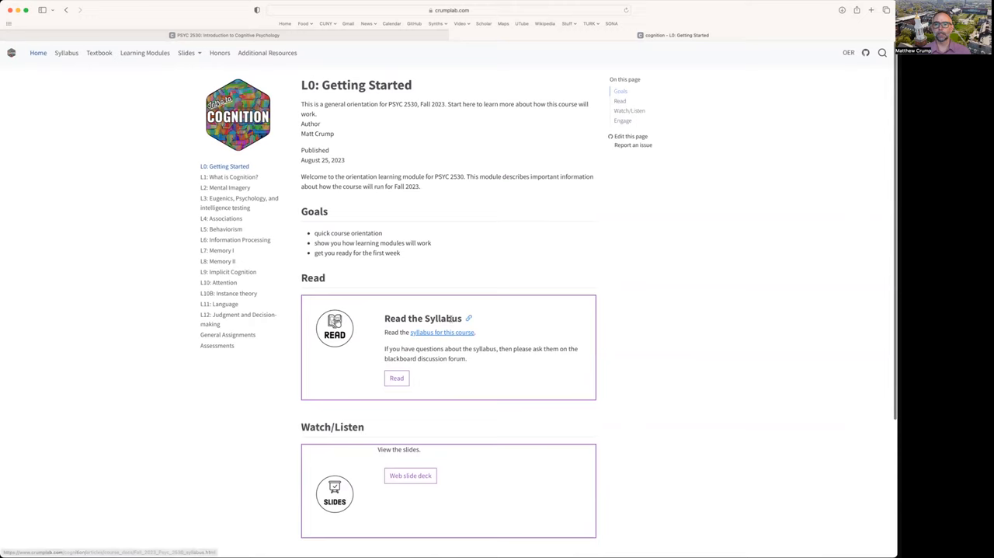
pyautogui.moveTo(411, 475)
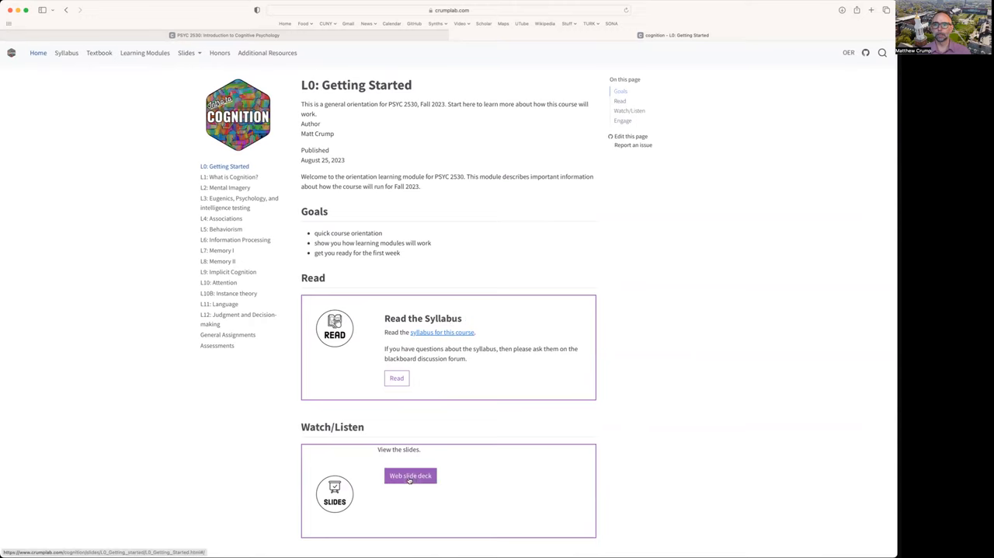
# Launch the Watch/Listen web slide deck and advance to the 'What is Cognition?' slide.
pyautogui.click(410, 474)
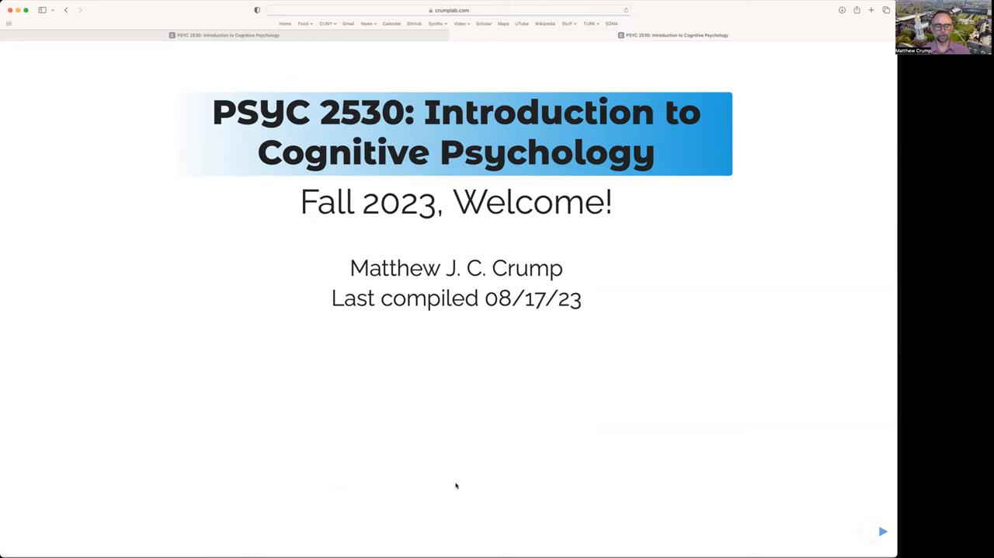
pyautogui.click(883, 531)
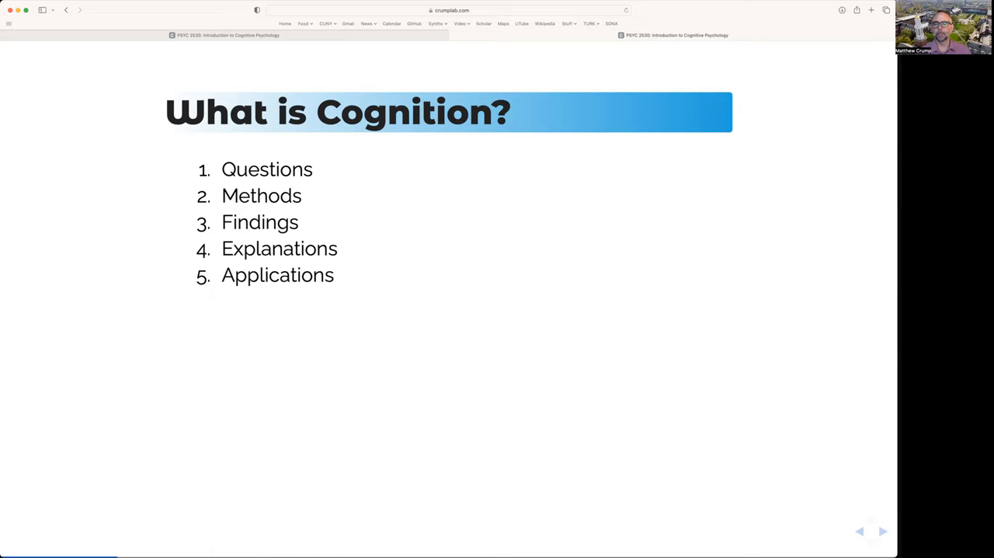
# Advance past the Course Resources slide to the Blackboard slide.
pyautogui.click(882, 530)
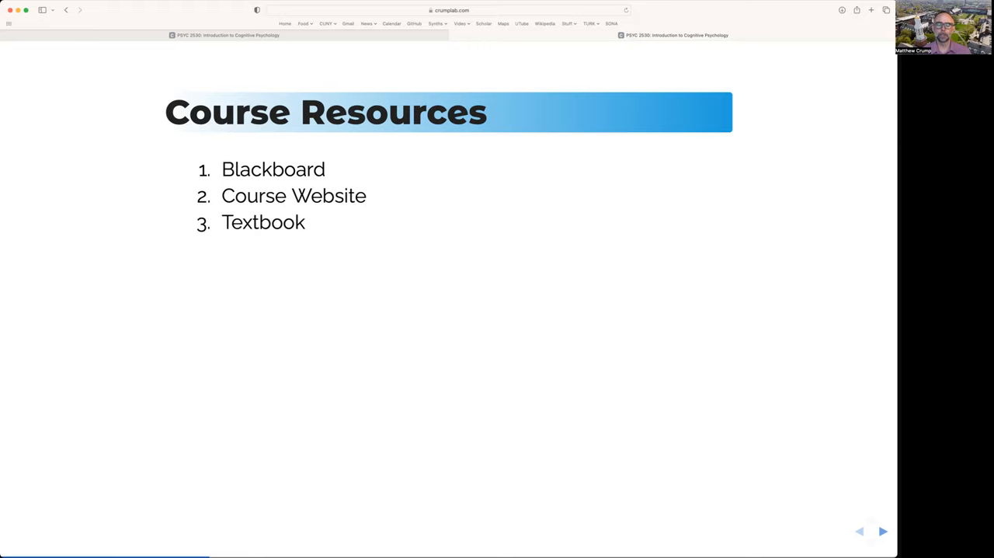
pyautogui.click(883, 531)
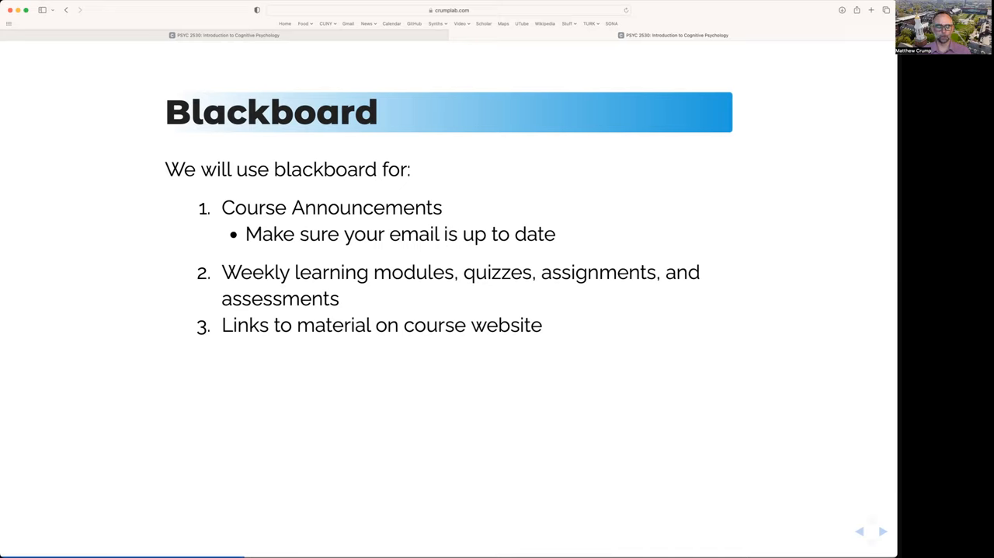
# Advance to the Course Website slide showing the external site address.
pyautogui.click(882, 530)
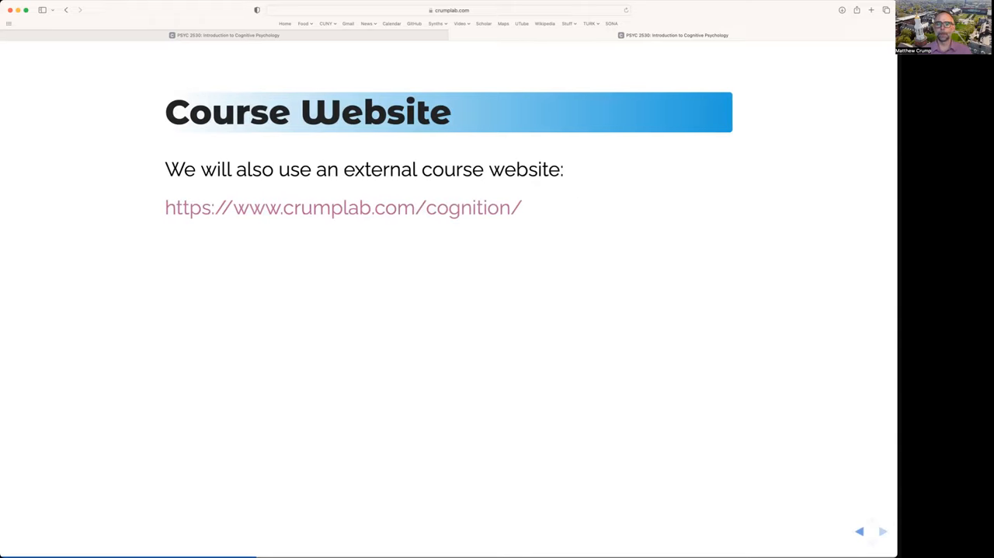
pyautogui.moveTo(251, 207)
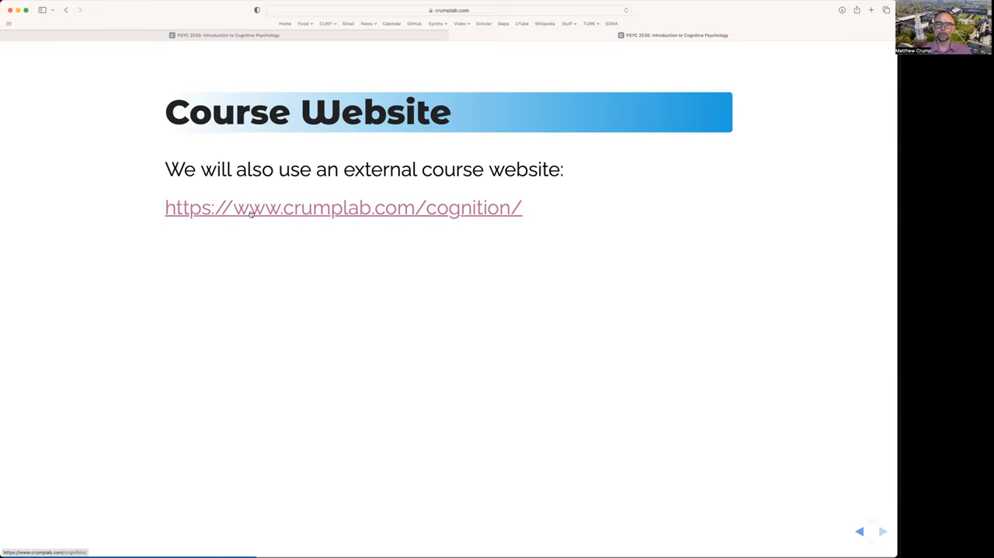
pyautogui.moveTo(465, 205)
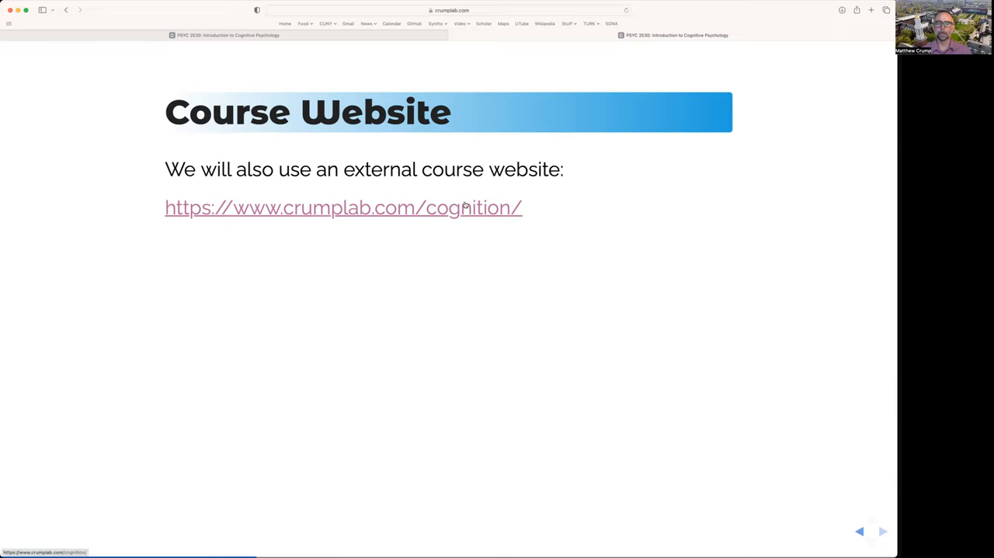
pyautogui.moveTo(544, 209)
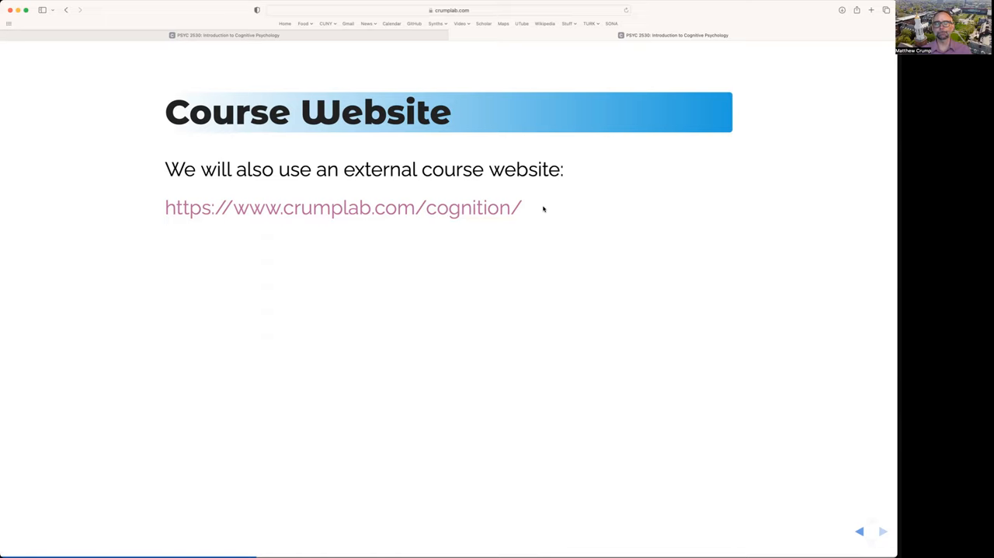
pyautogui.moveTo(542, 222)
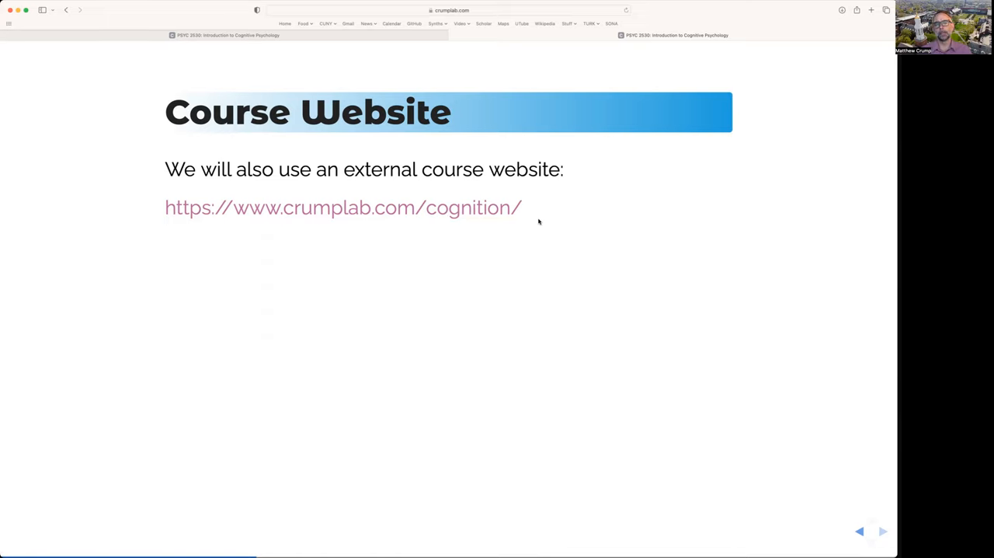
pyautogui.moveTo(544, 224)
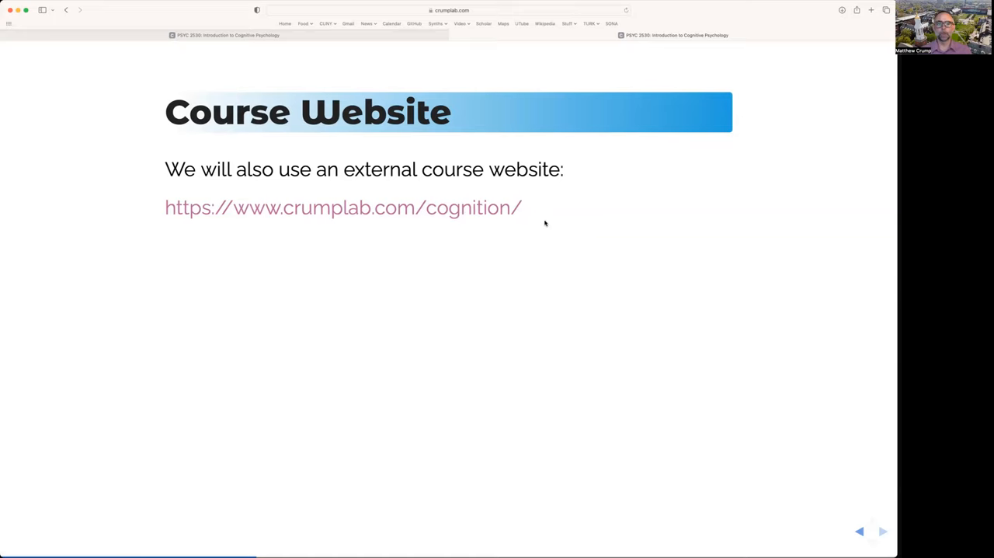
pyautogui.moveTo(458, 237)
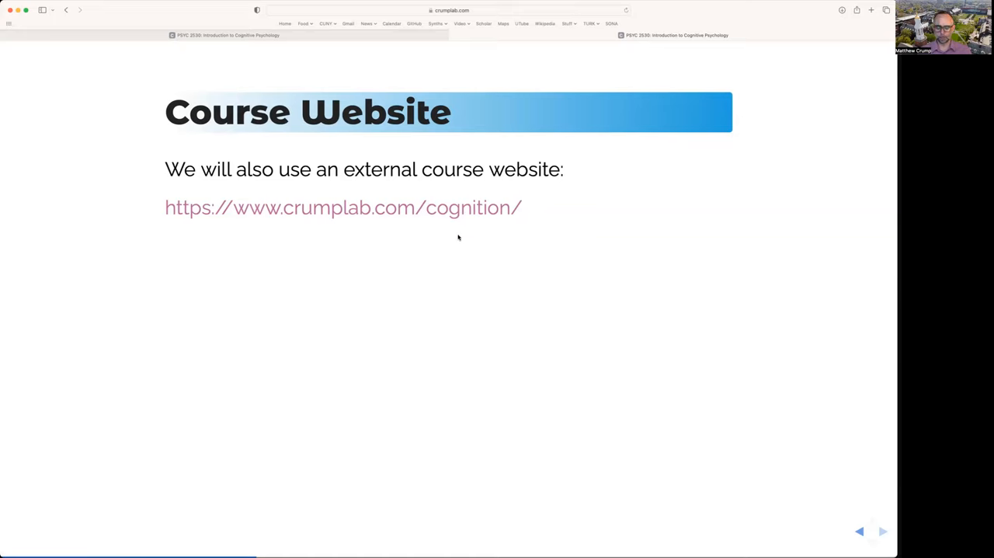
pyautogui.moveTo(459, 225)
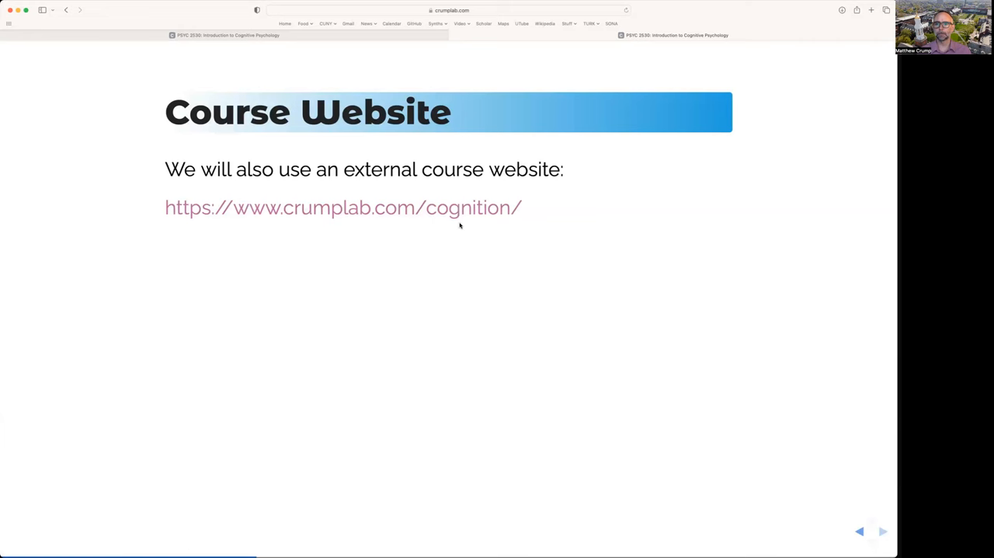
# Follow the crumplab.com/cognition link and check the page address in the address bar.
pyautogui.click(860, 531)
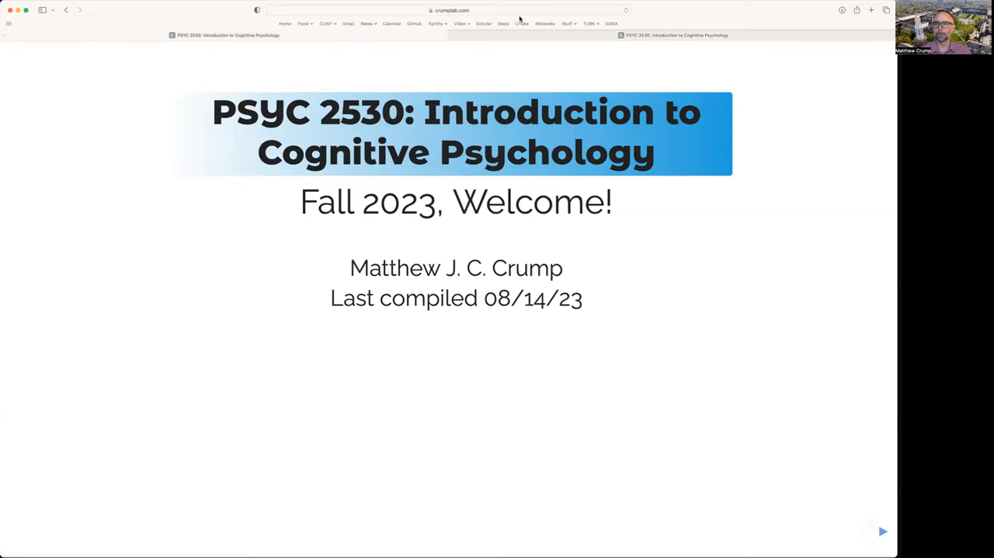
pyautogui.click(450, 10)
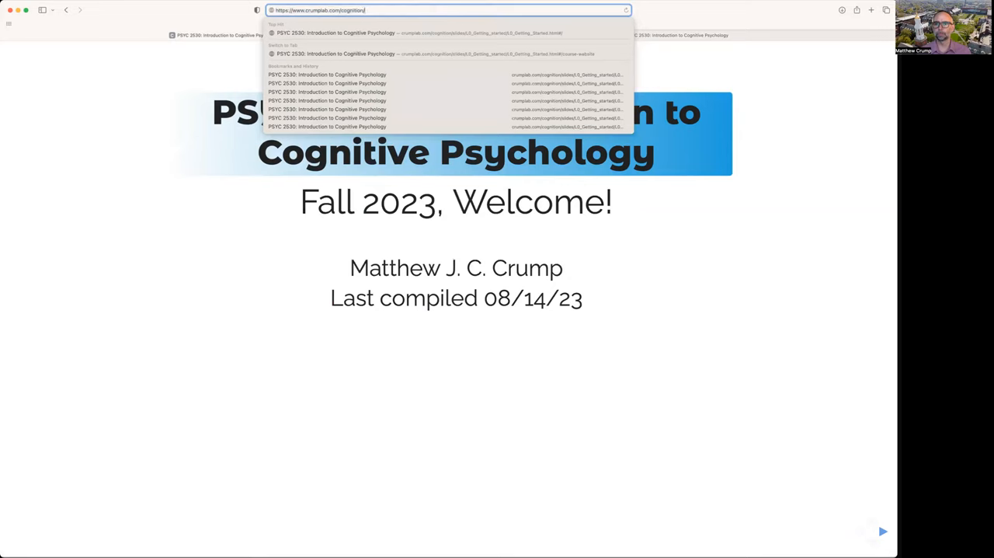
pyautogui.press('Return')
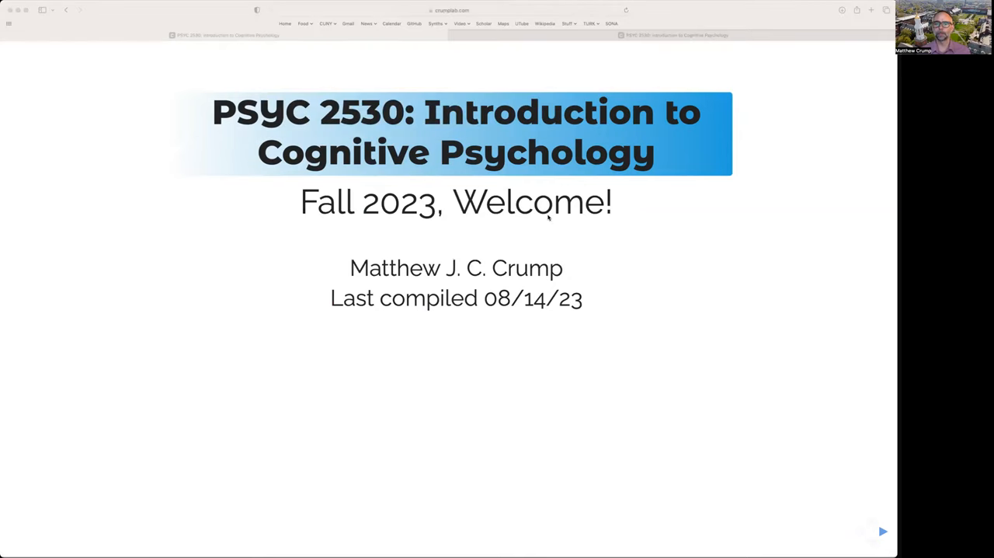
pyautogui.moveTo(497, 287)
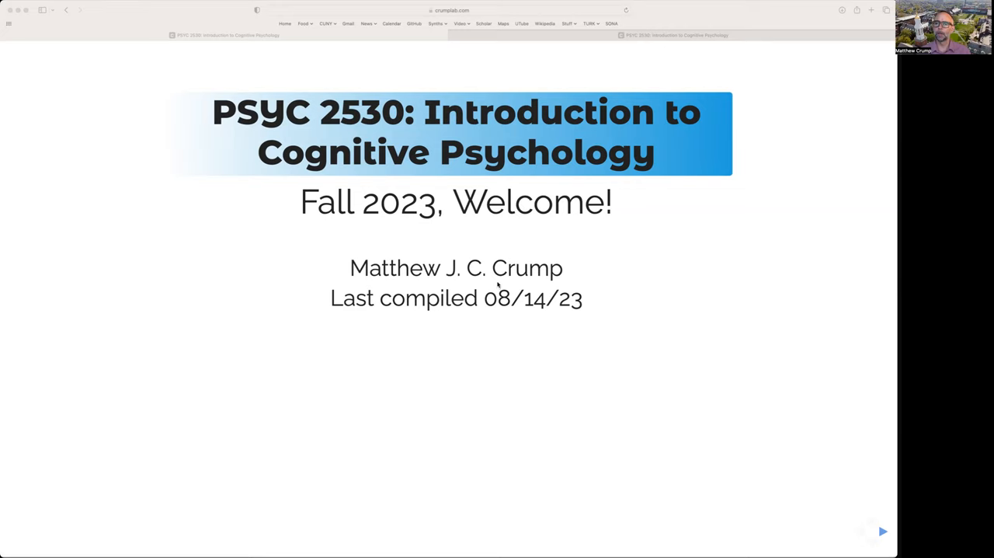
pyautogui.moveTo(78, 47)
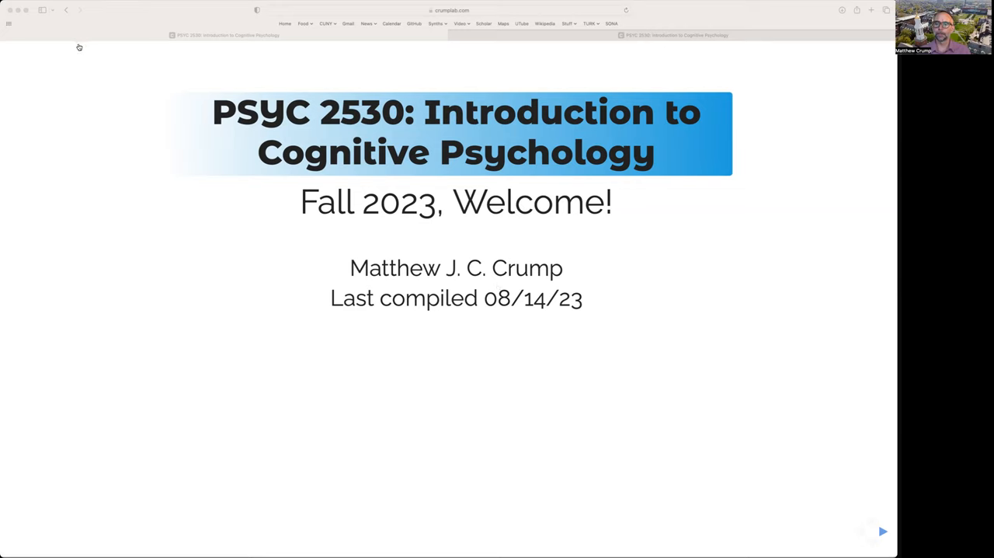
pyautogui.moveTo(104, 43)
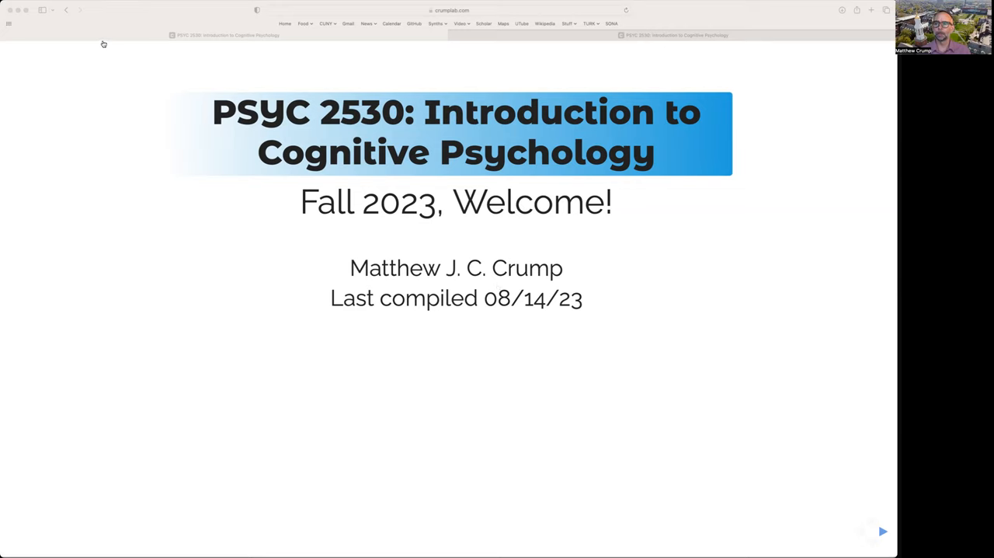
pyautogui.moveTo(248, 141)
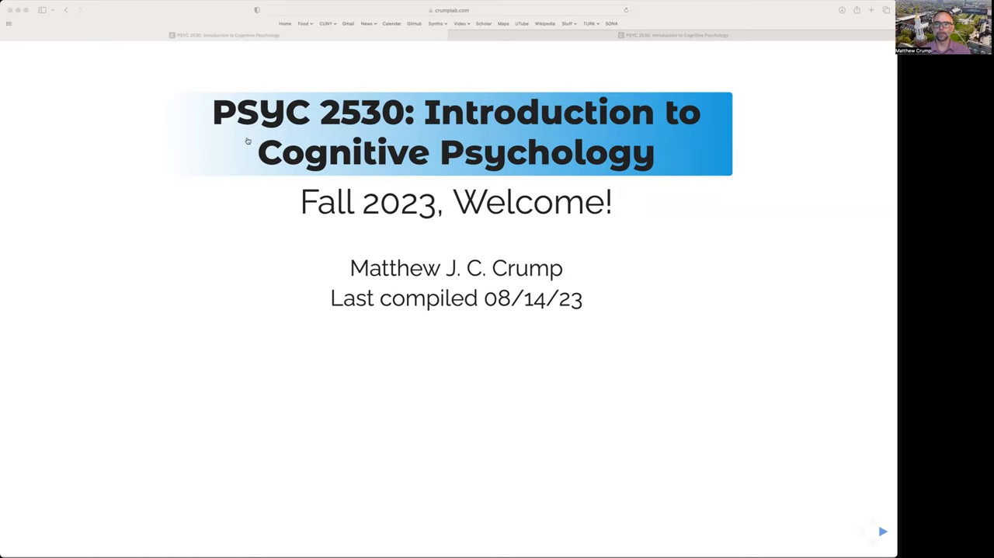
pyautogui.moveTo(552, 356)
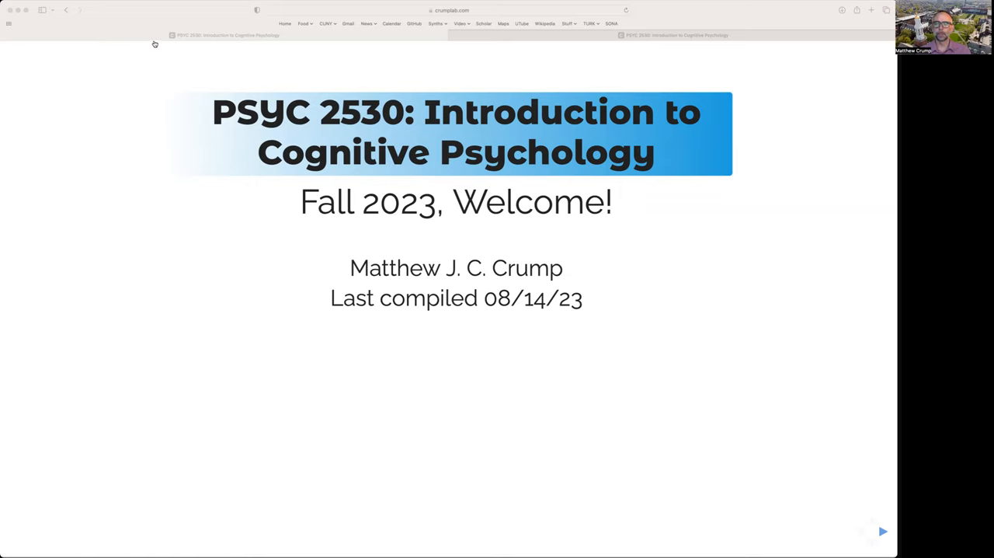
pyautogui.moveTo(346, 380)
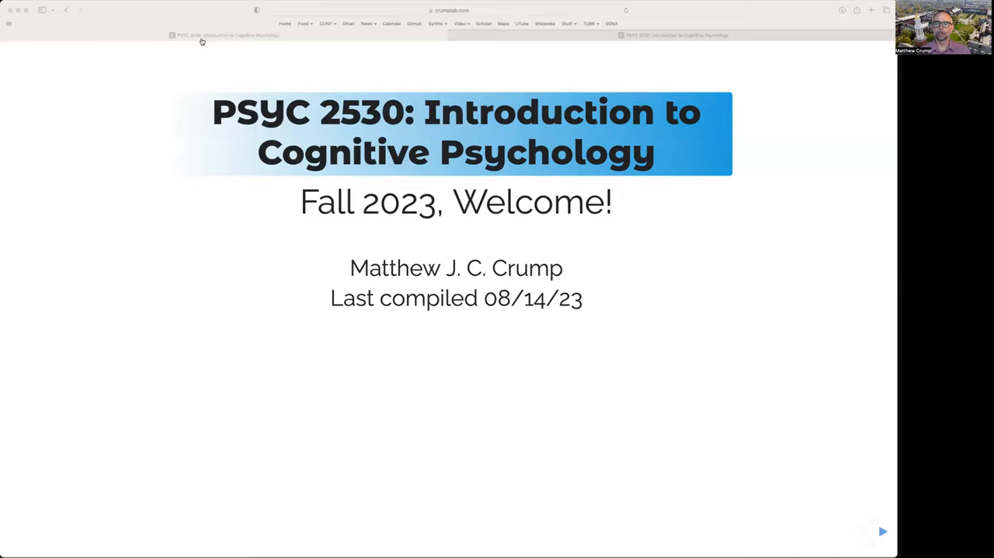
pyautogui.moveTo(229, 139)
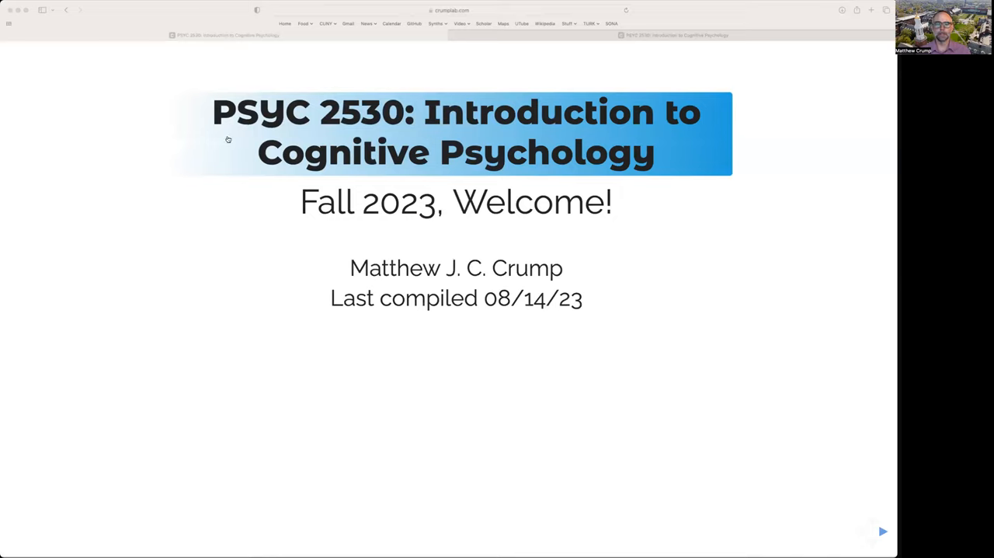
pyautogui.moveTo(243, 55)
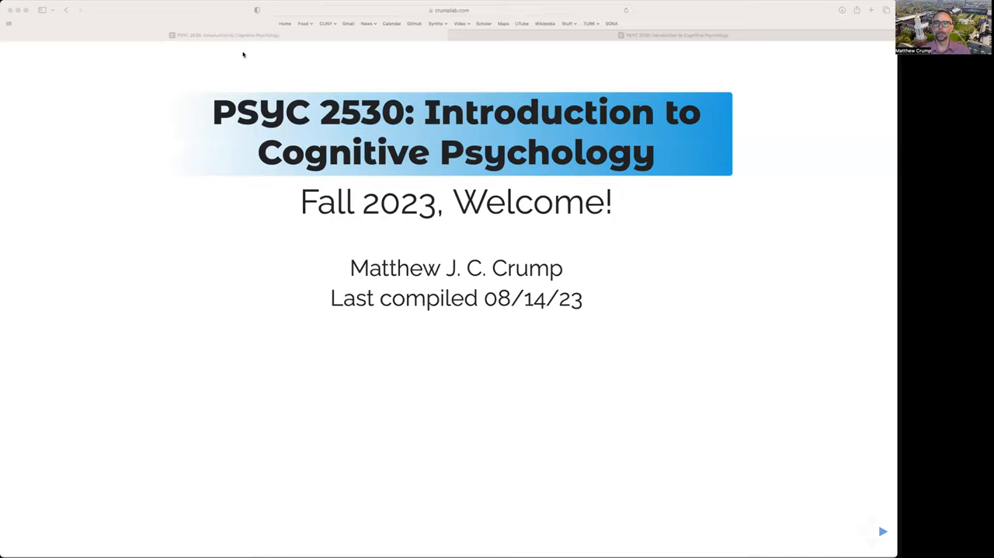
pyautogui.moveTo(393, 364)
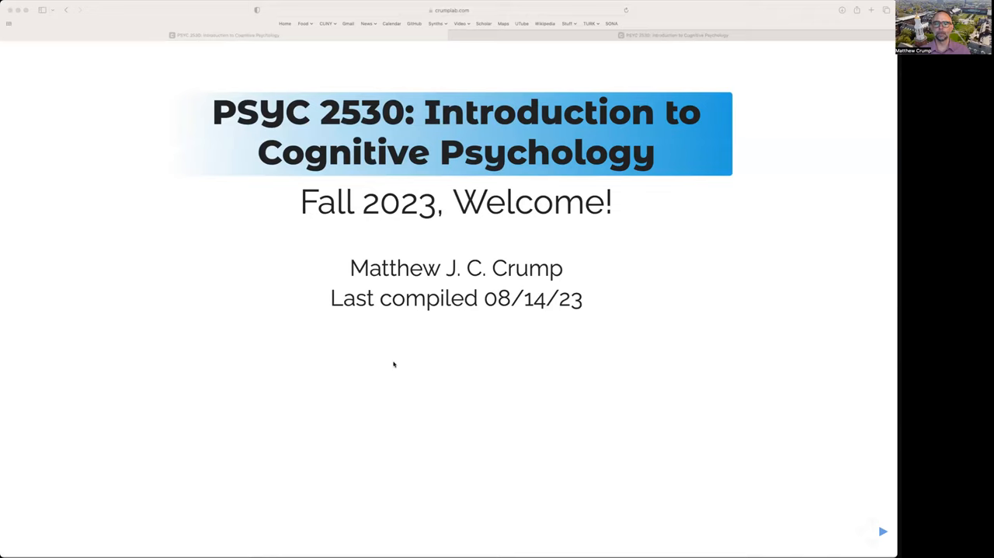
pyautogui.moveTo(134, 85)
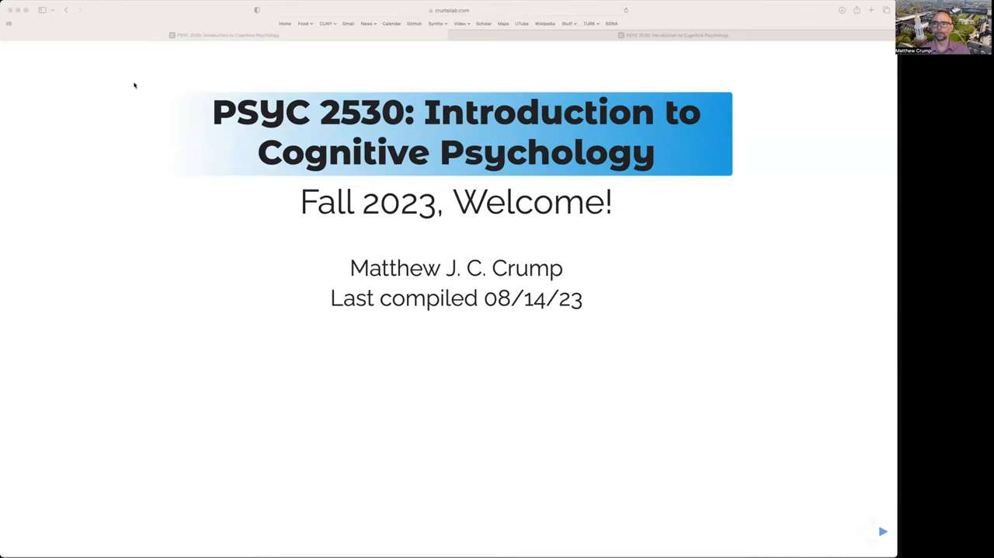
pyautogui.moveTo(46, 41)
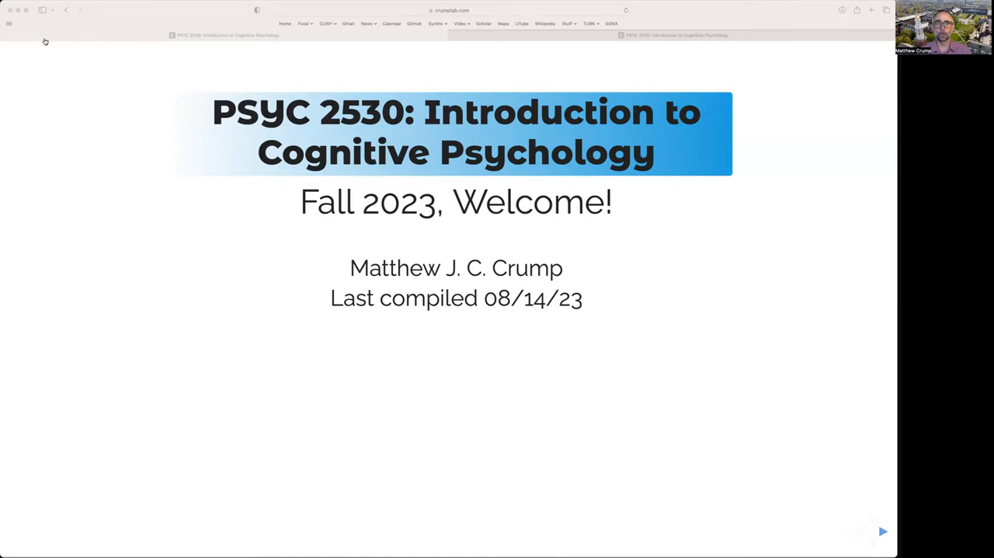
pyautogui.moveTo(138, 24)
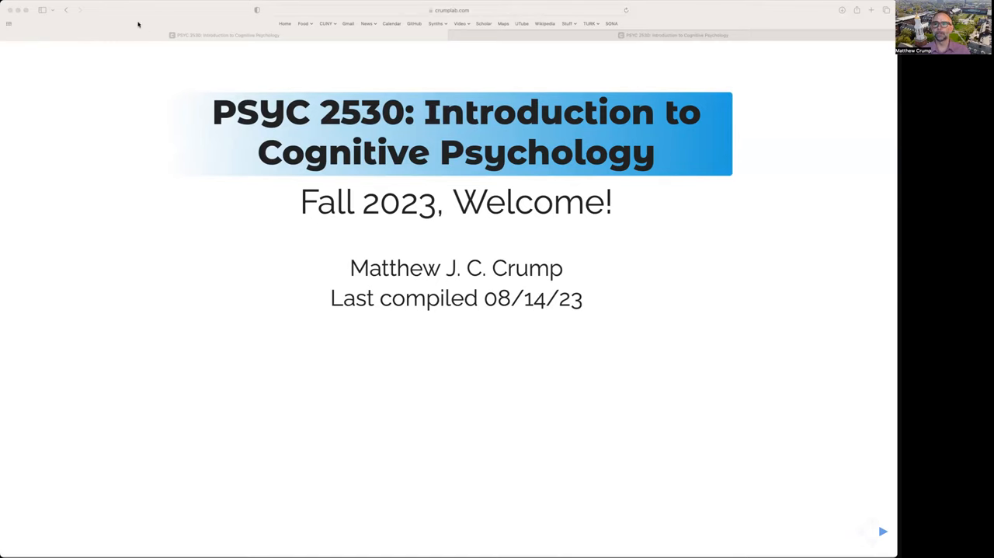
pyautogui.moveTo(149, 14)
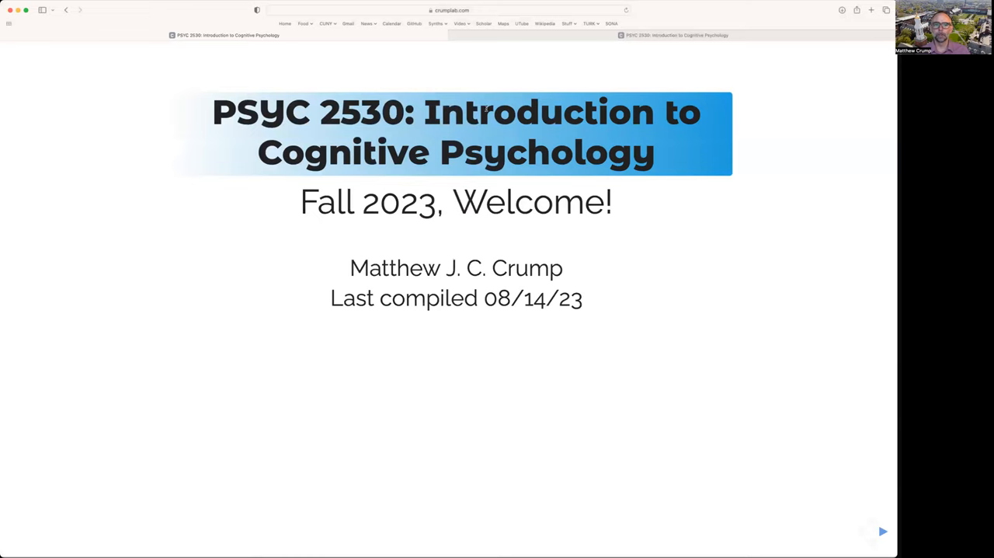
# Show all five Course Website features, then advance to the Course Textbook slide.
pyautogui.click(882, 531)
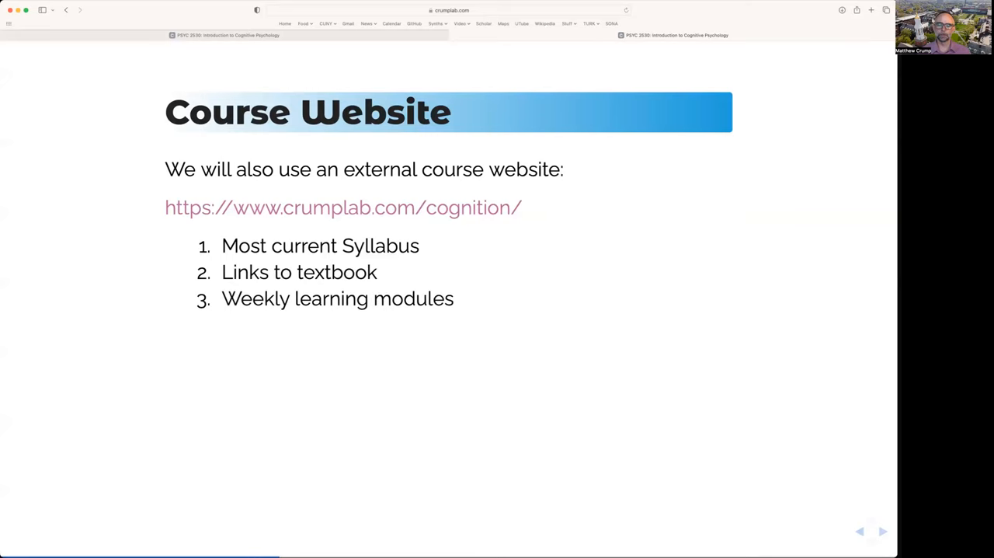
pyautogui.click(883, 531)
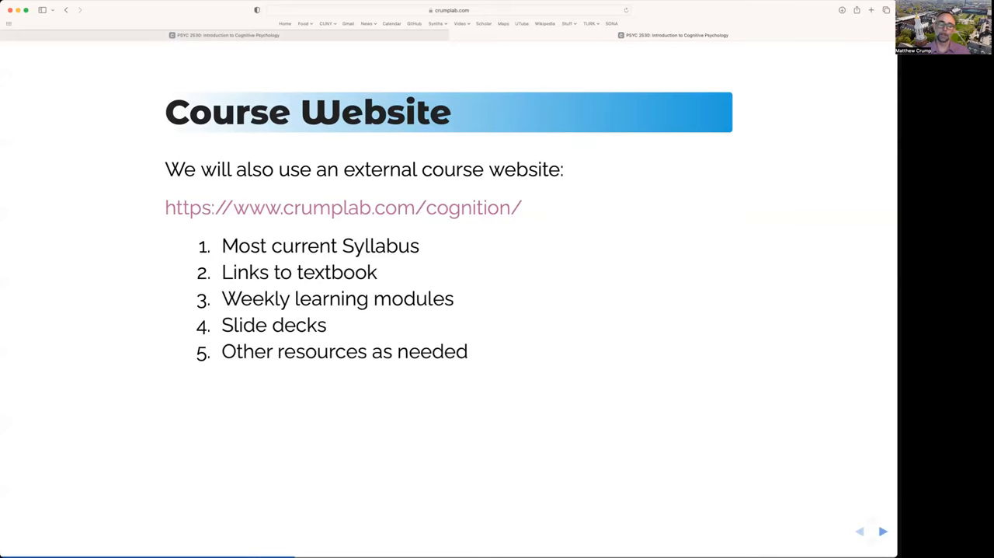
pyautogui.click(882, 531)
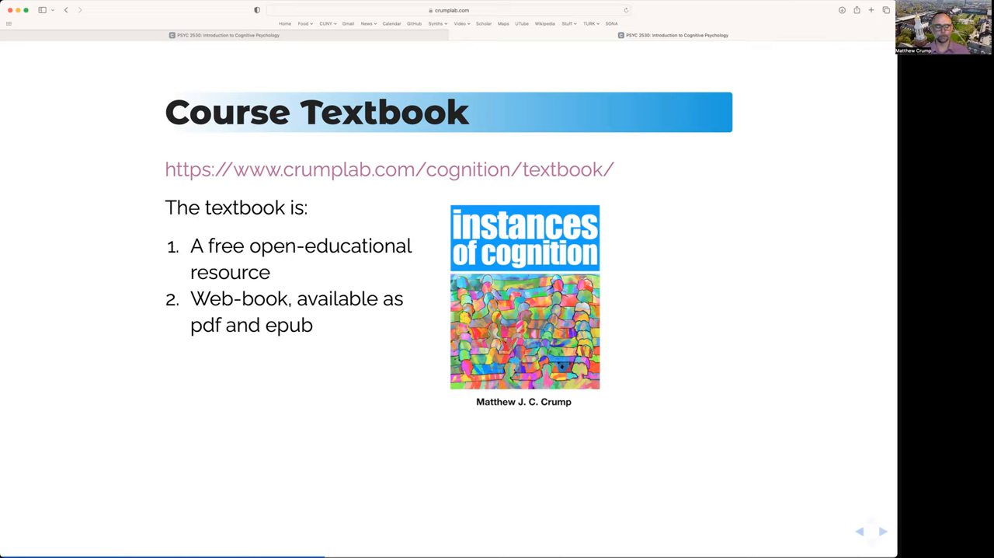
# Show the textbook's 'Still in progress' point and advance to Other resources.
pyautogui.click(883, 530)
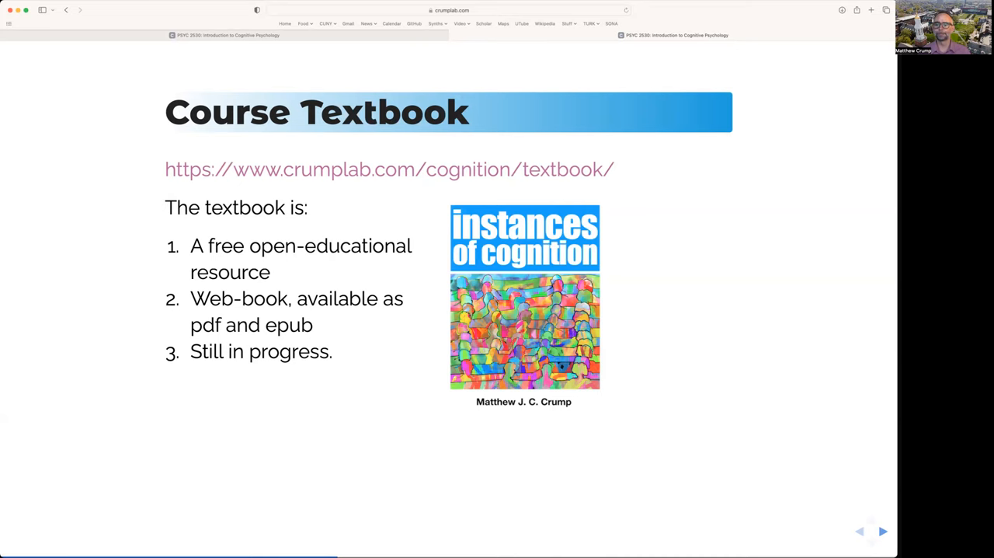
pyautogui.click(883, 530)
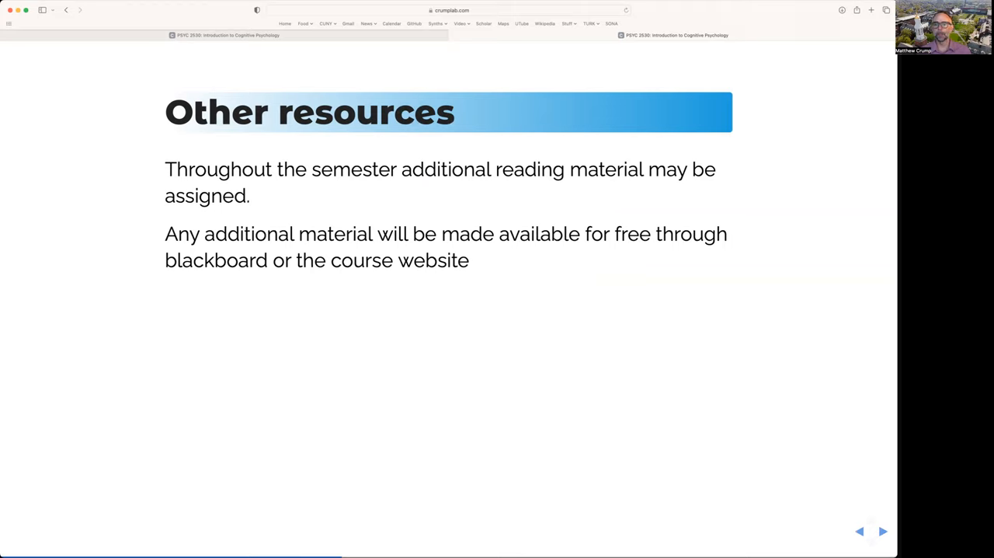
# Highlight 'additional reading material' on the Other resources slide, then clear the highlight.
pyautogui.moveTo(401, 169); pyautogui.dragTo(541, 170)
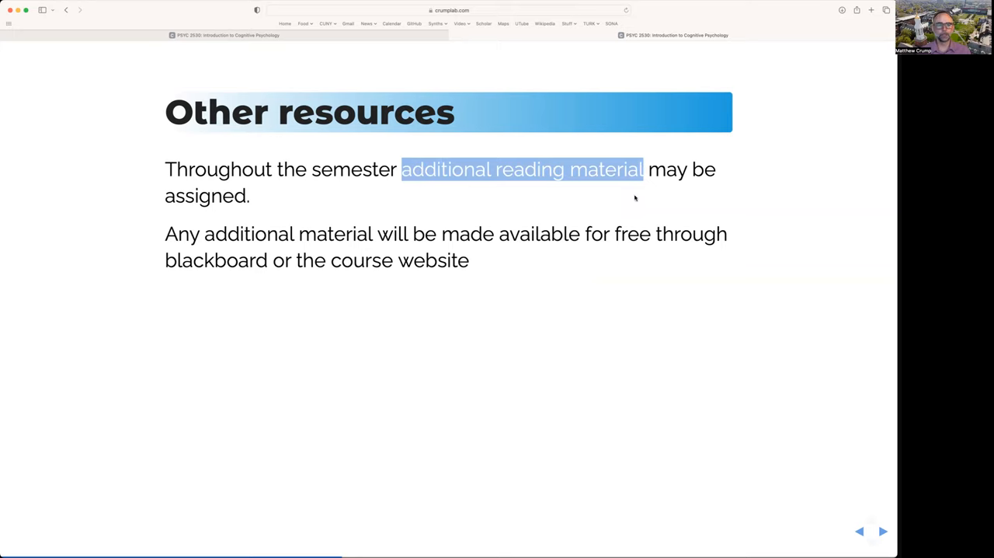
pyautogui.click(632, 197)
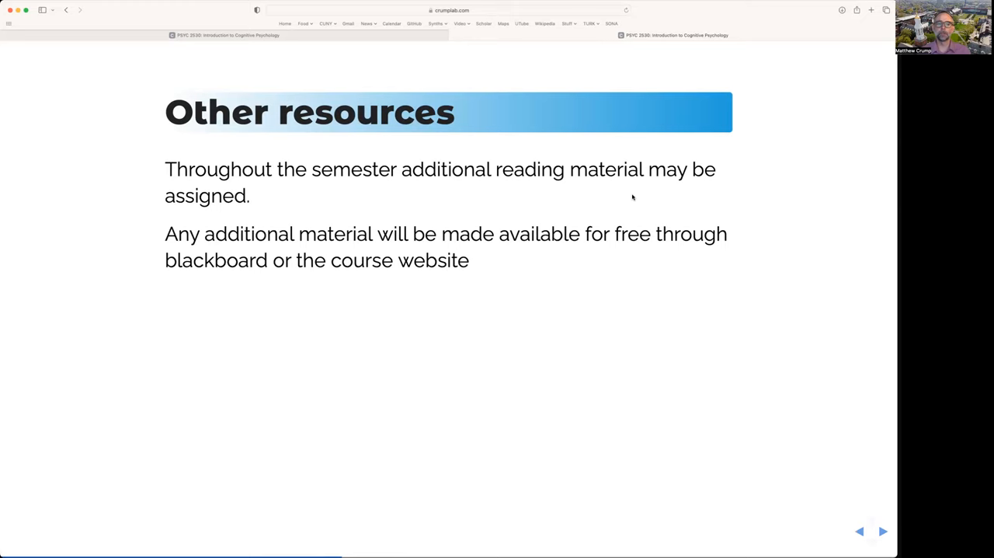
pyautogui.moveTo(583, 255)
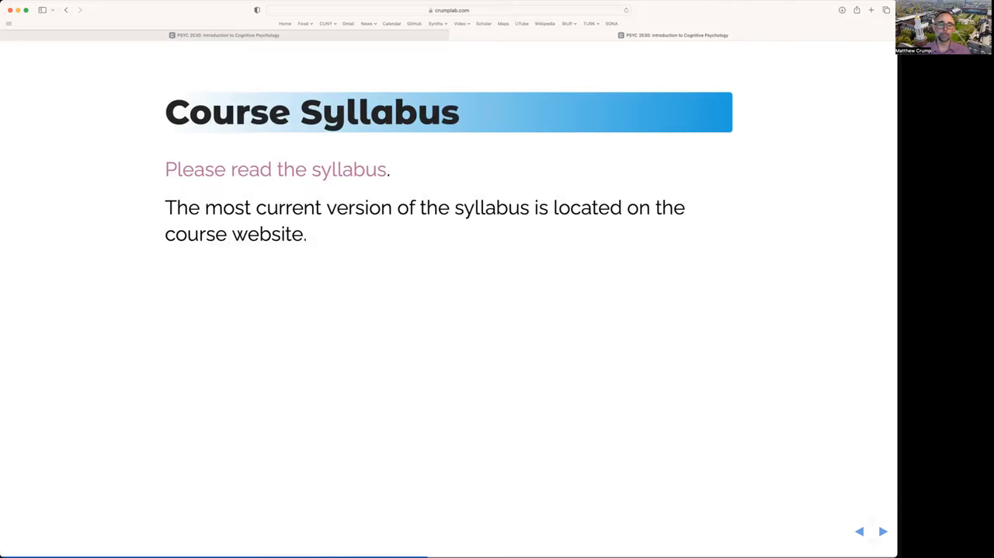
pyautogui.moveTo(276, 169)
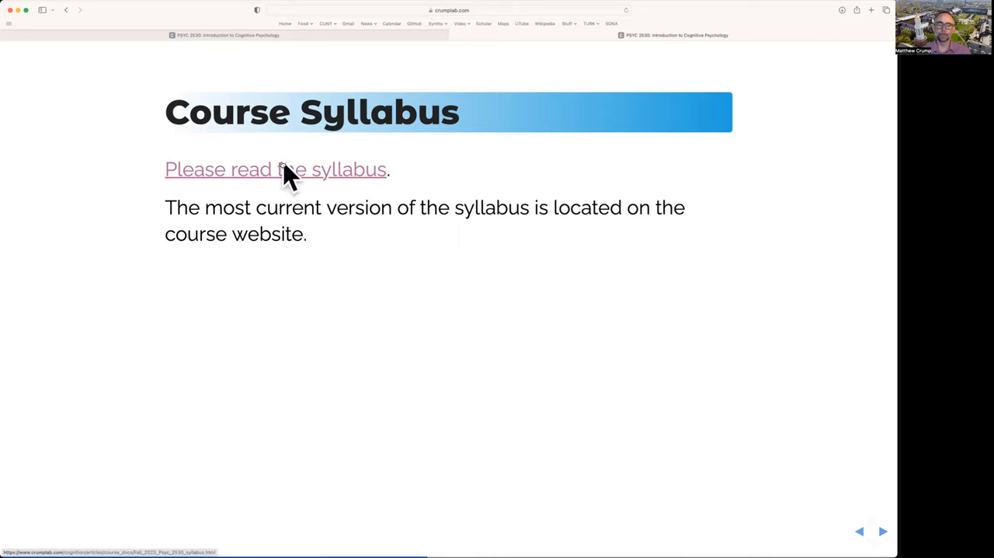
pyautogui.moveTo(289, 177)
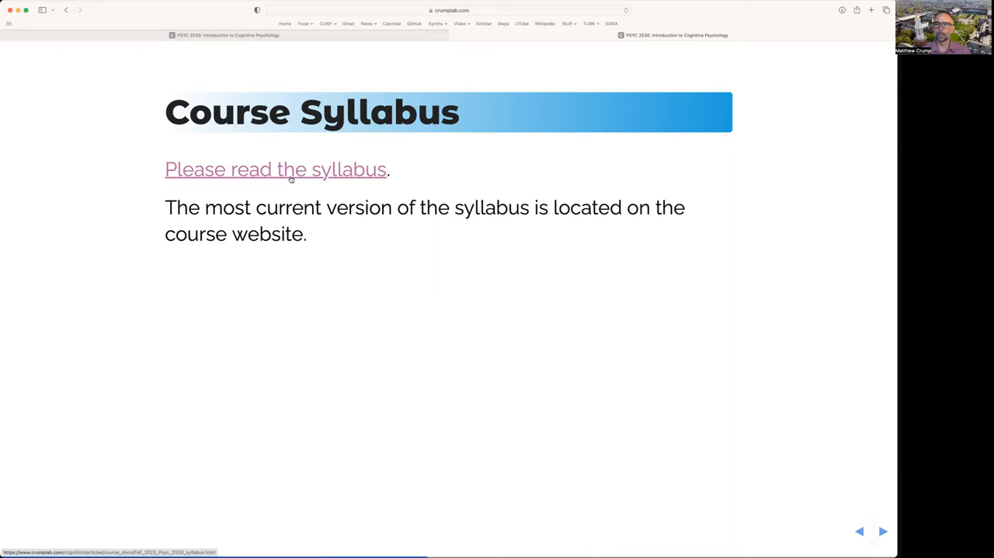
pyautogui.moveTo(288, 225)
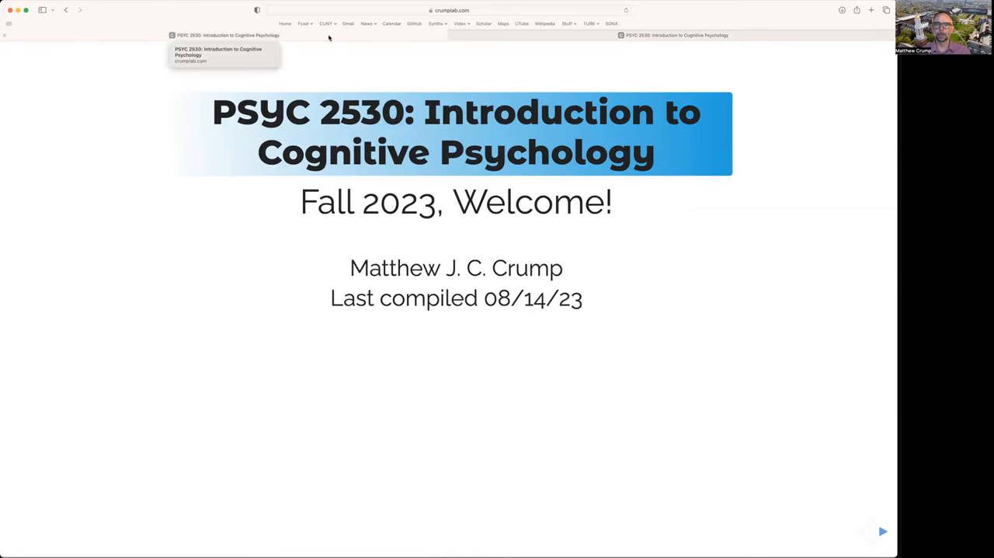
pyautogui.moveTo(528, 36)
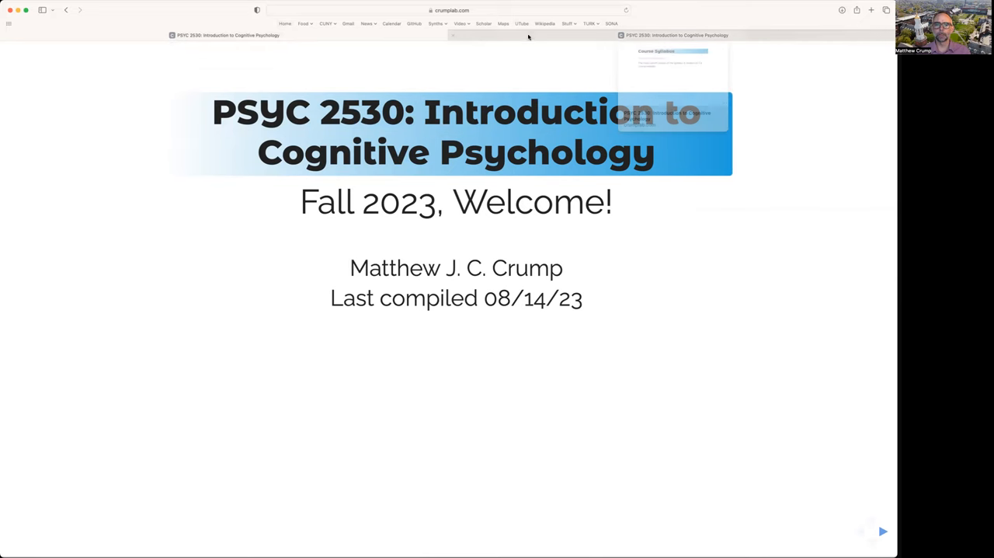
# Open the syllabus via 'Please read the syllabus' and scroll to the grading tables.
pyautogui.click(882, 532)
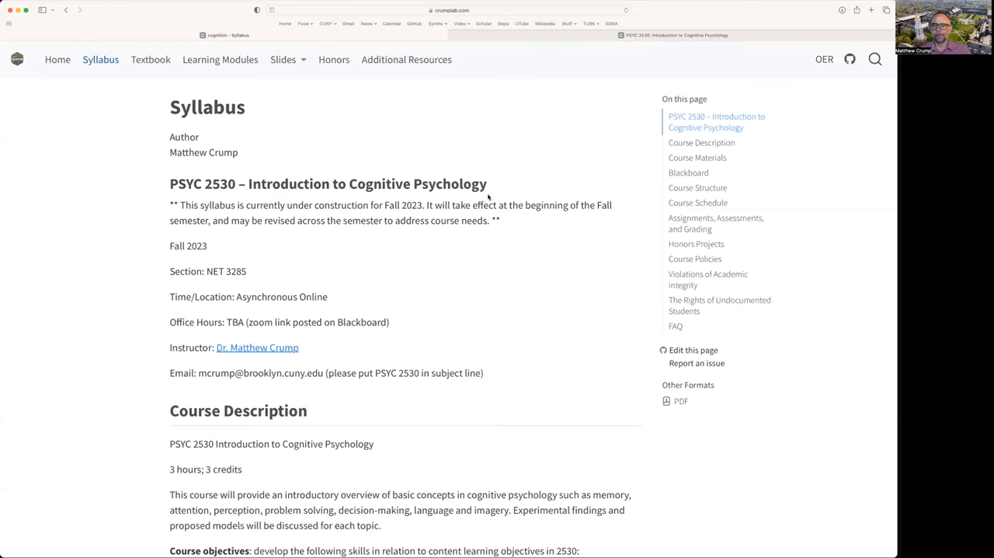
pyautogui.scroll(-3)
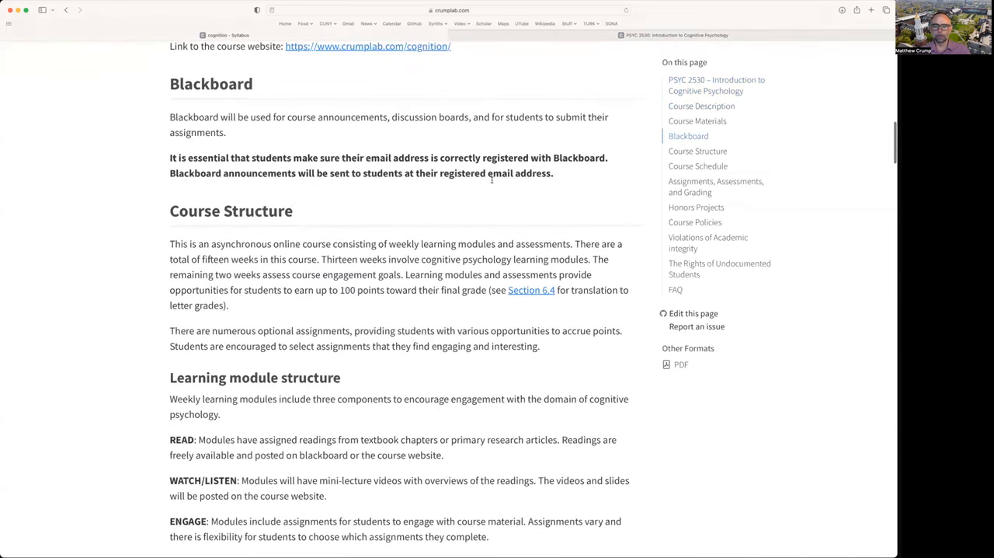
pyautogui.scroll(-3)
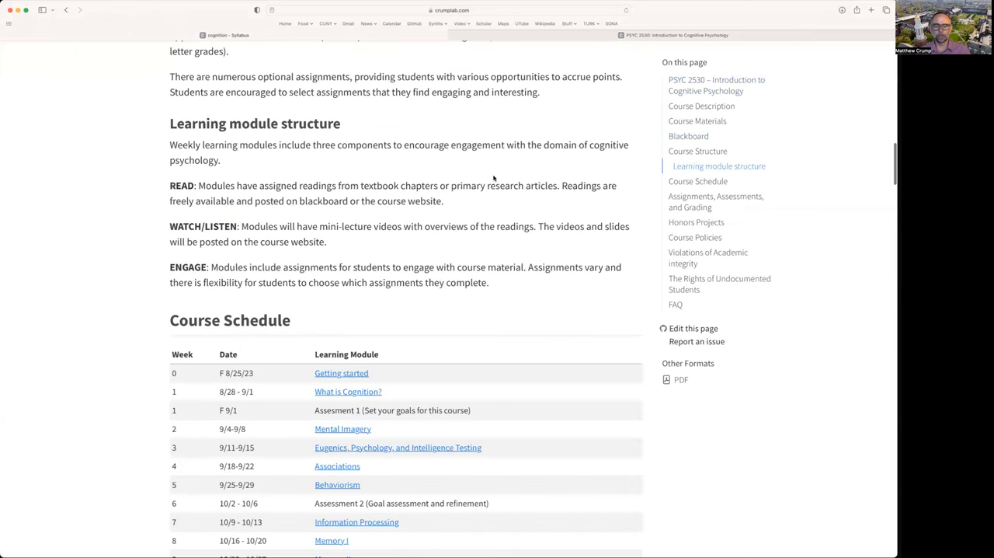
pyautogui.scroll(-3)
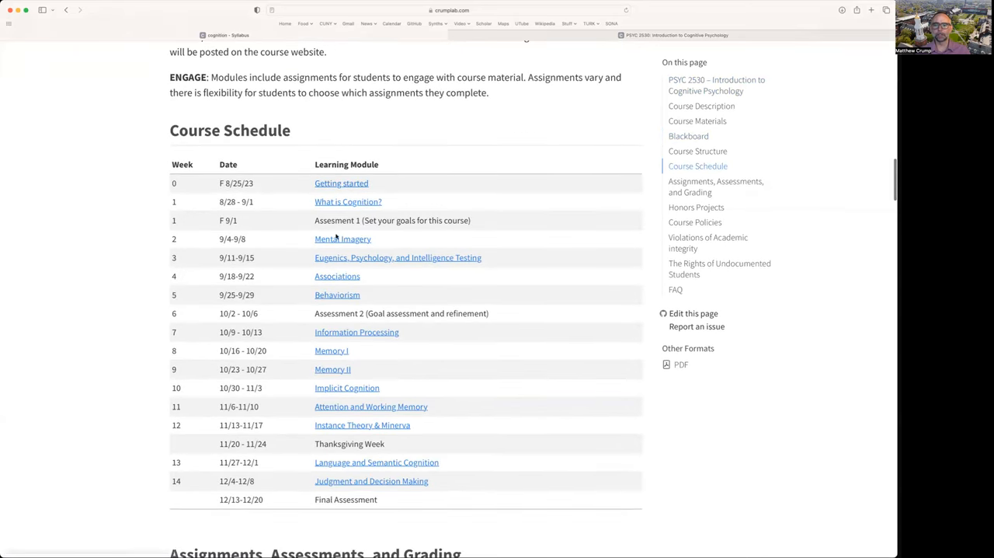
pyautogui.moveTo(552, 323)
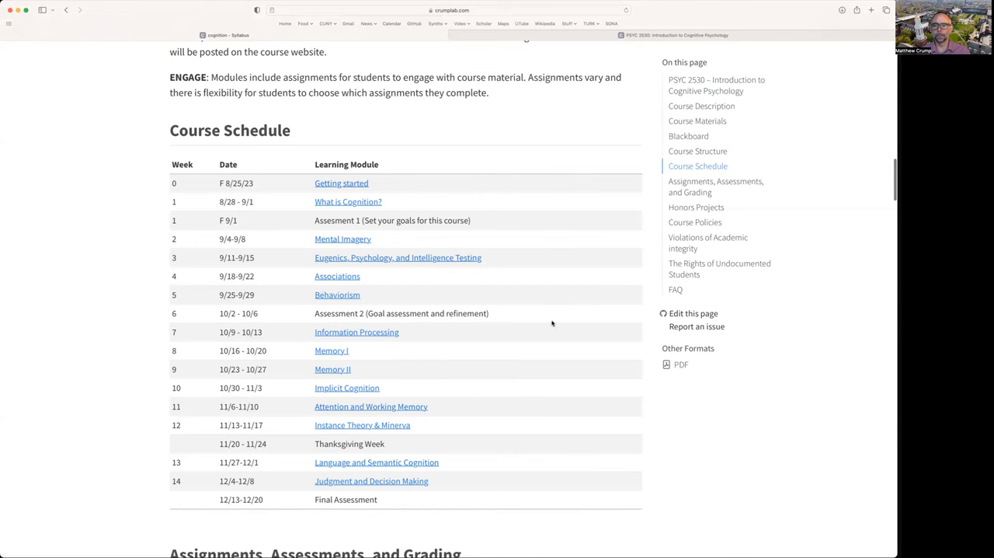
pyautogui.scroll(-3)
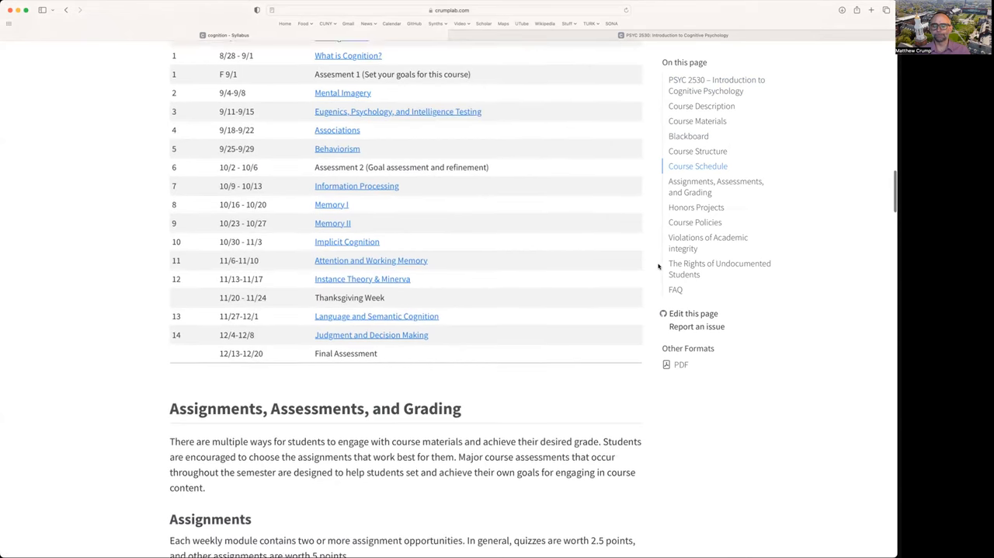
pyautogui.scroll(3)
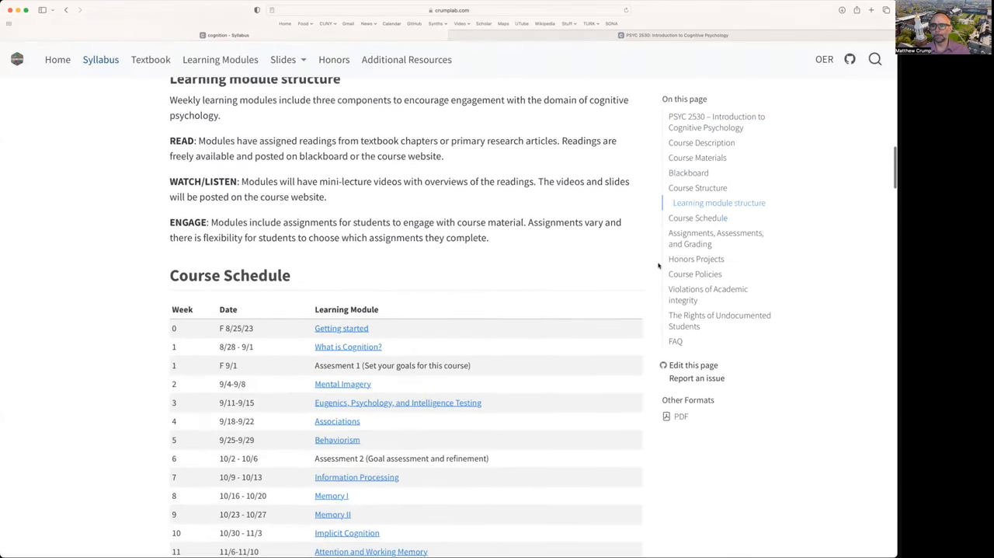
pyautogui.scroll(3)
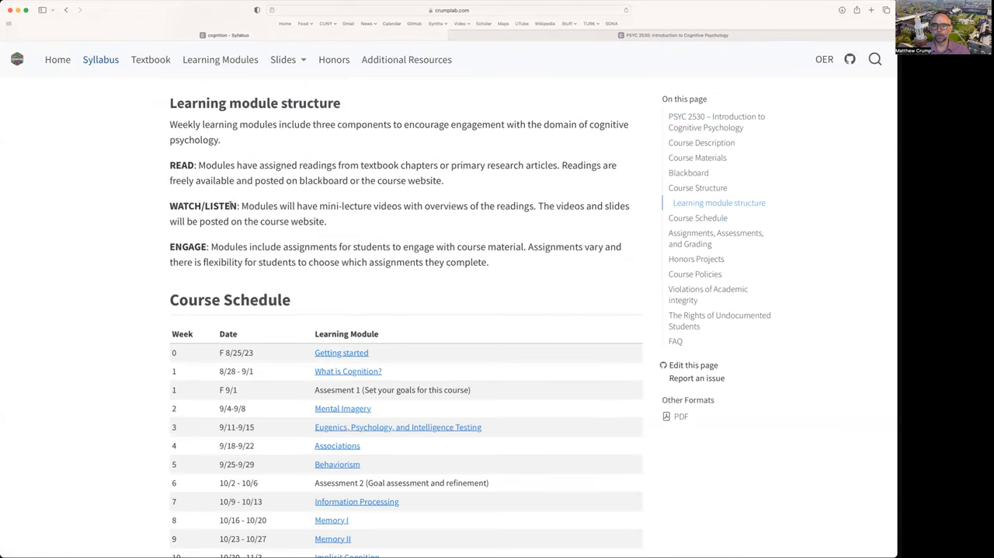
# Scroll through lateness and course policies to 'Using ChatGPT or similar tools'.
pyautogui.scroll(-3)
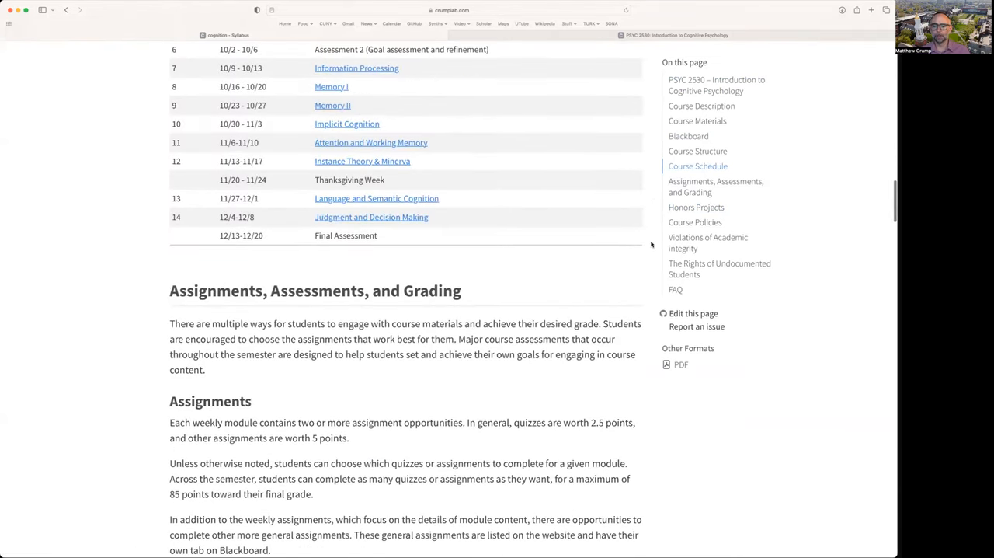
pyautogui.scroll(-3)
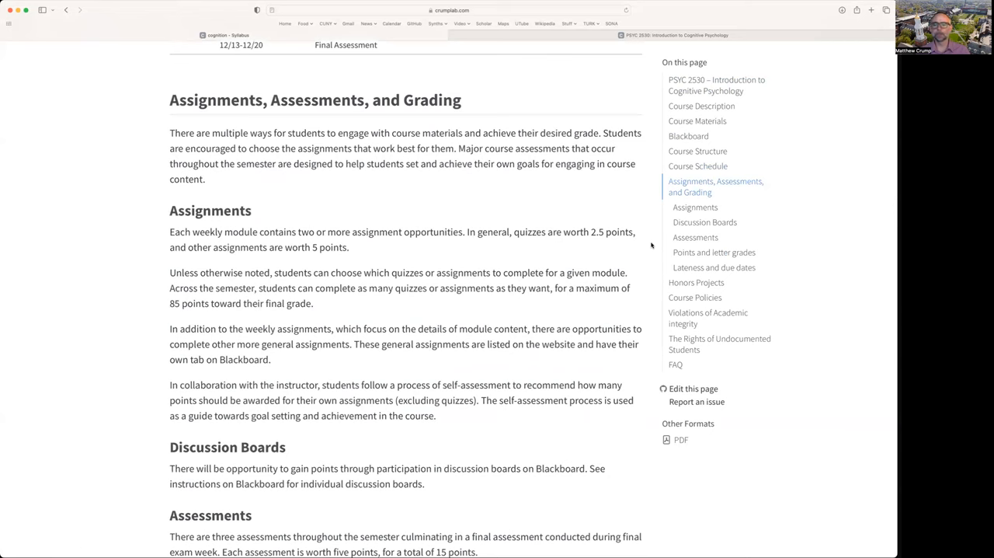
pyautogui.scroll(-3)
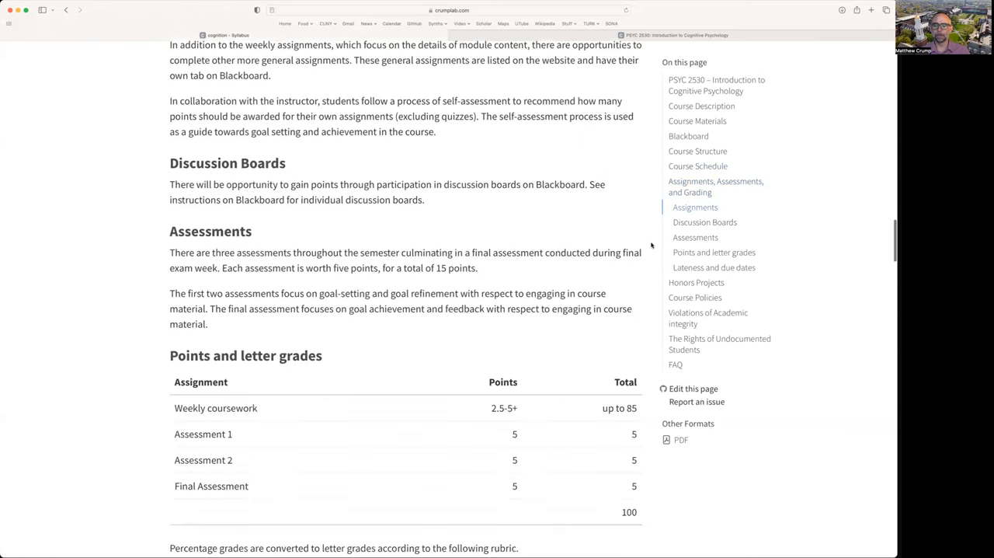
pyautogui.scroll(-3)
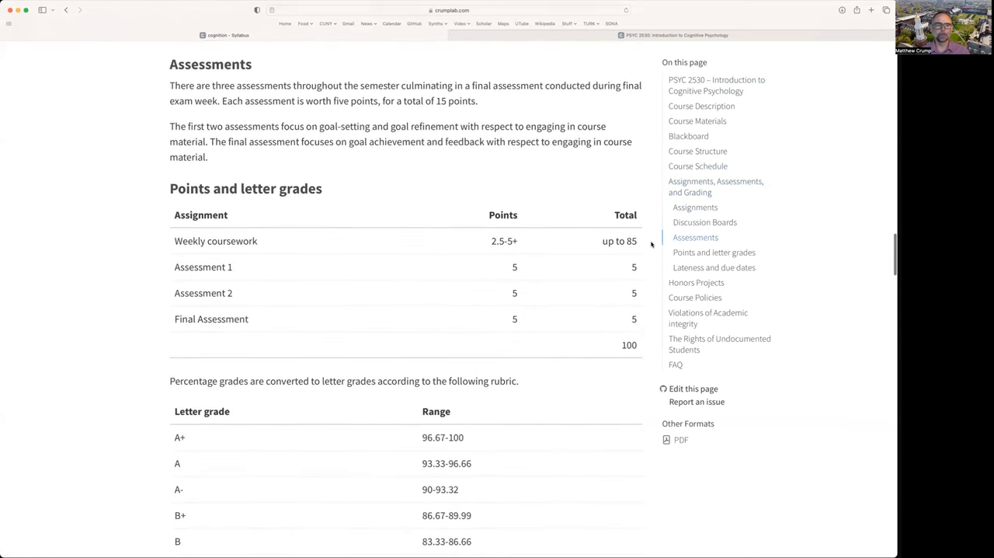
pyautogui.scroll(-3)
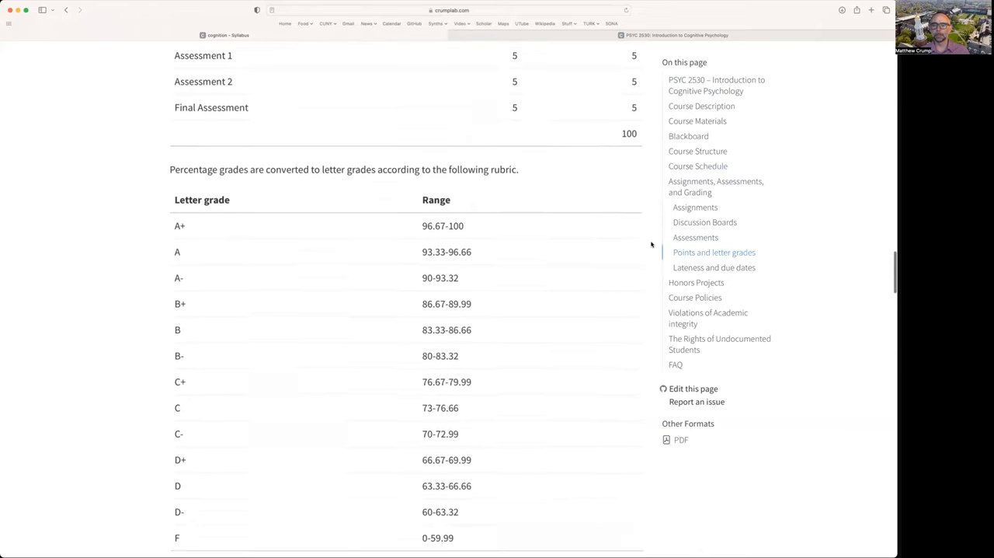
pyautogui.scroll(-3)
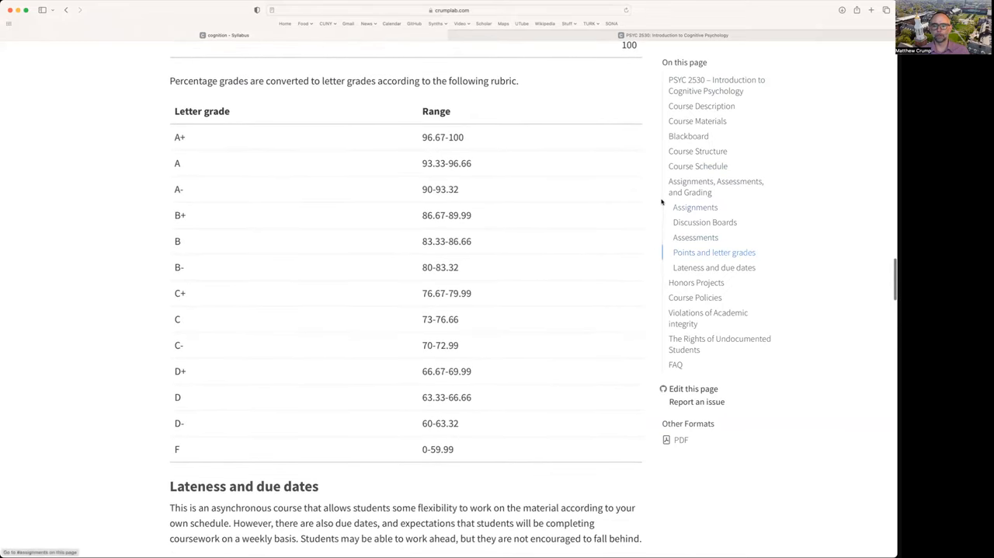
pyautogui.scroll(-3)
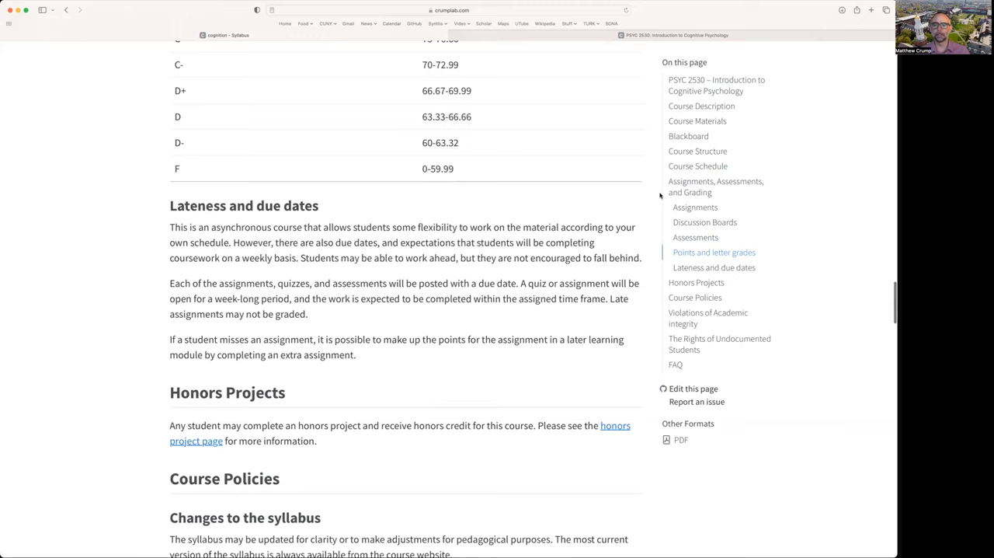
pyautogui.scroll(-3)
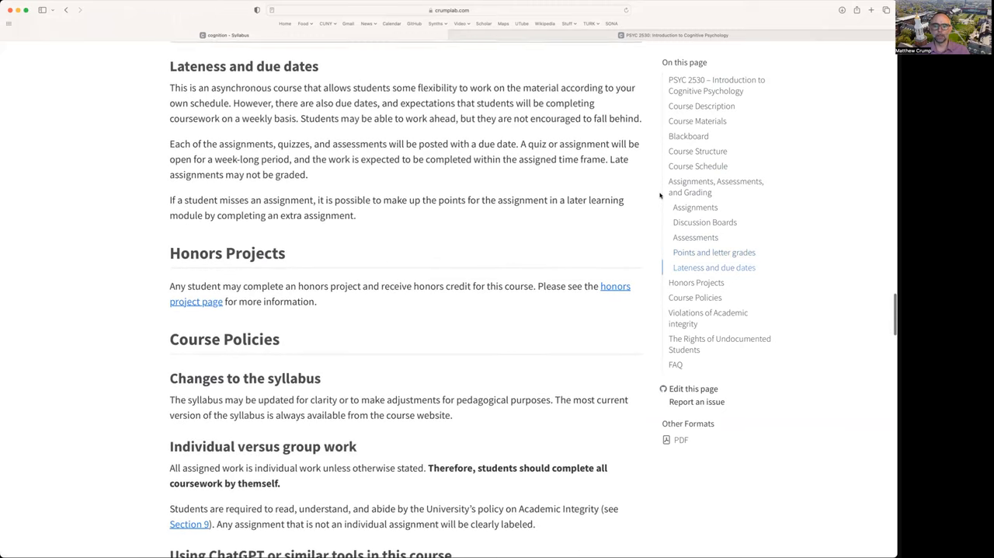
pyautogui.scroll(-3)
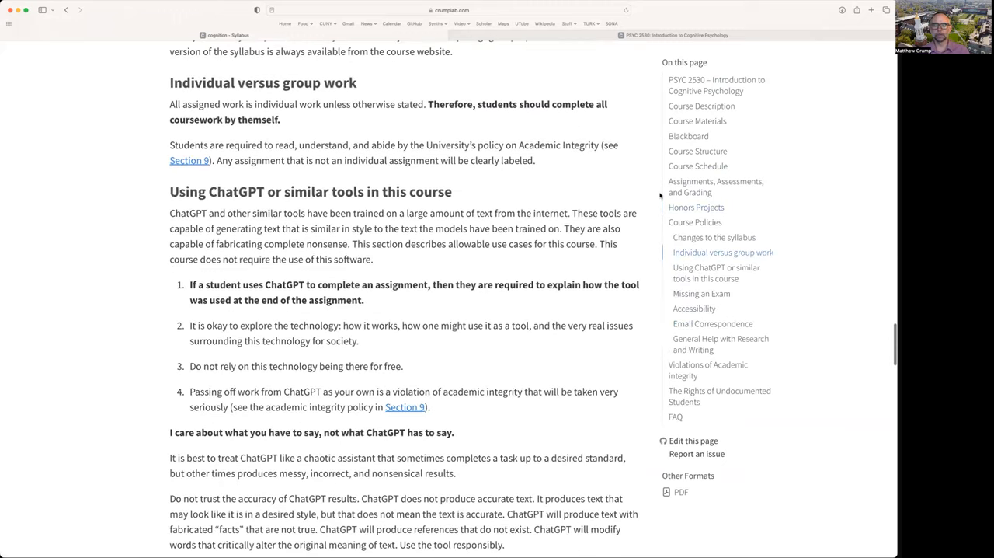
pyautogui.scroll(-3)
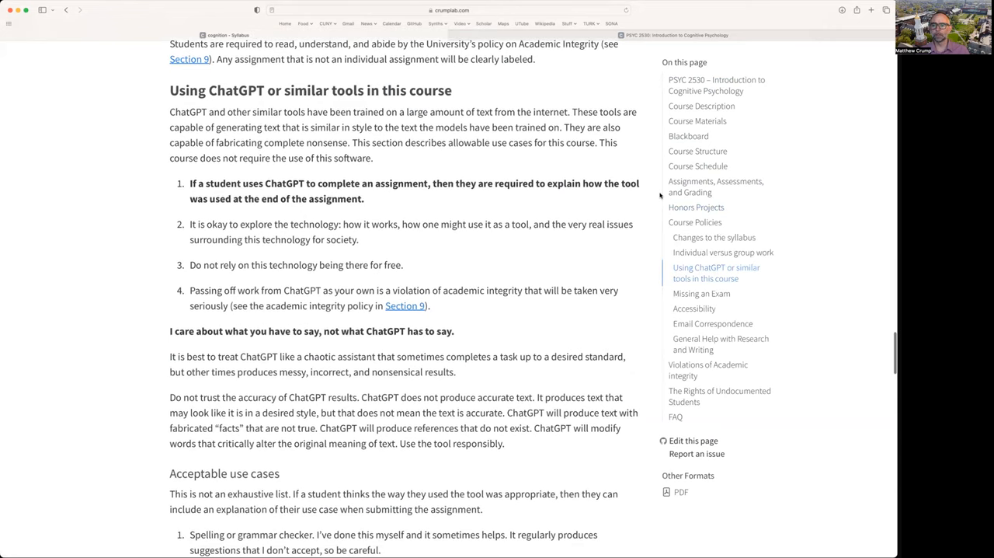
pyautogui.scroll(3)
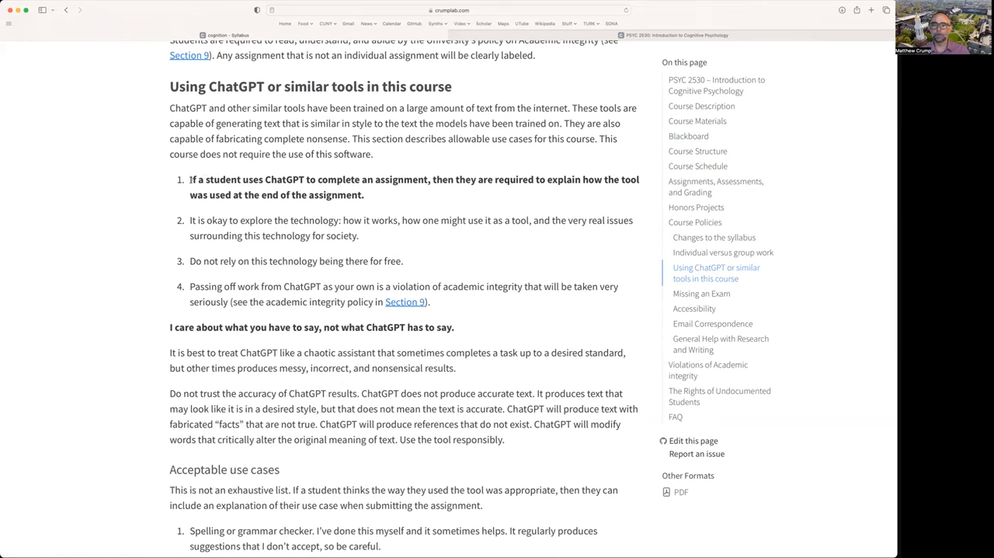
# Highlight the first ChatGPT rule, then scroll the syllabus down to FAQ and back up.
pyautogui.moveTo(189, 178); pyautogui.dragTo(363, 194)
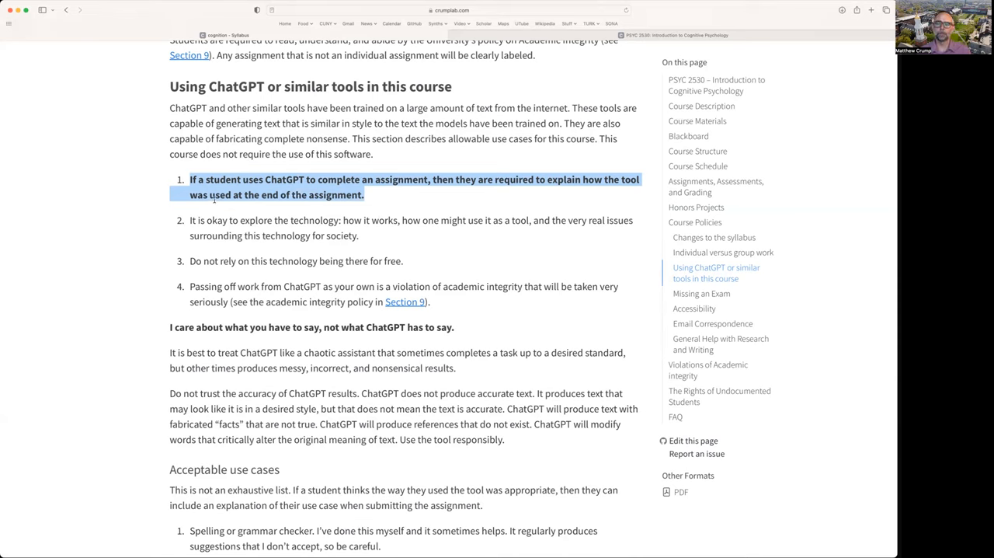
pyautogui.moveTo(422, 195)
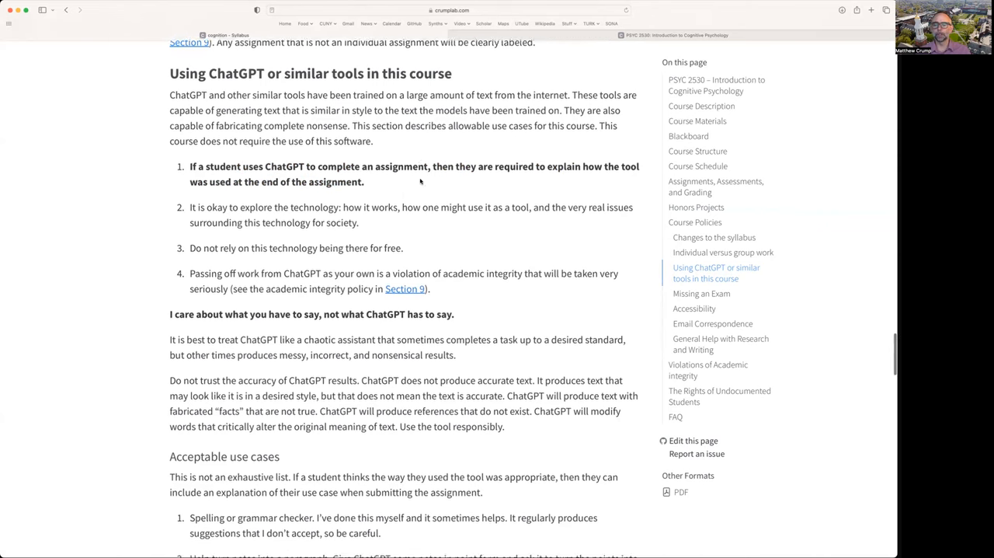
pyautogui.scroll(-3)
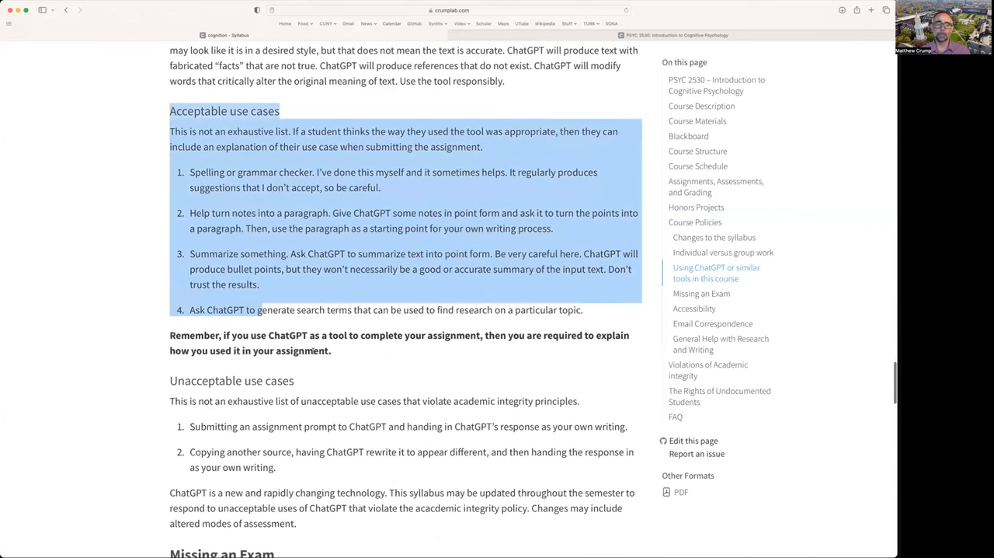
pyautogui.scroll(-3)
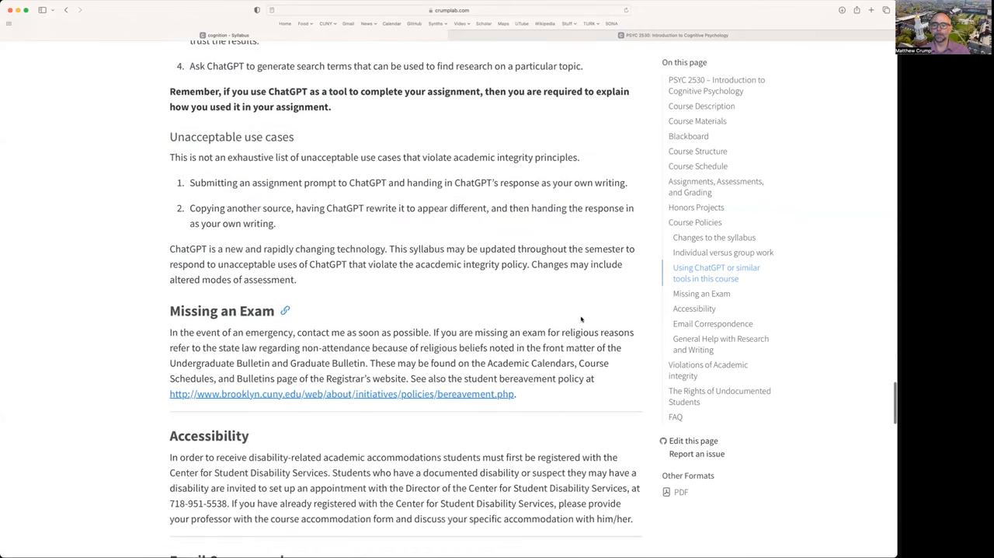
pyautogui.scroll(-3)
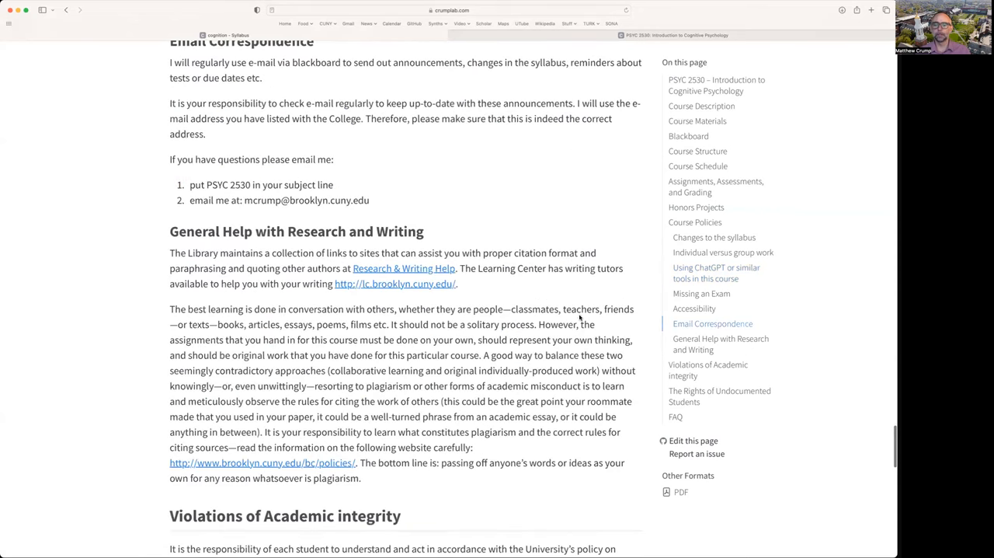
pyautogui.scroll(-3)
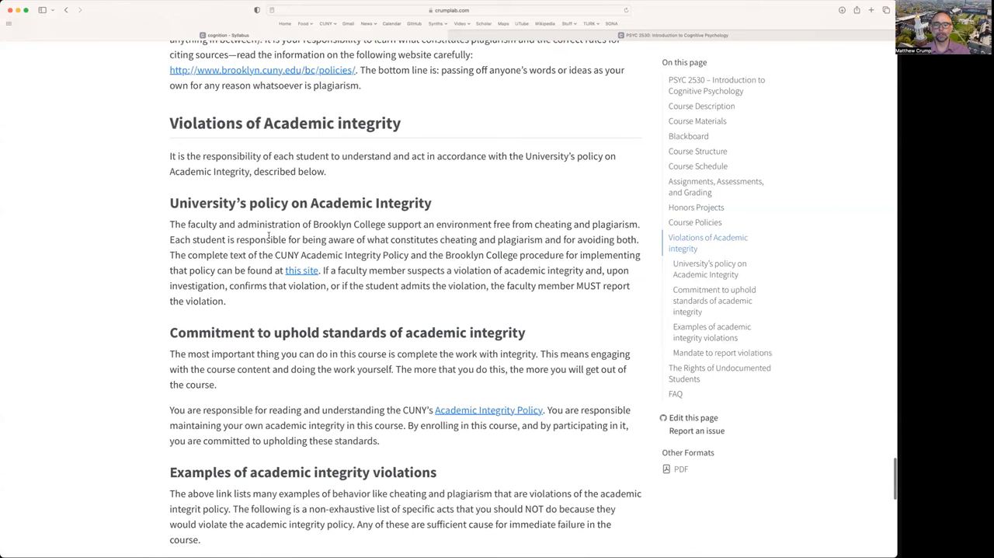
pyautogui.moveTo(650, 208)
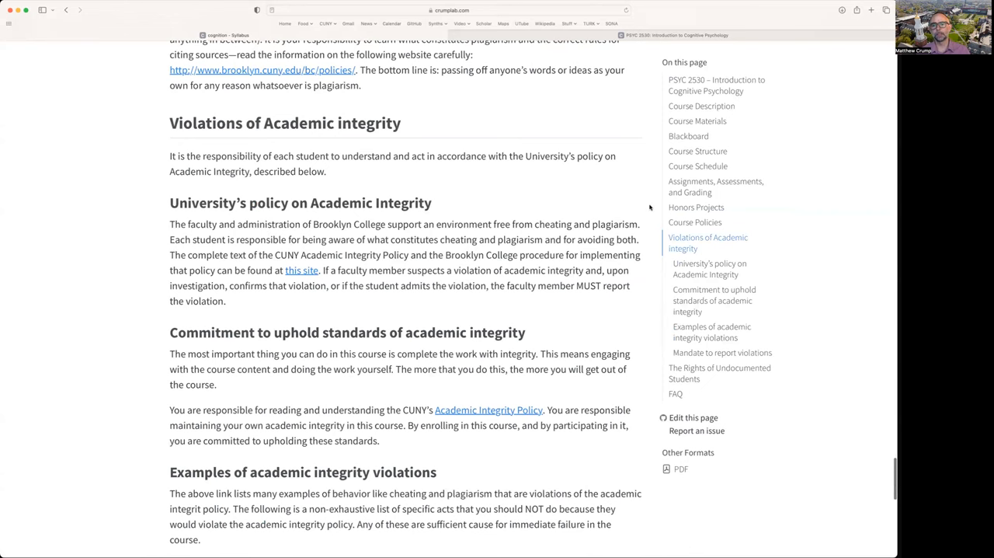
pyautogui.scroll(-3)
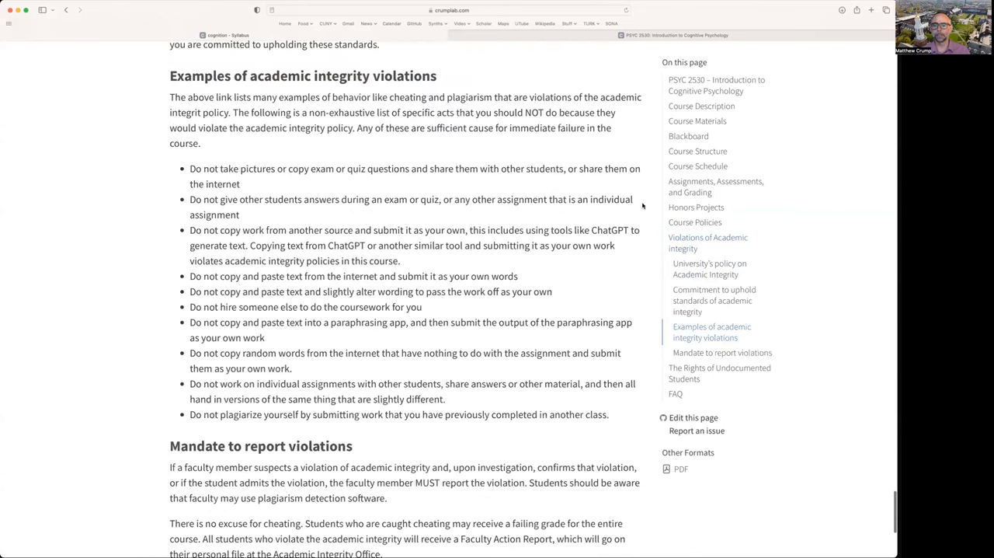
pyautogui.scroll(-3)
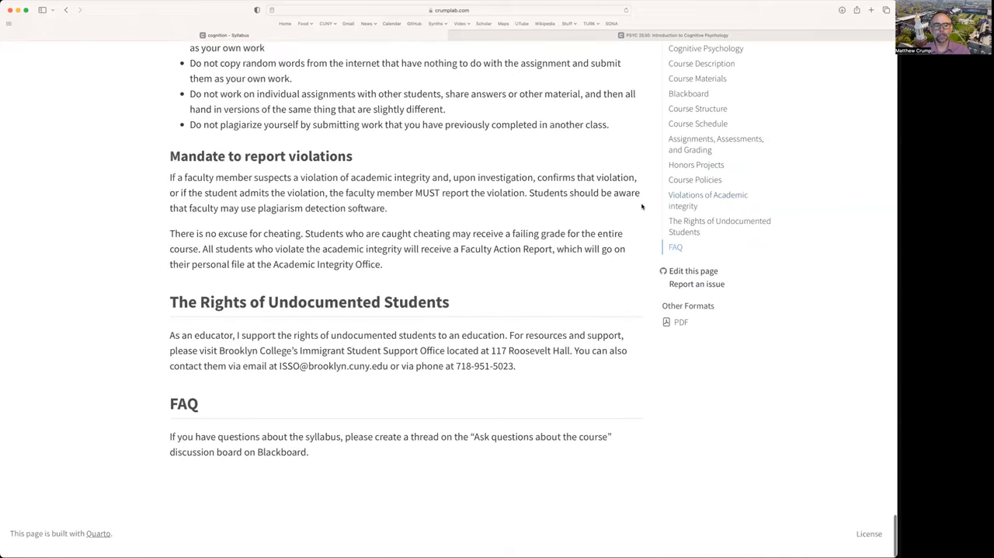
pyautogui.scroll(3)
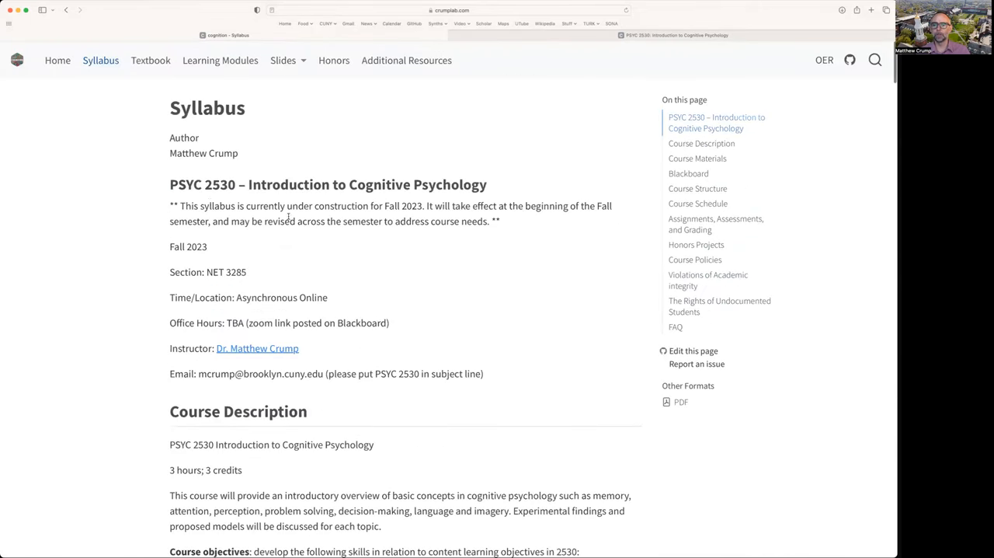
# Highlight the syllabus's Fall 2023 under-construction notice sentence.
pyautogui.moveTo(177, 205); pyautogui.dragTo(489, 219)
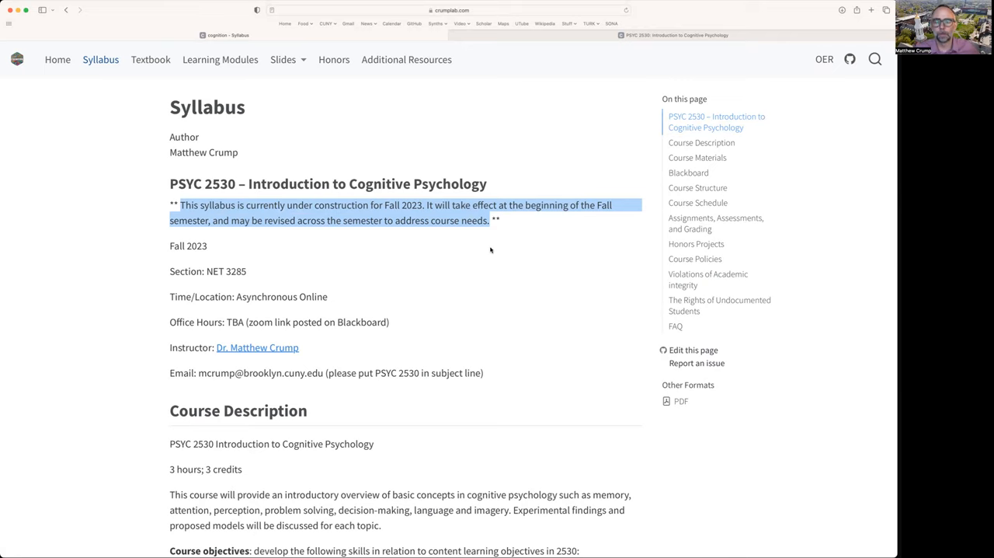
pyautogui.moveTo(548, 45)
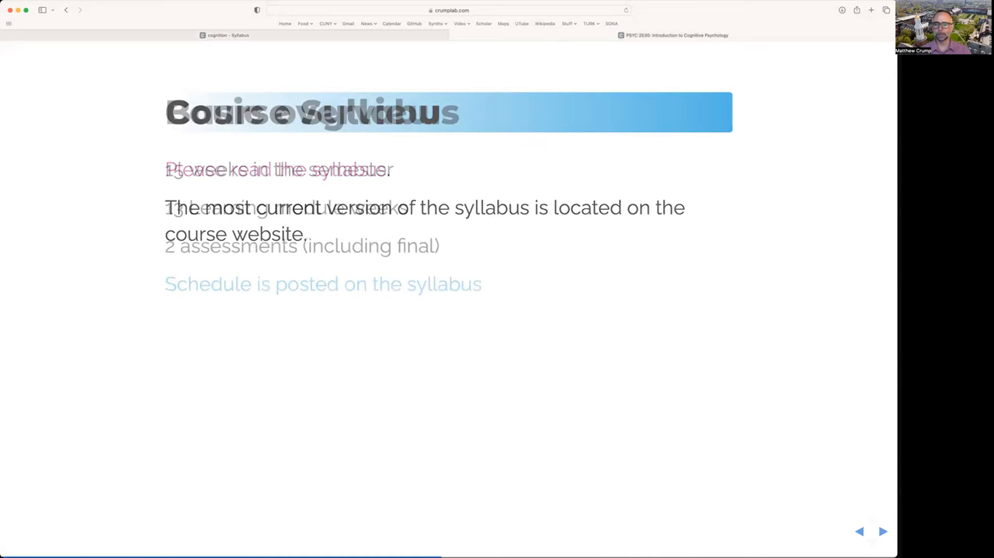
# Show the Basic overview slide, highlight its 13 learning module weeks line, then advance.
pyautogui.click(882, 531)
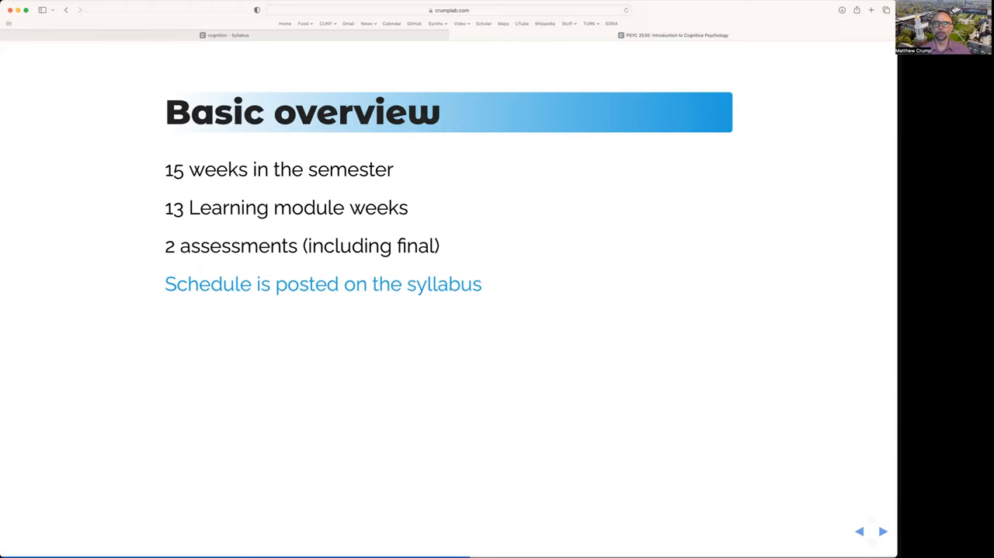
pyautogui.moveTo(505, 284)
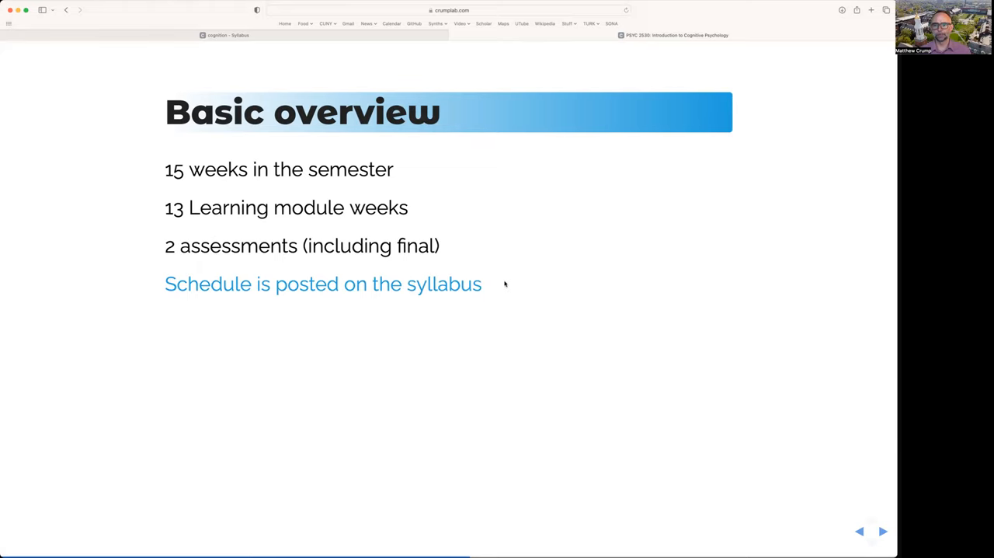
pyautogui.doubleClick(285, 208)
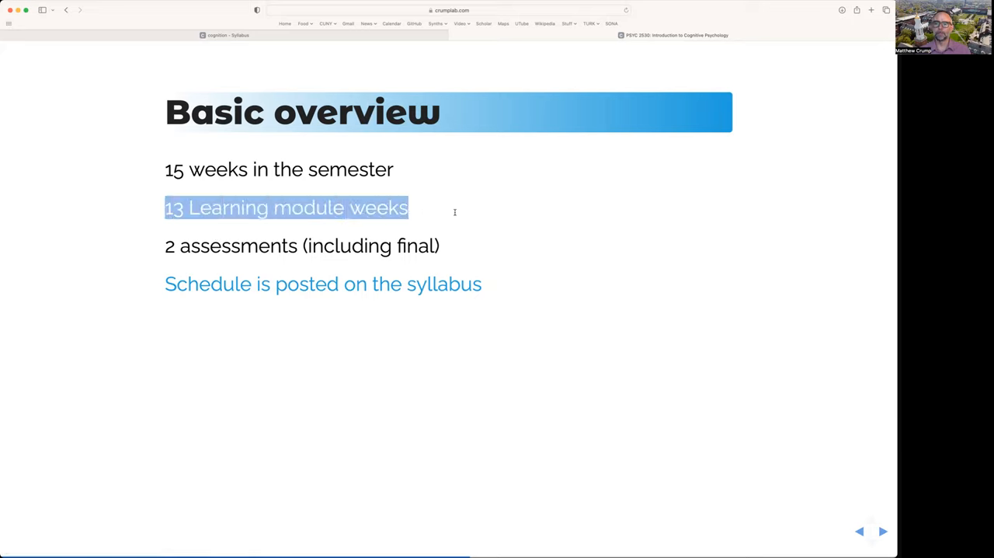
pyautogui.click(462, 214)
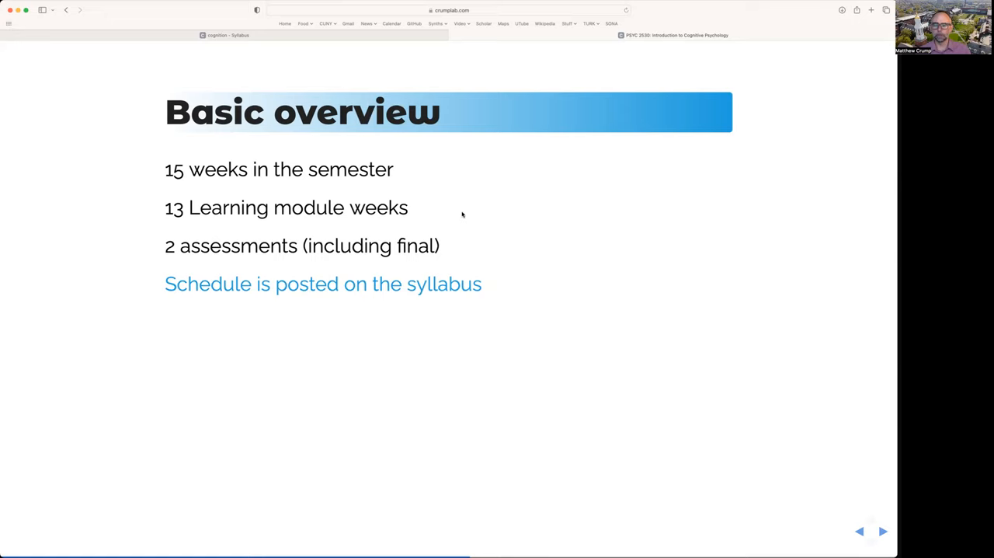
pyautogui.moveTo(176, 244)
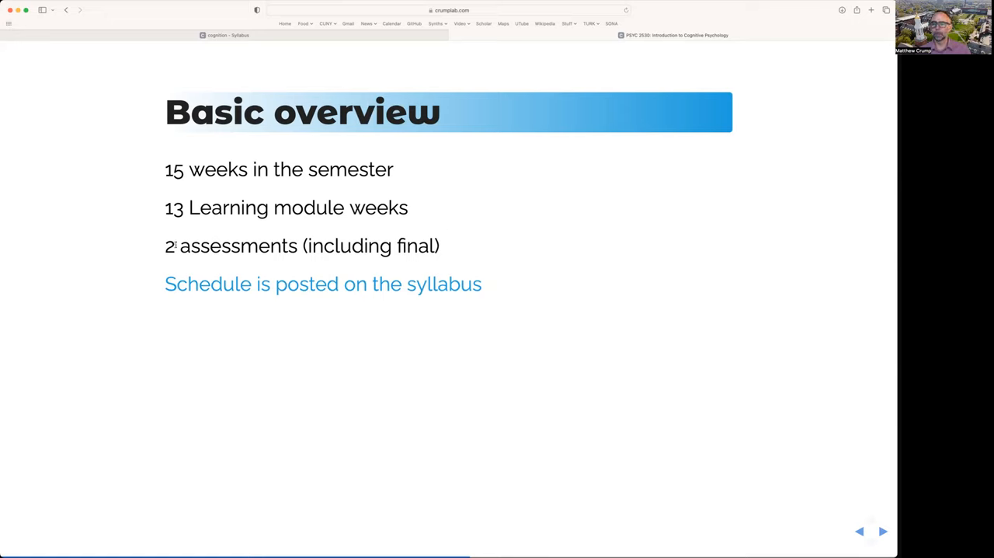
pyautogui.tripleClick(302, 245)
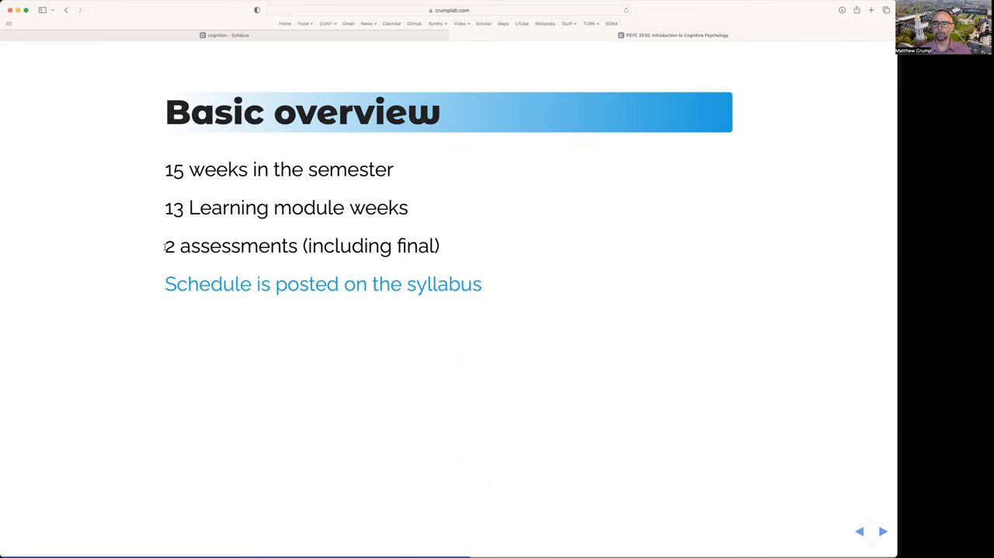
pyautogui.moveTo(518, 272)
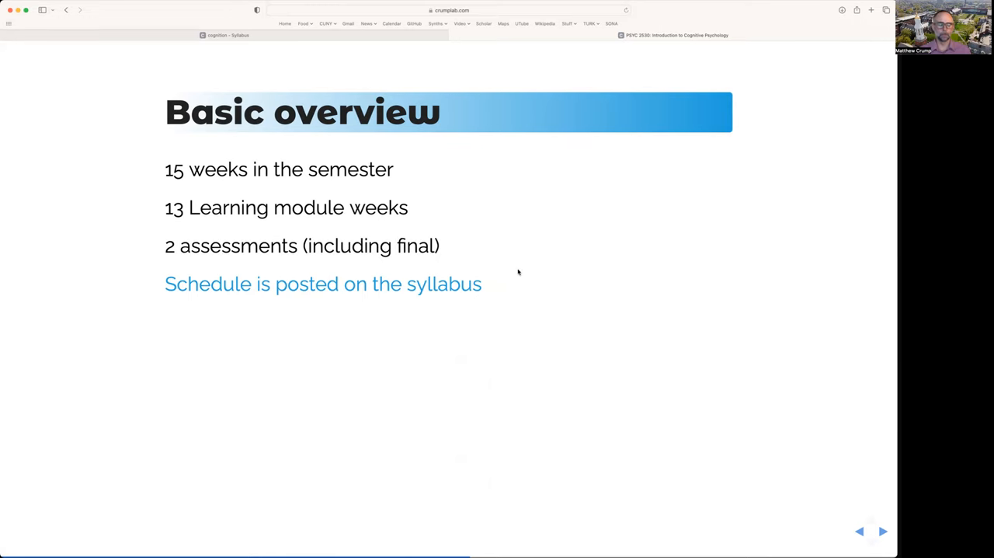
pyautogui.click(882, 530)
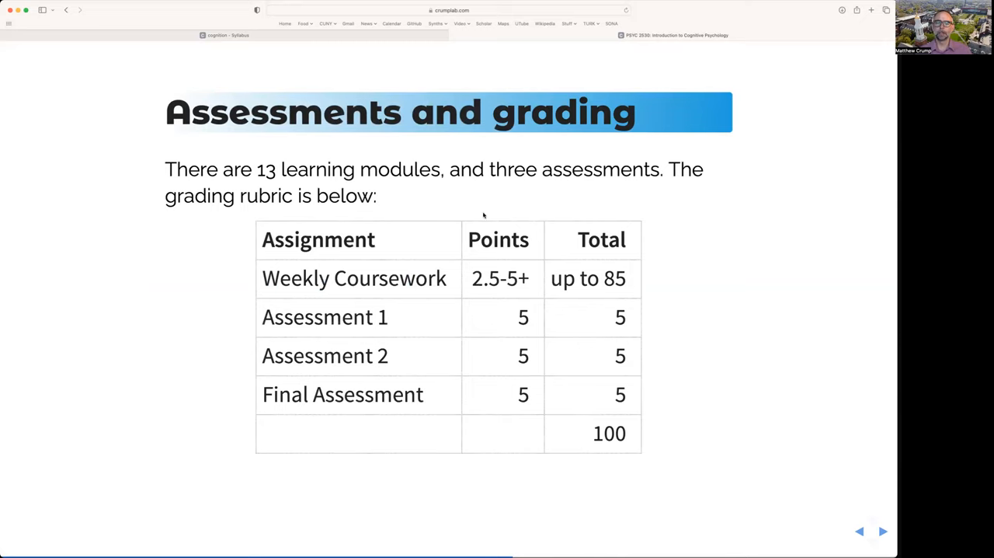
pyautogui.doubleClick(614, 278)
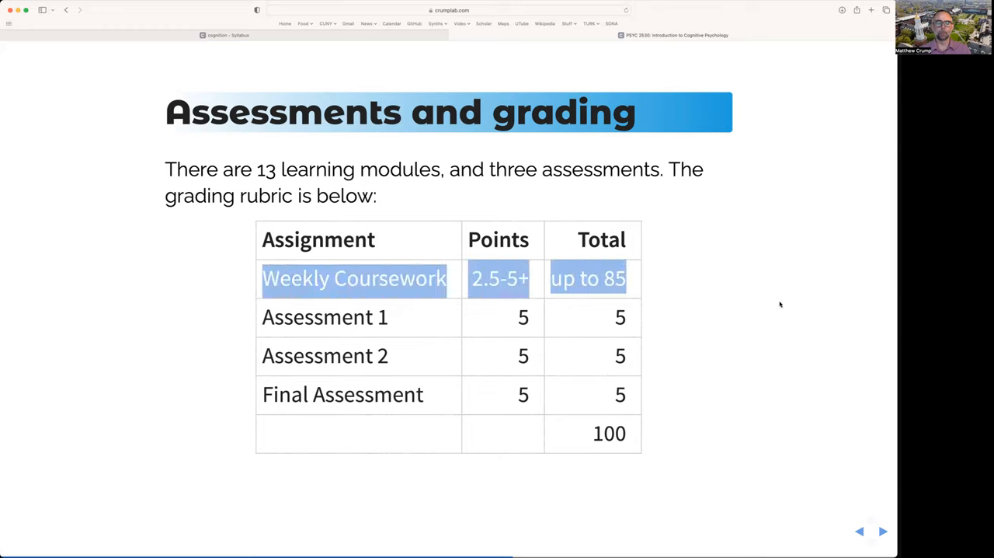
pyautogui.moveTo(743, 292)
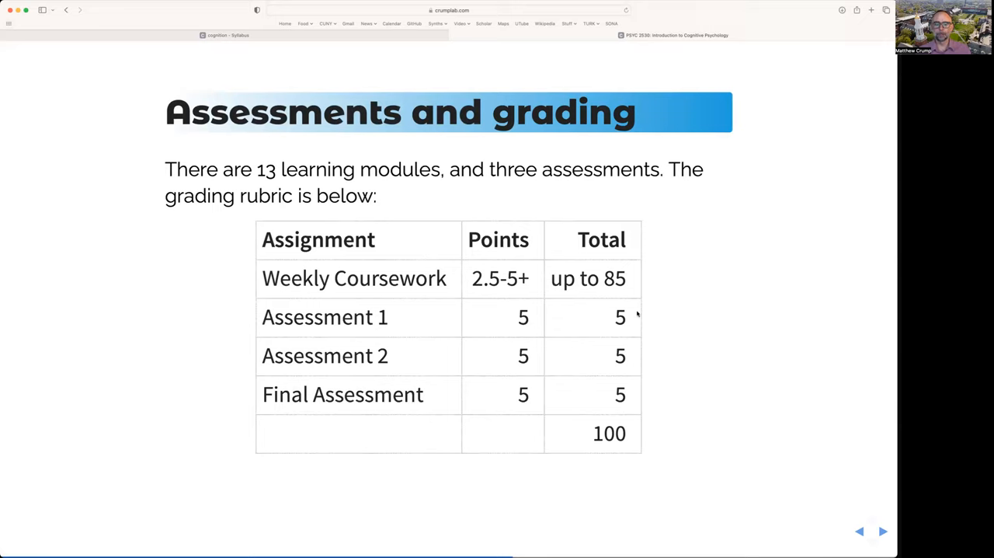
pyautogui.moveTo(630, 394)
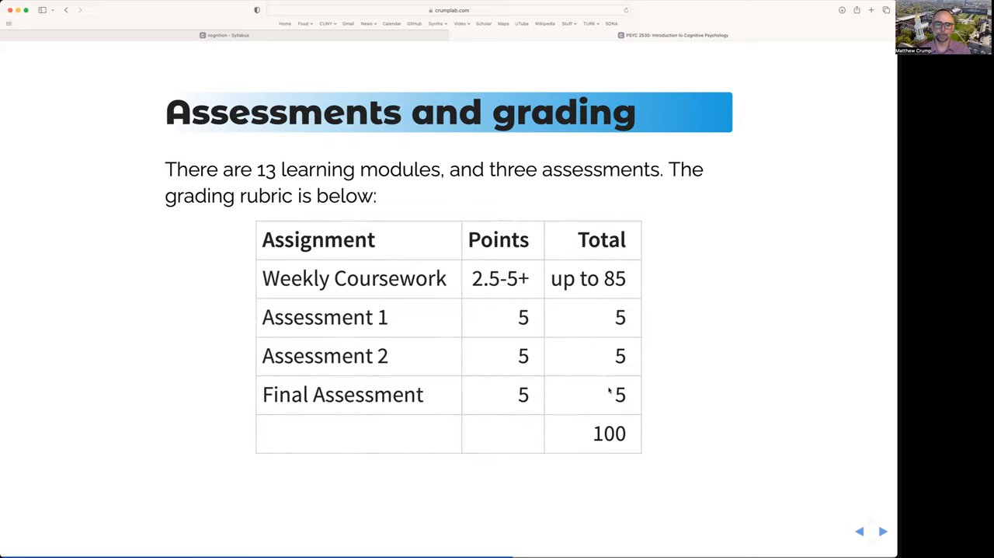
pyautogui.moveTo(332, 350)
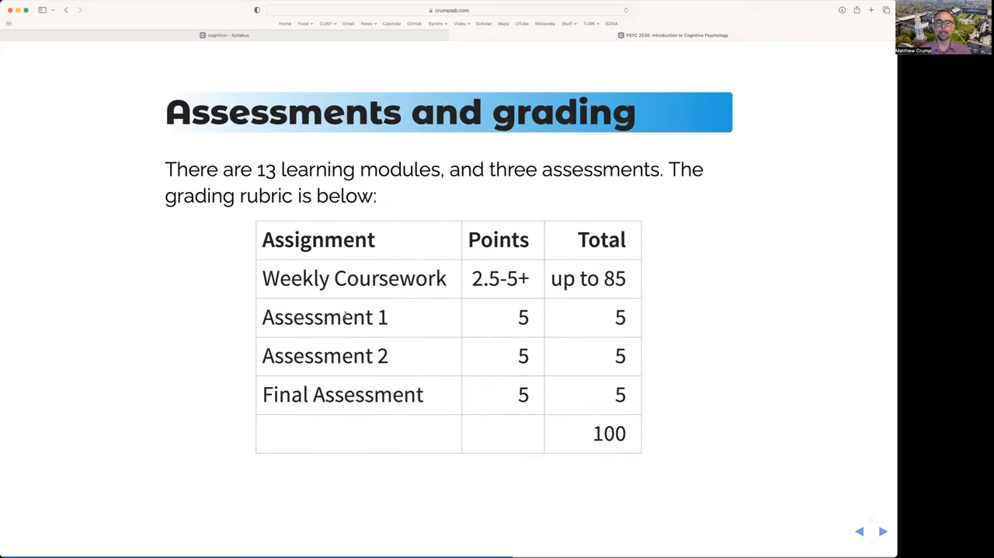
pyautogui.moveTo(394, 402)
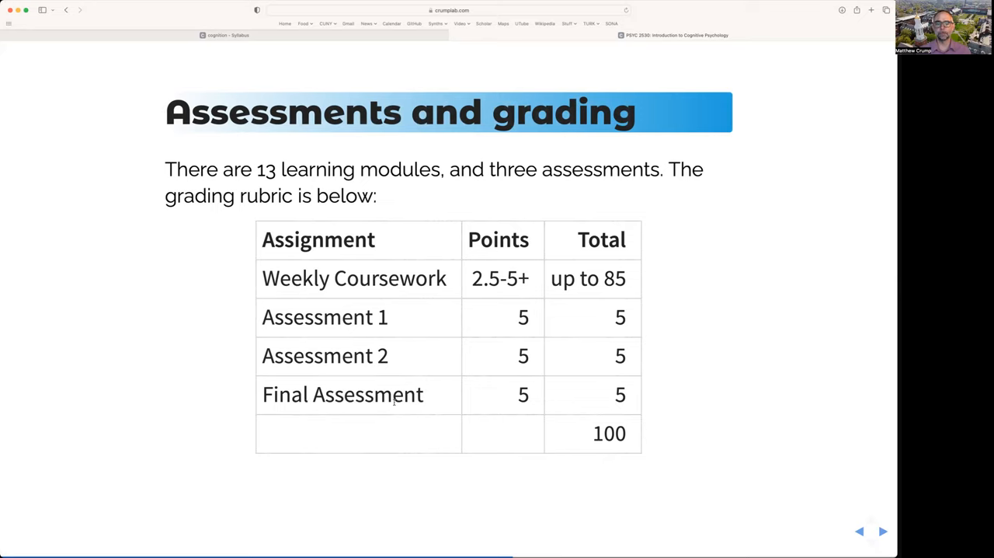
pyautogui.click(883, 530)
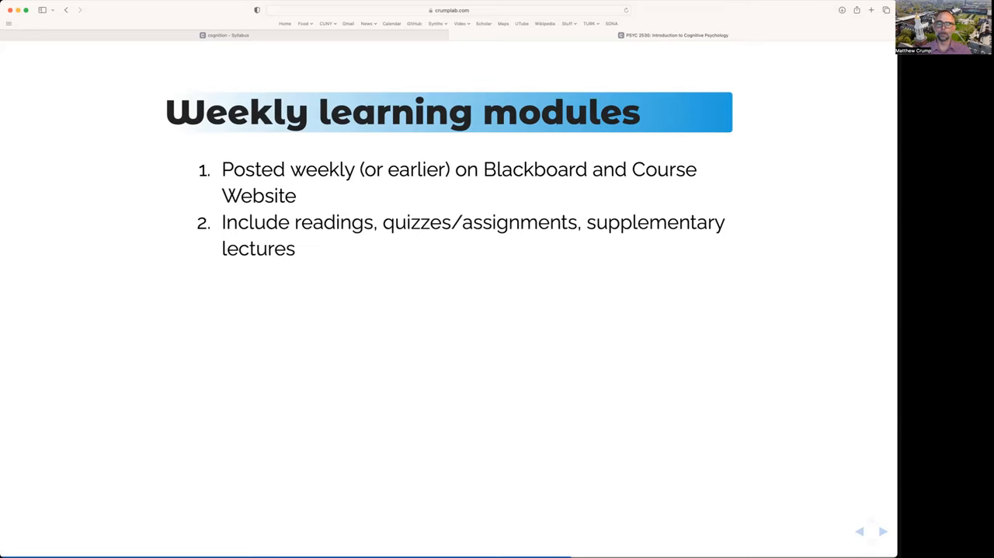
pyautogui.moveTo(404, 305)
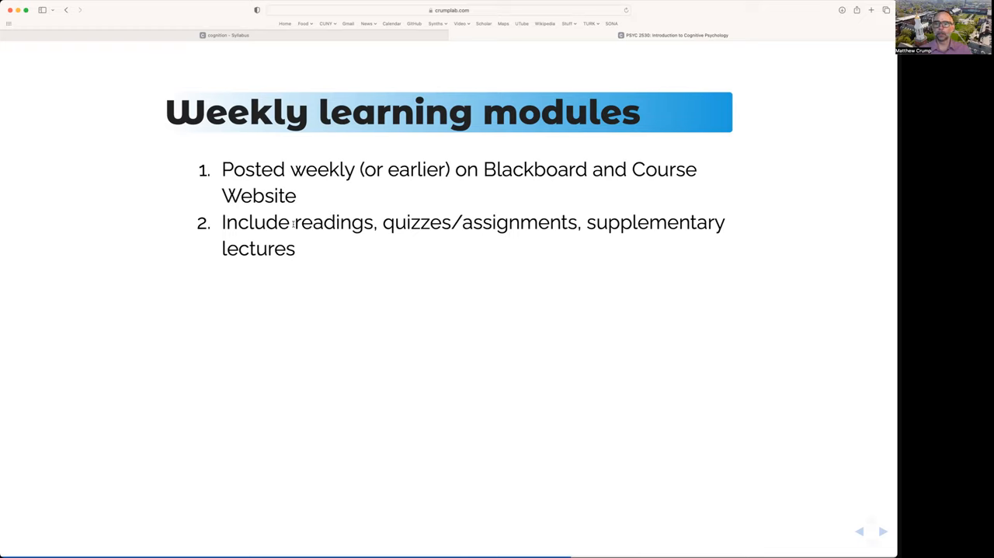
# Reveal the remaining weekly modules points, ending with lots of assignment choice.
pyautogui.doubleClick(333, 222)
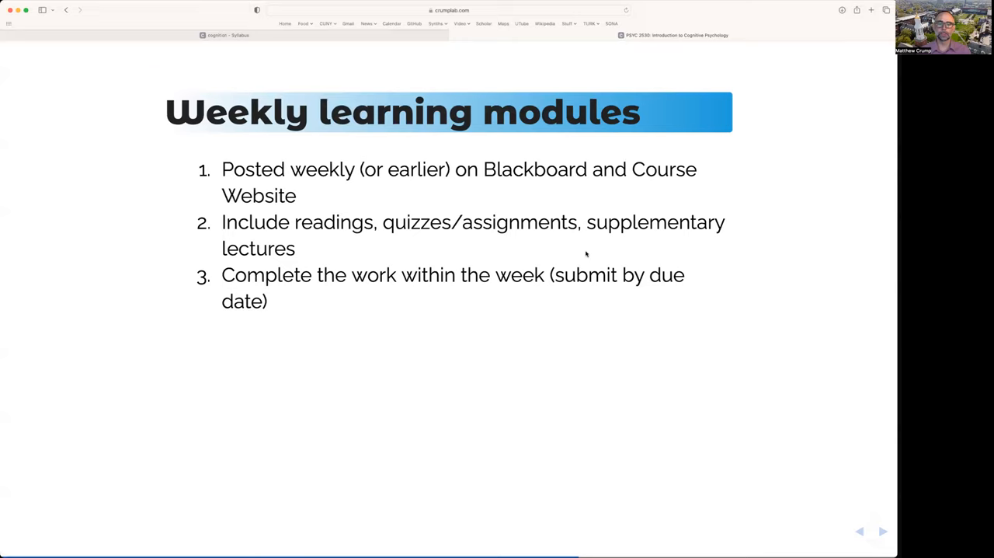
pyautogui.moveTo(566, 259)
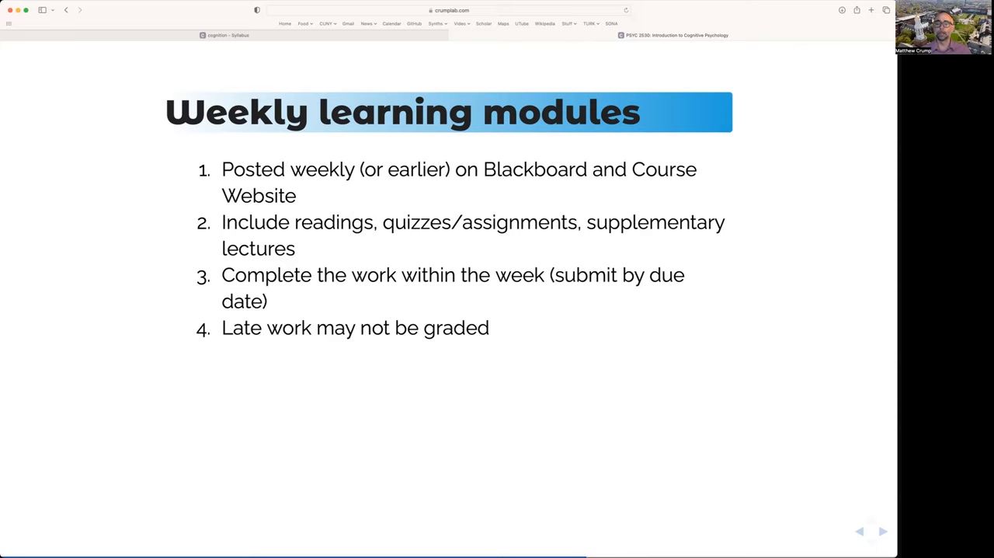
pyautogui.moveTo(492, 264)
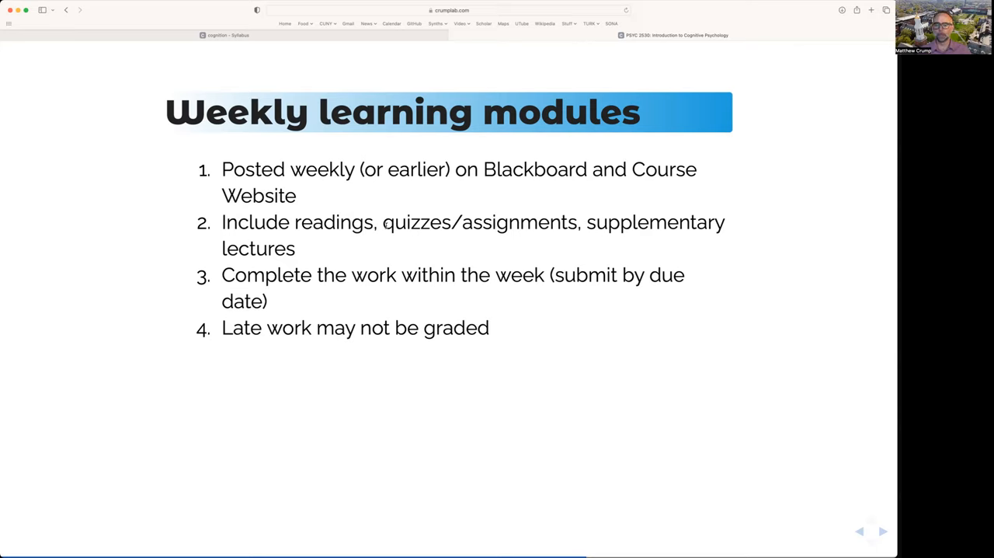
pyautogui.click(882, 531)
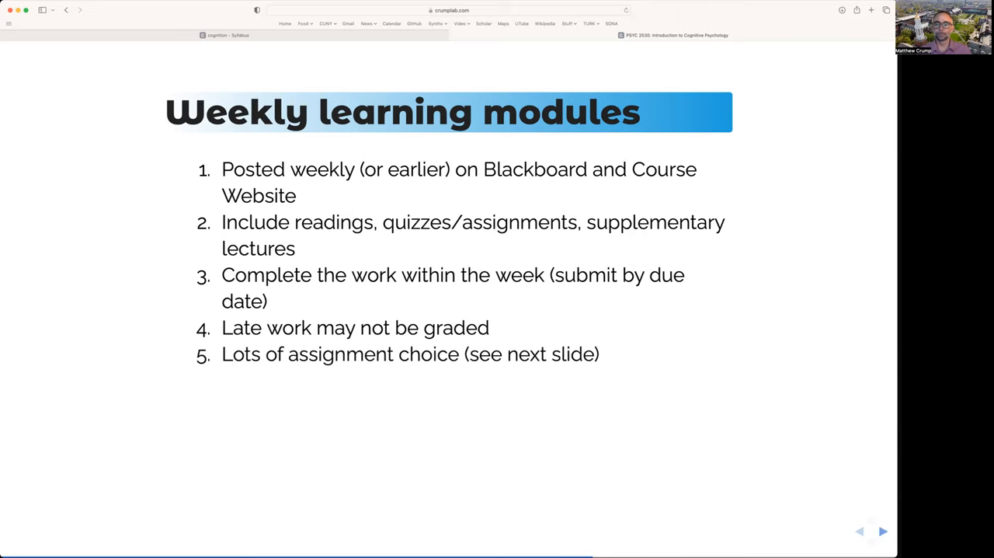
# Select the assignment choice point for emphasis, then clear it and advance to Assessments.
pyautogui.doubleClick(252, 353)
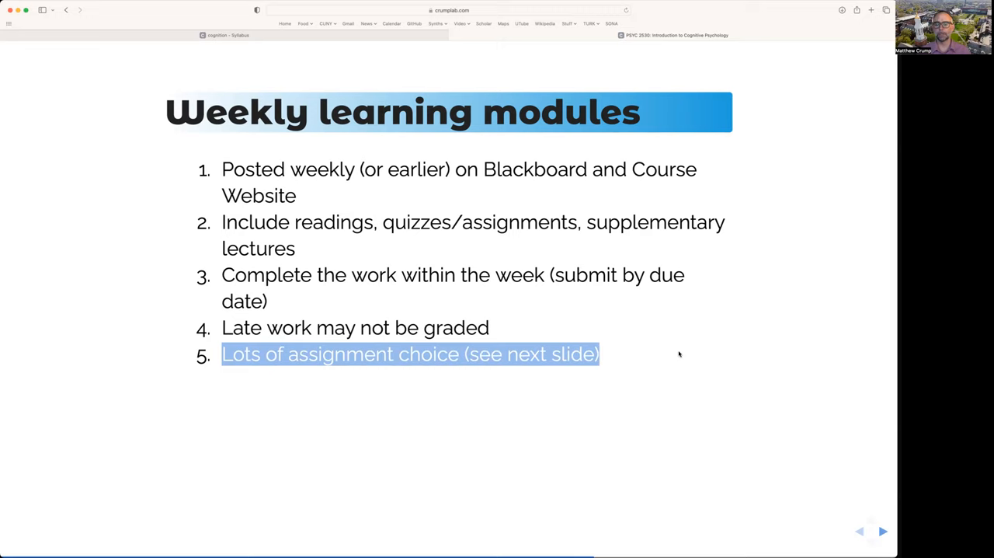
pyautogui.click(883, 531)
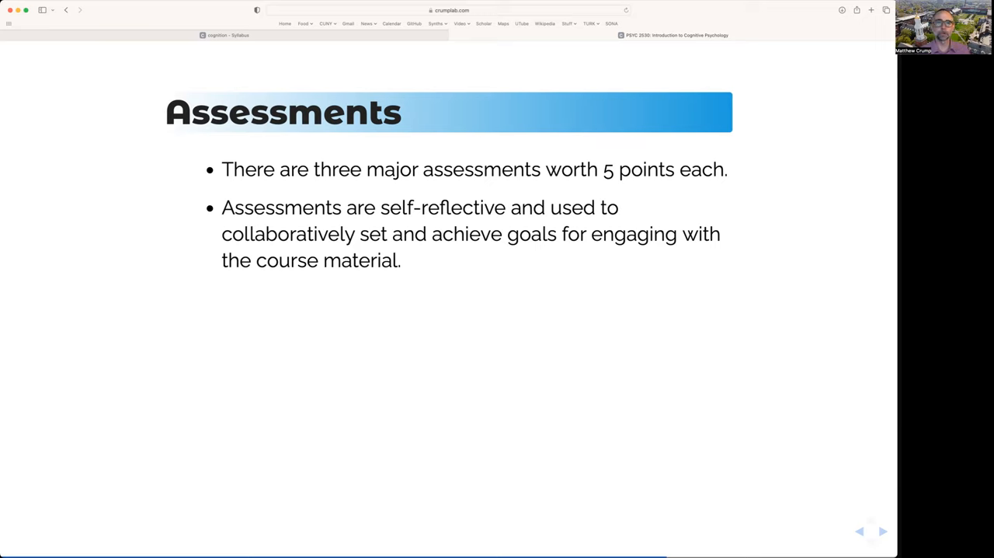
# Reveal the low-pressure assessments point and advance to the Grading/Ungrading slide.
pyautogui.click(882, 531)
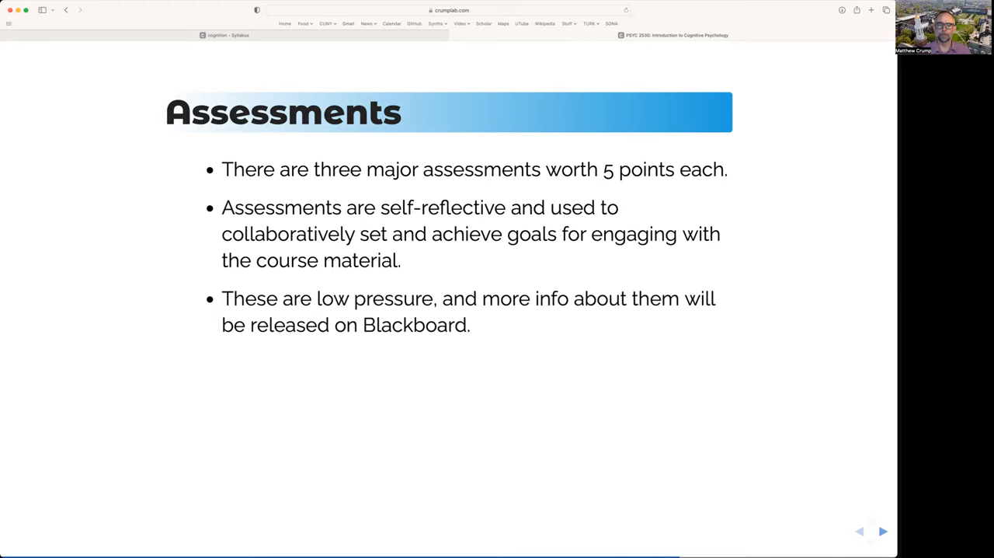
pyautogui.click(883, 531)
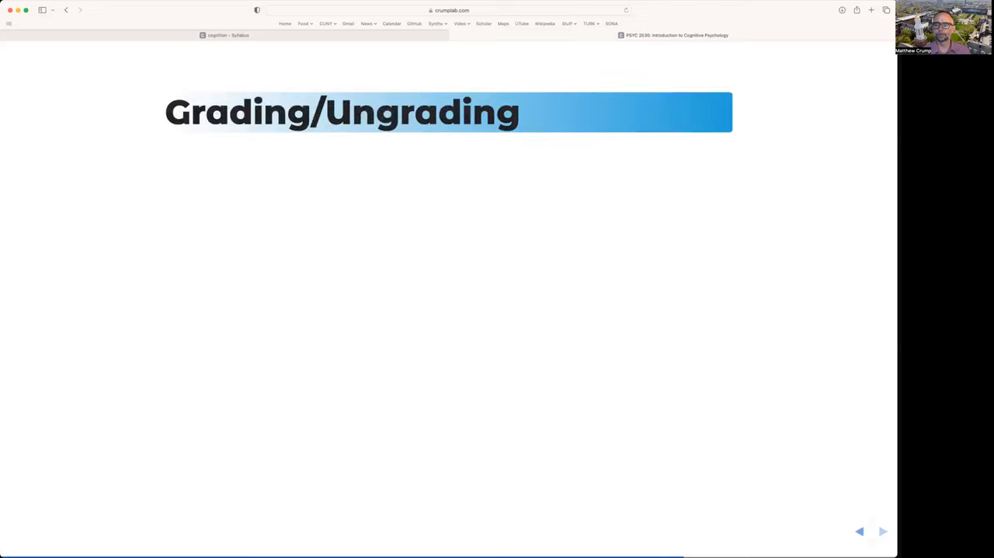
# Reveal the Grading/Ungrading points through the instructor's final grading decisions.
pyautogui.click(883, 532)
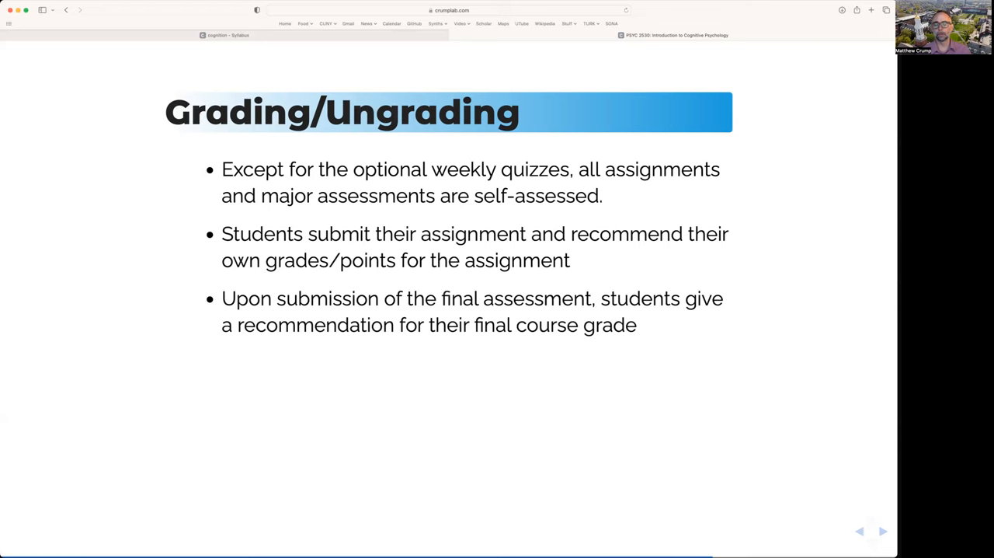
pyautogui.click(882, 531)
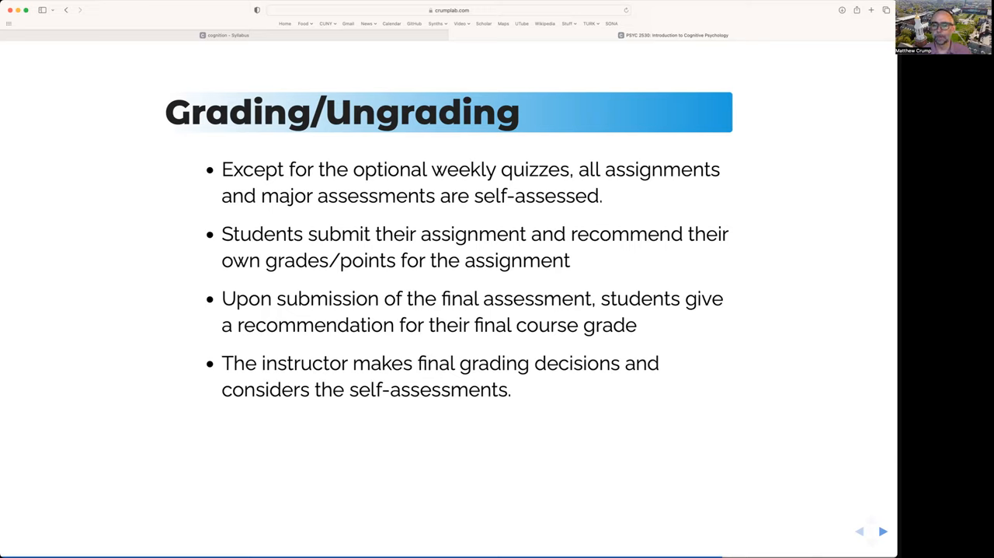
pyautogui.moveTo(222, 340)
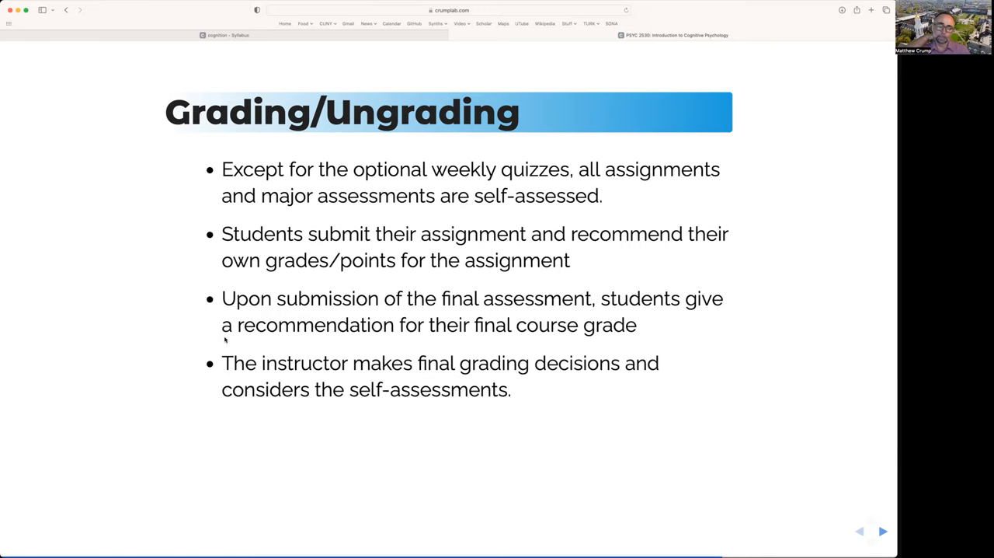
pyautogui.moveTo(275, 104)
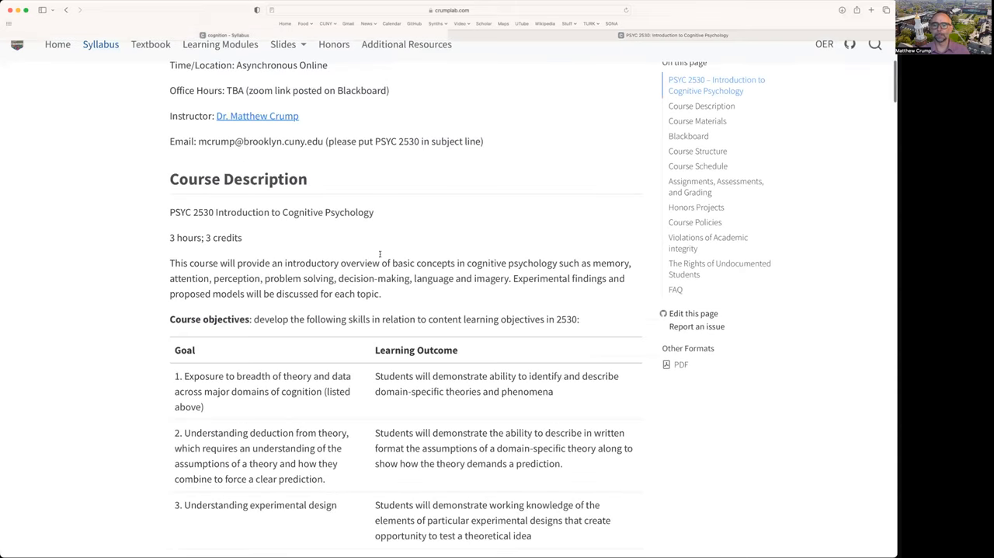
# Scroll the syllabus through the points and letter grades tables to Lateness and due dates.
pyautogui.scroll(-3)
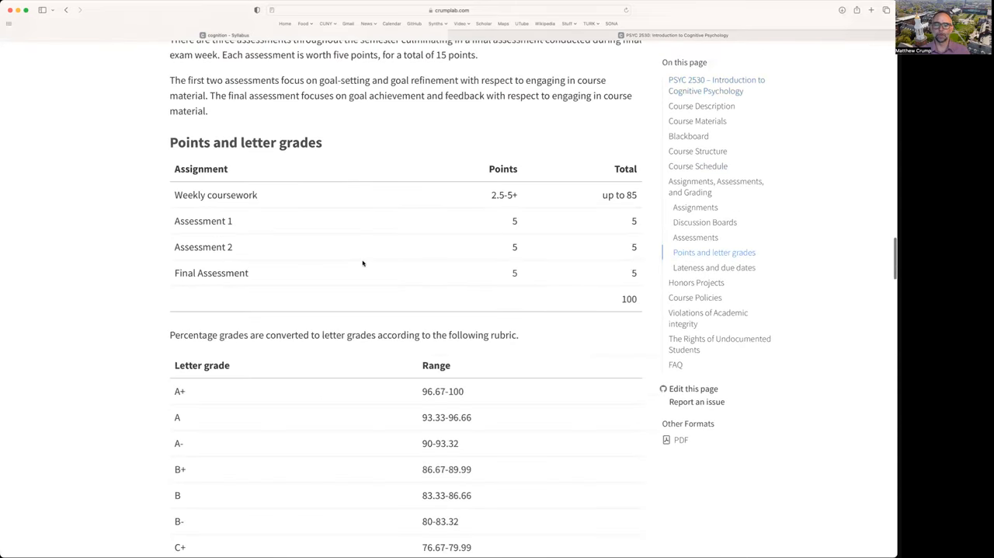
pyautogui.scroll(-3)
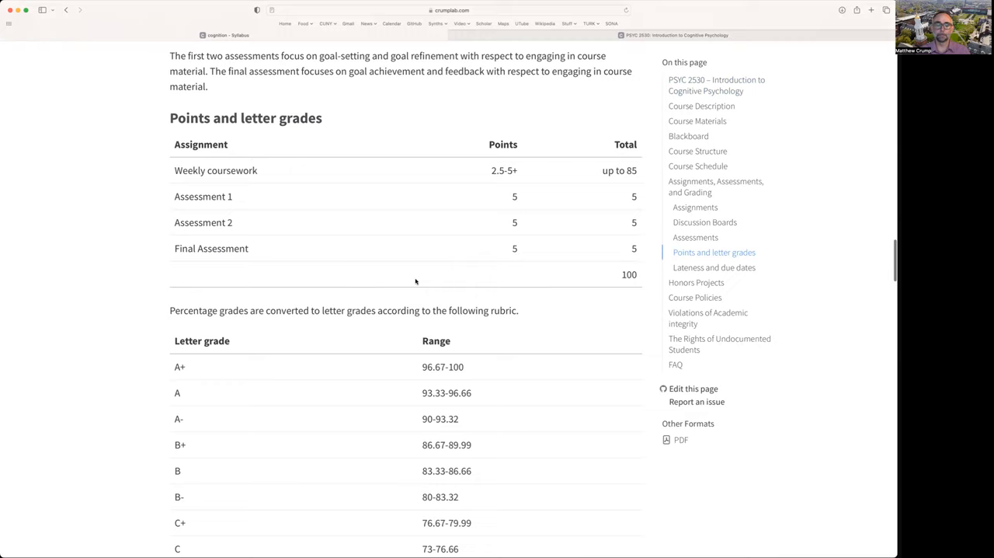
pyautogui.scroll(-3)
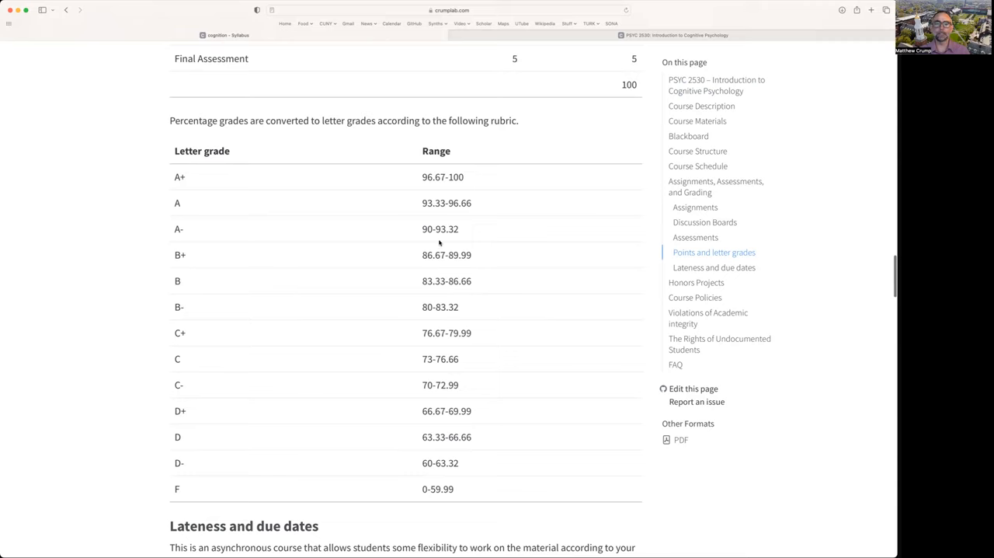
pyautogui.moveTo(173, 208)
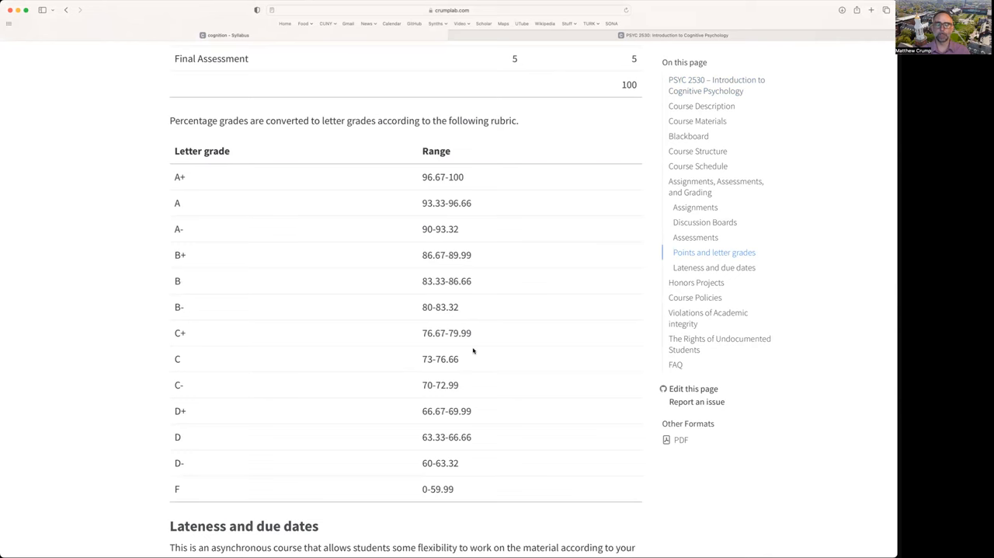
# Return to the PSYC 2530 slides tab on the Grading/Ungrading slide.
pyautogui.click(675, 35)
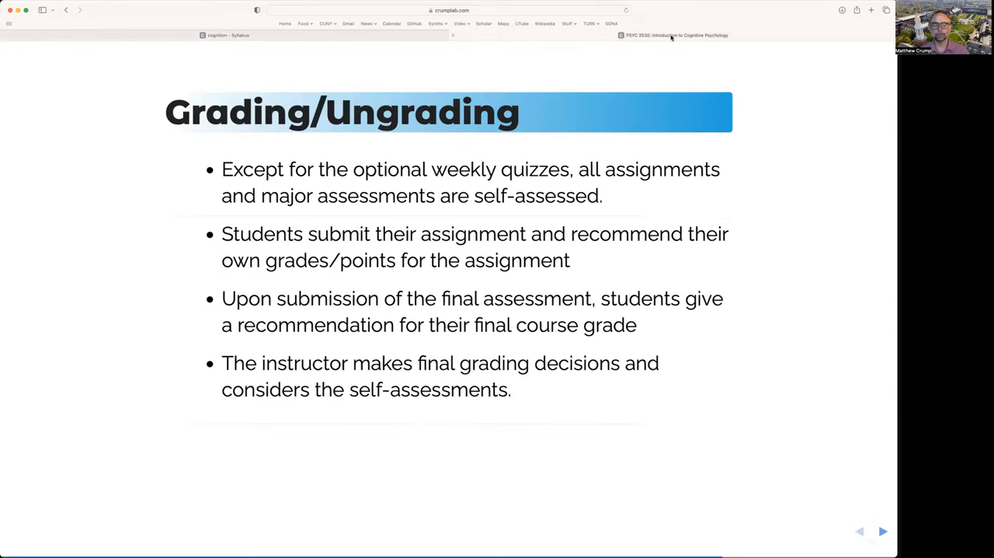
pyautogui.moveTo(672, 35)
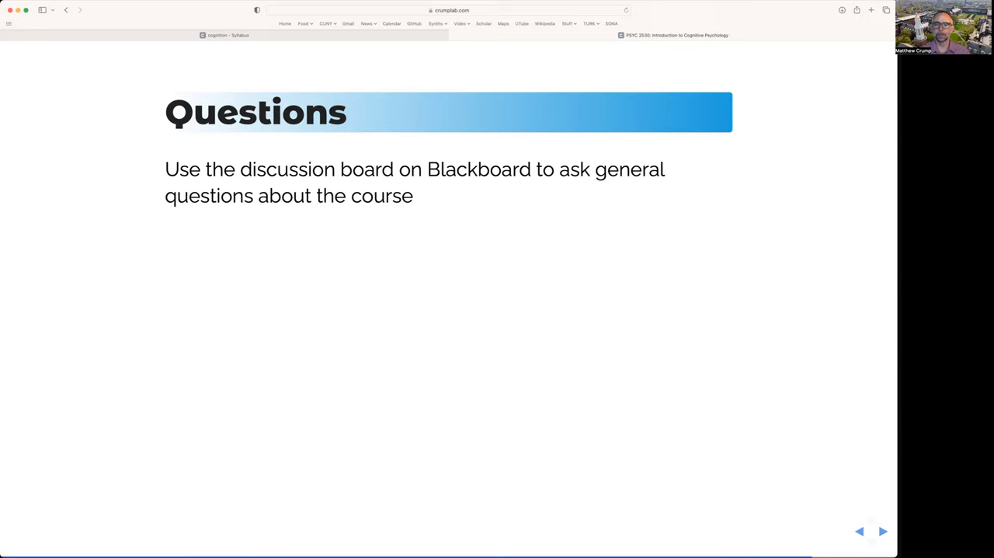
# Show the Email slide's subject line and address instructions, then reach Next Steps.
pyautogui.click(883, 531)
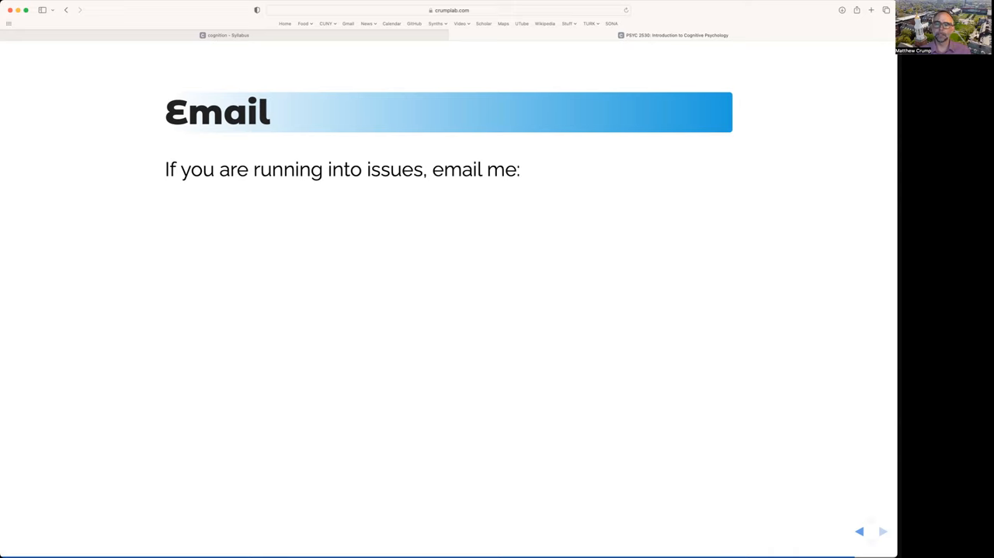
pyautogui.click(883, 530)
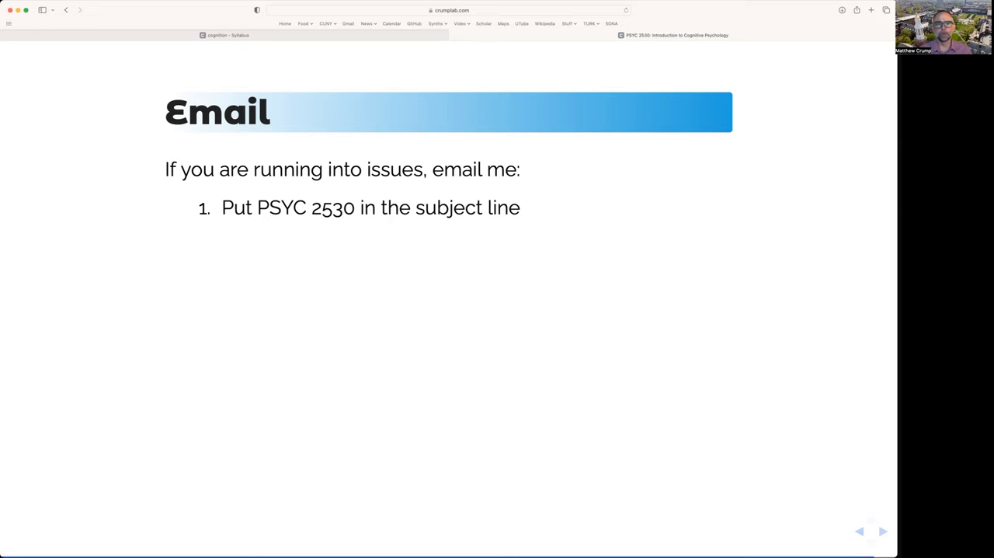
pyautogui.click(883, 531)
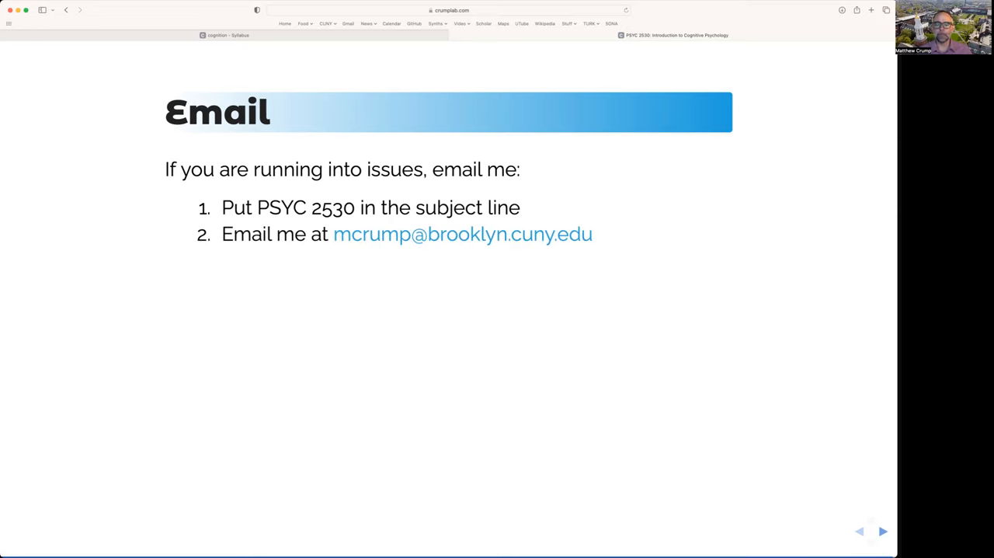
pyautogui.moveTo(629, 242)
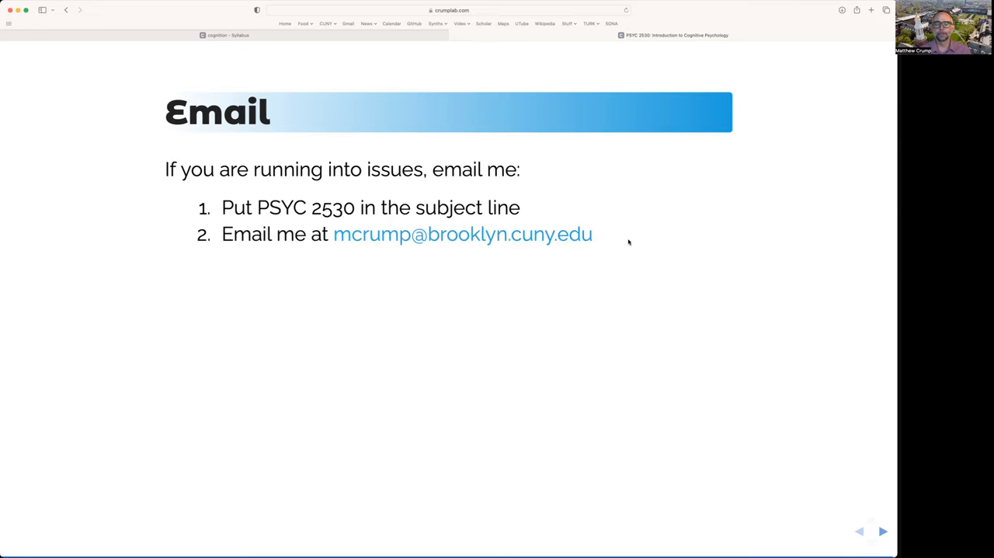
pyautogui.click(883, 531)
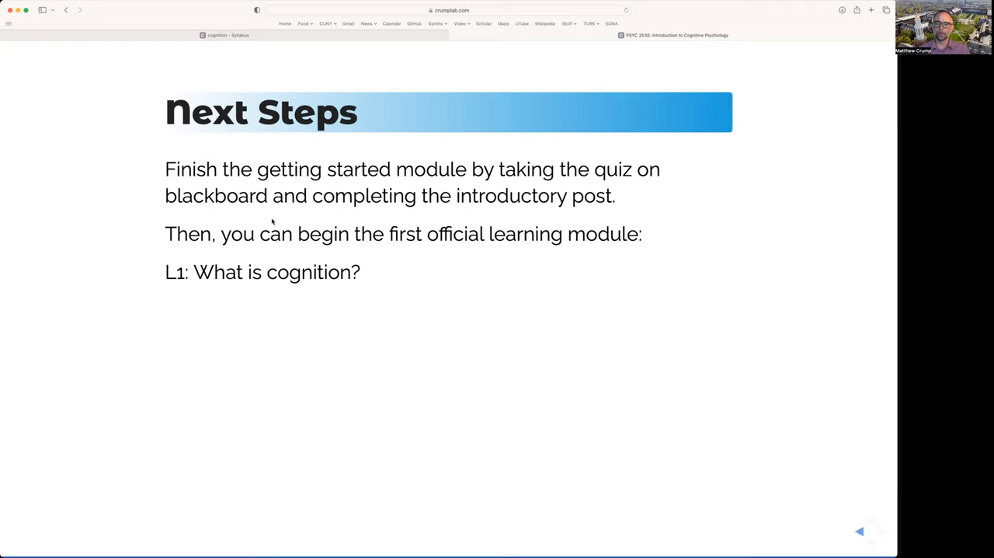
pyautogui.moveTo(168, 230)
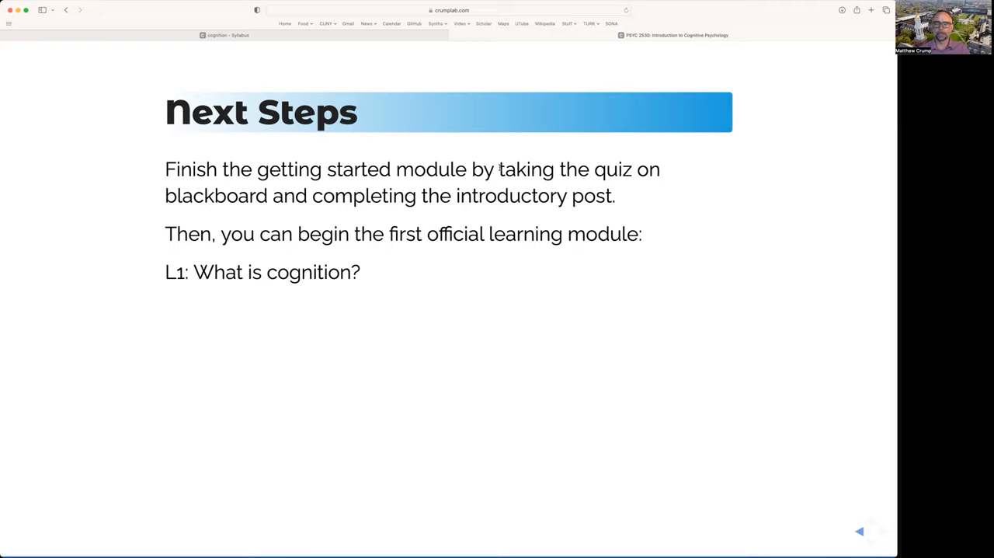
pyautogui.moveTo(498, 170); pyautogui.dragTo(267, 195)
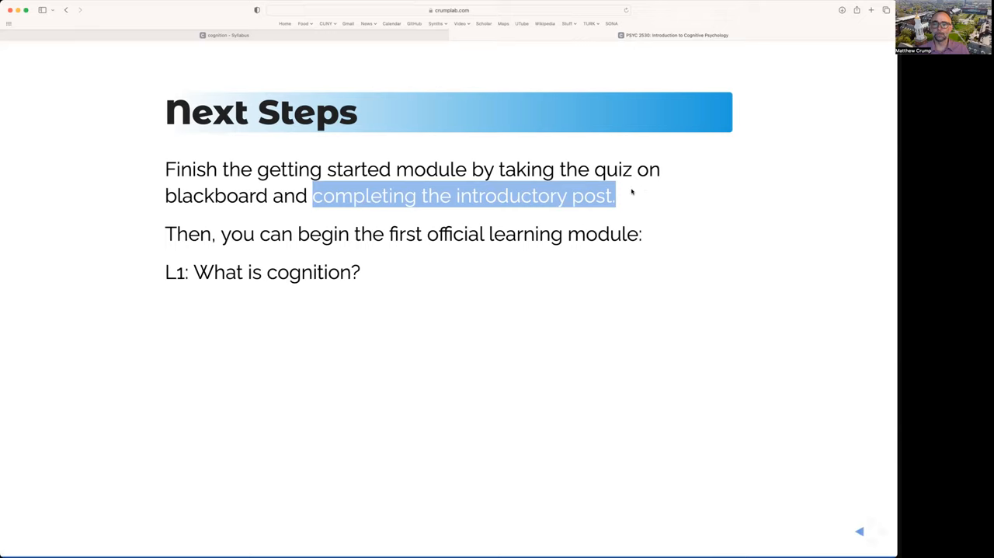
pyautogui.click(113, 243)
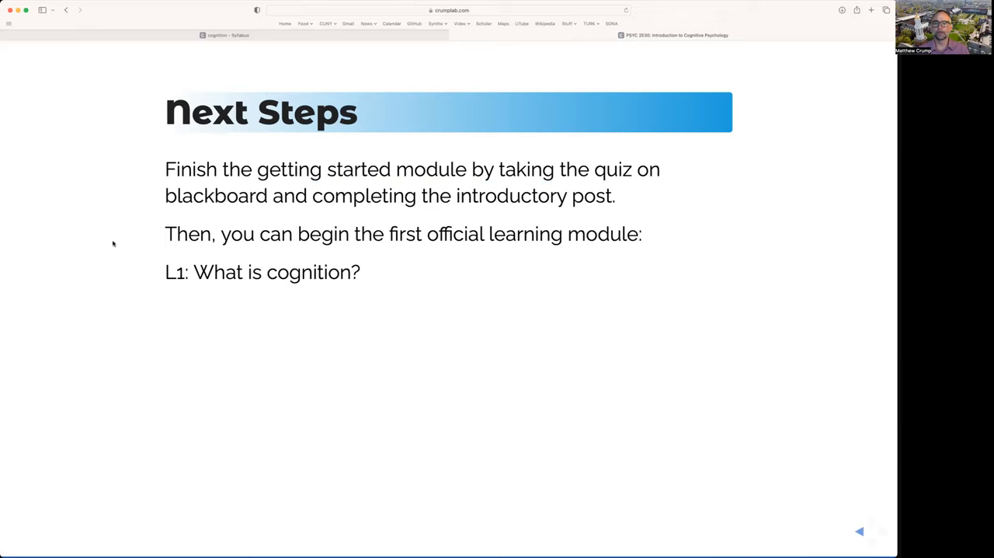